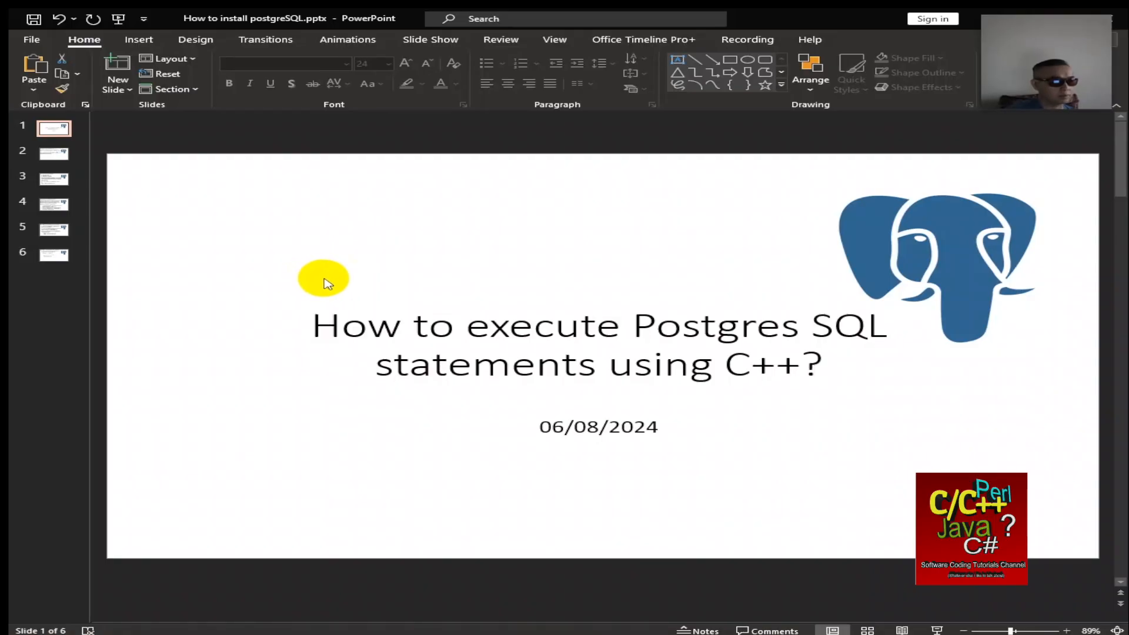
{"action": "mouse_move", "coordinate": [319, 279]}
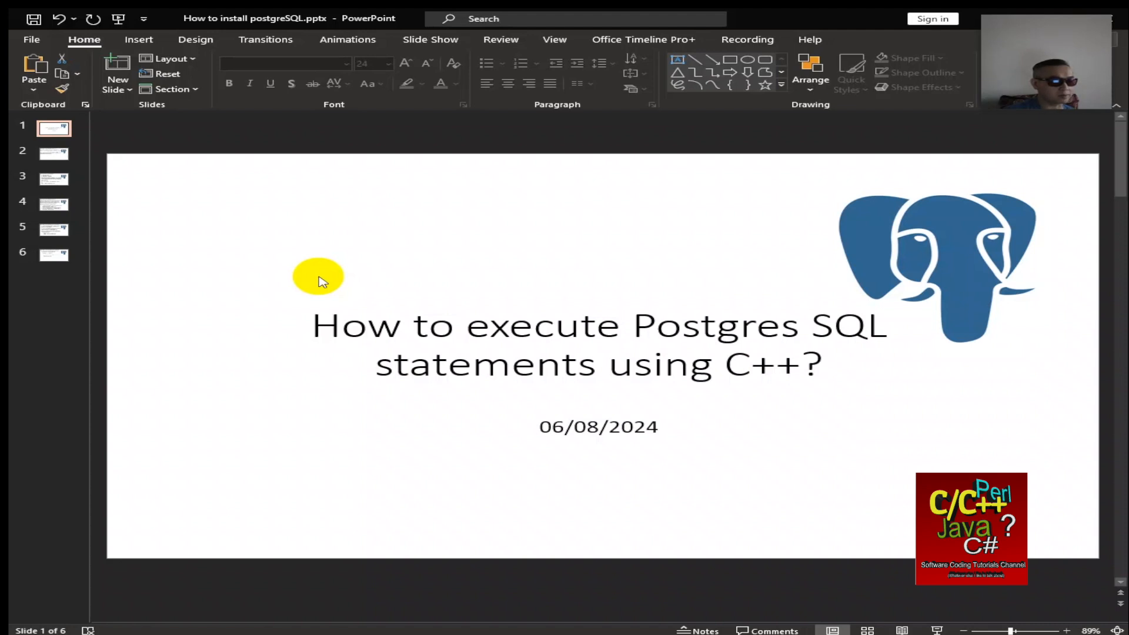
Show slide 2, introducing querying, inserting, deleting and updating Postgres data from C++.
{"action": "left_click", "coordinate": [54, 153]}
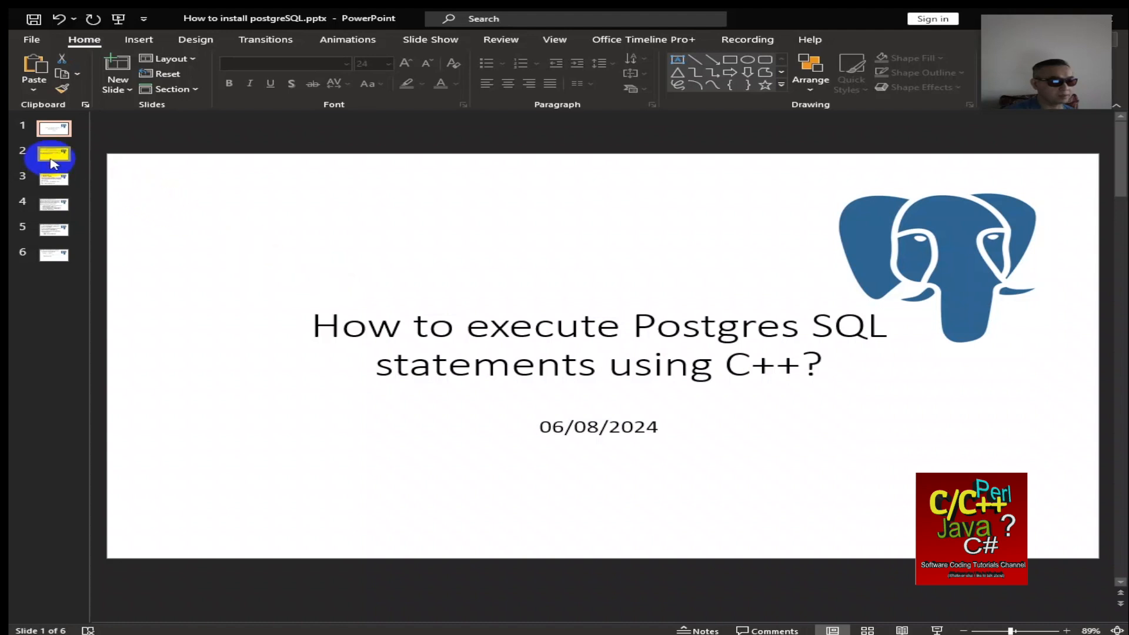
{"action": "left_click", "coordinate": [54, 154]}
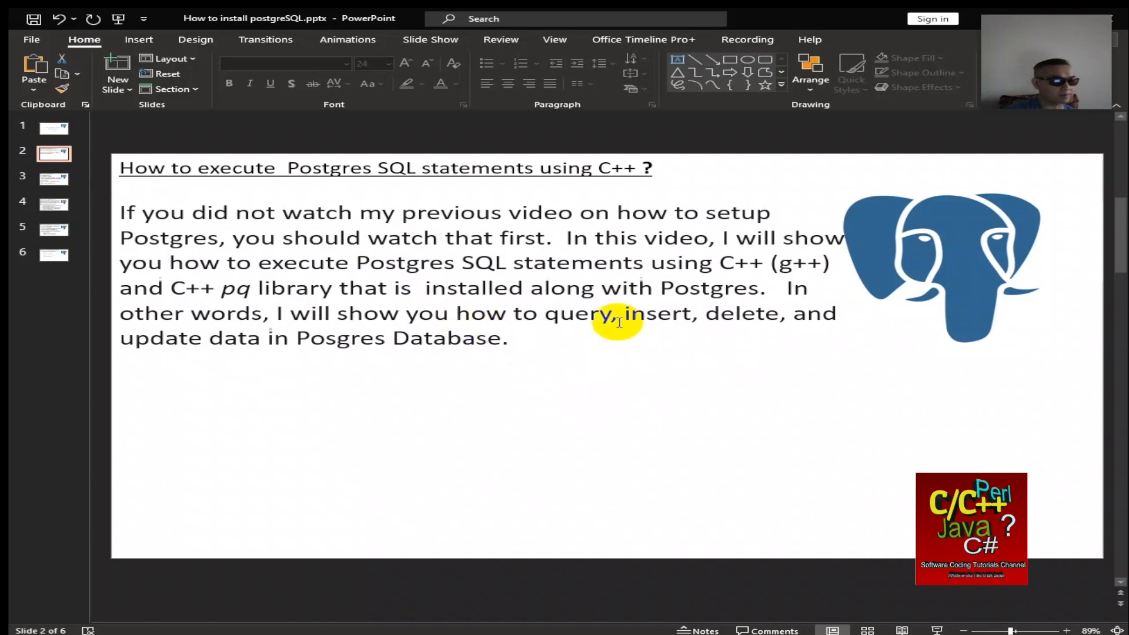
{"action": "mouse_move", "coordinate": [623, 348]}
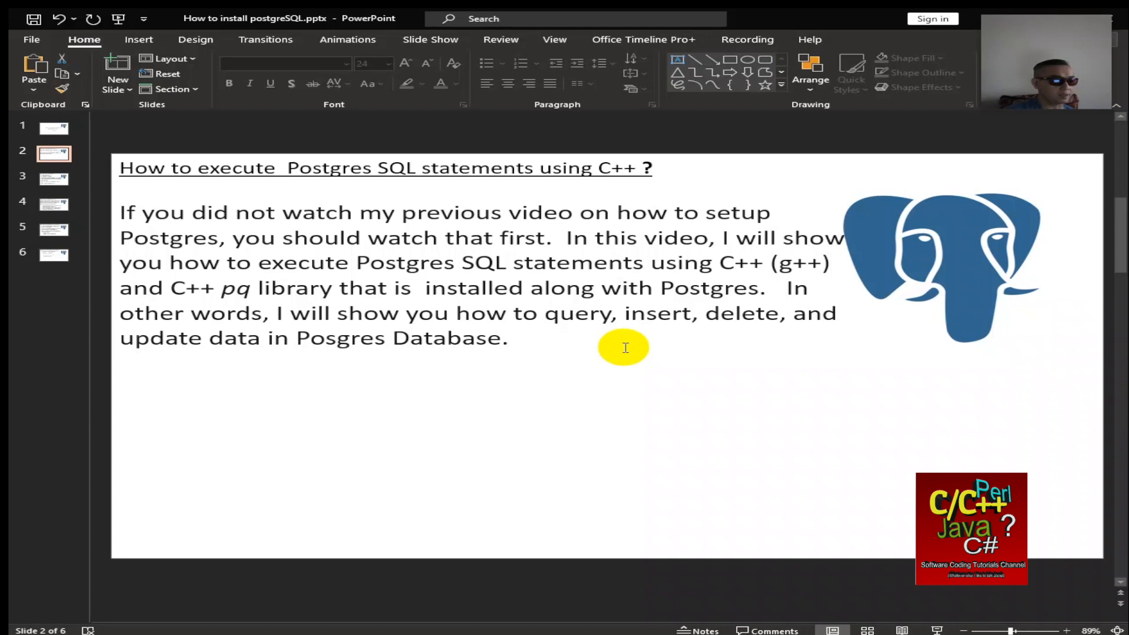
{"action": "mouse_move", "coordinate": [205, 301]}
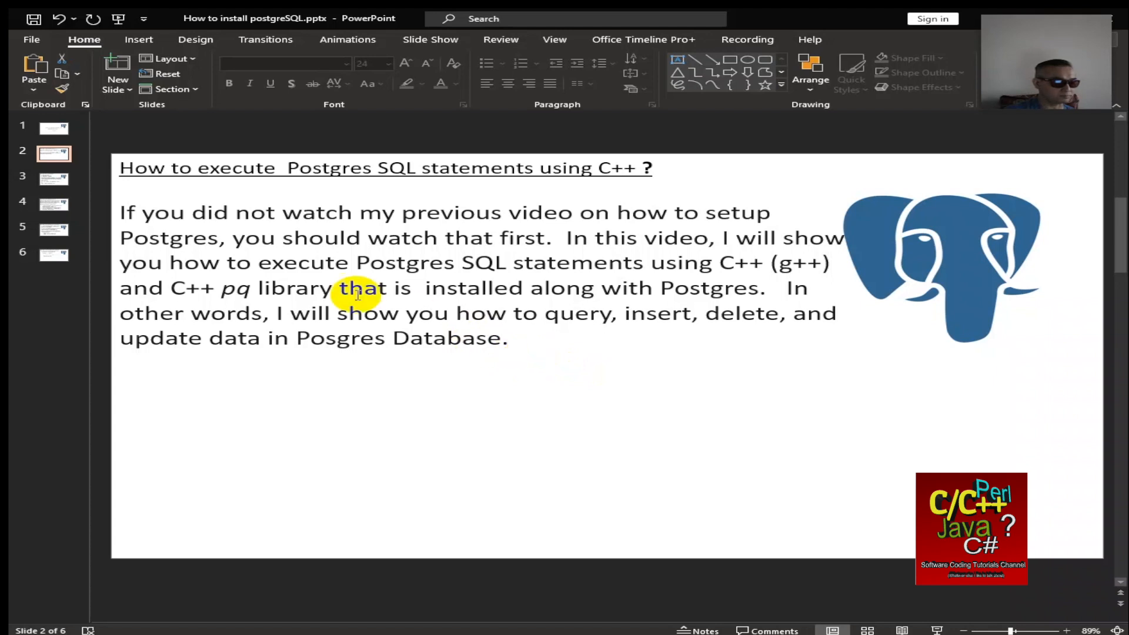
Show slide 3 with prerequisites (Postgres 16, TDM GCC 5.1.0, Windows) and the pg_hba.conf line.
{"action": "left_click", "coordinate": [53, 178]}
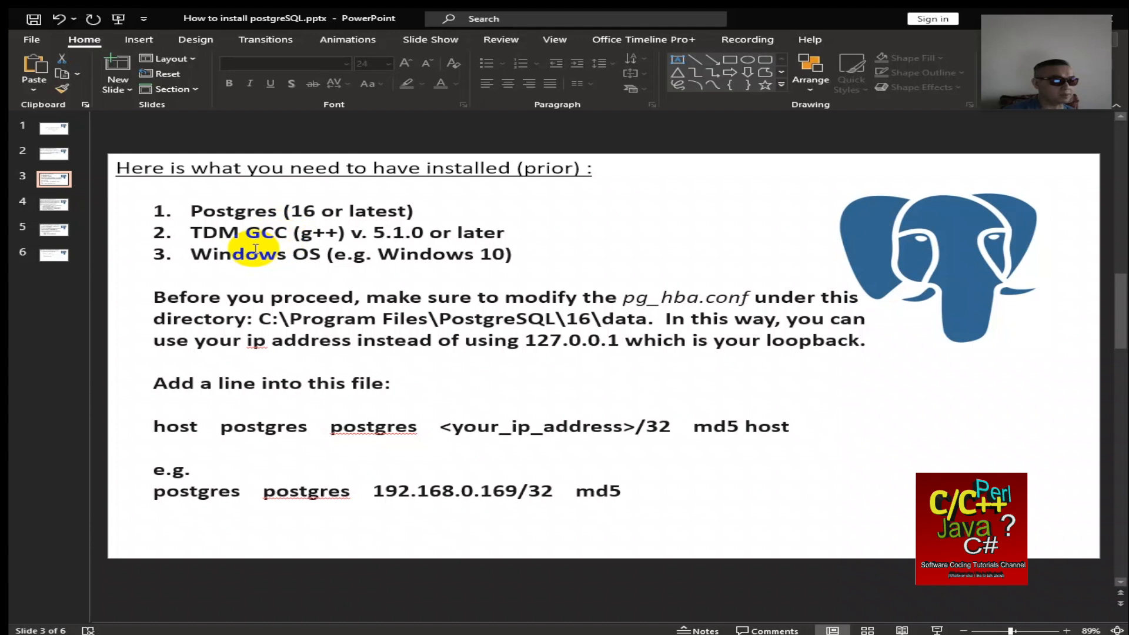
{"action": "mouse_move", "coordinate": [388, 250]}
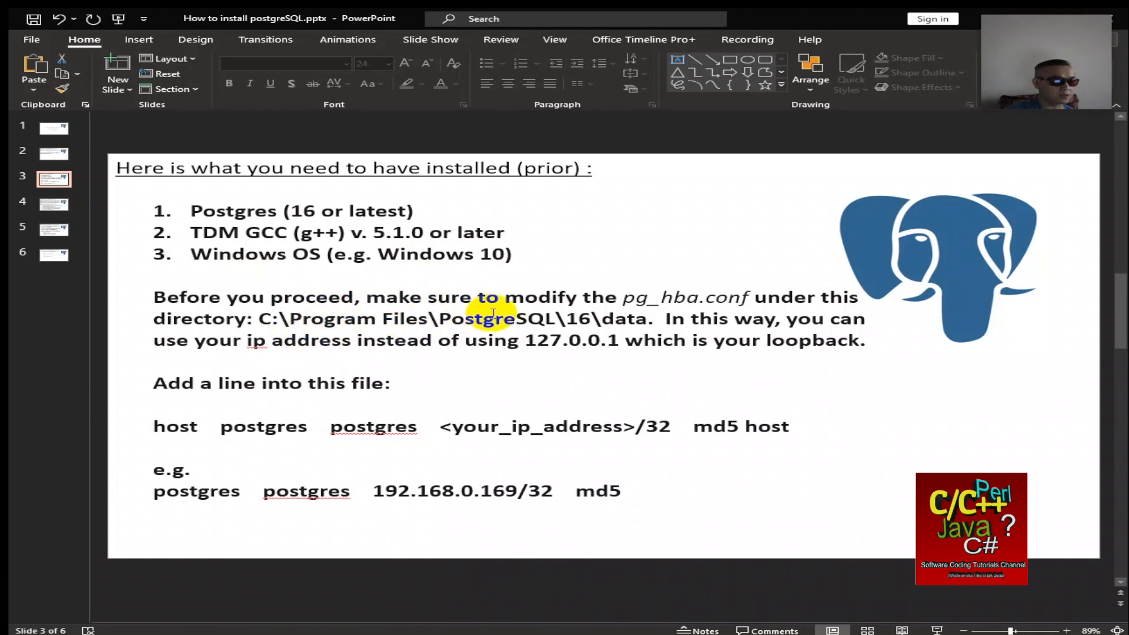
{"action": "mouse_move", "coordinate": [676, 319]}
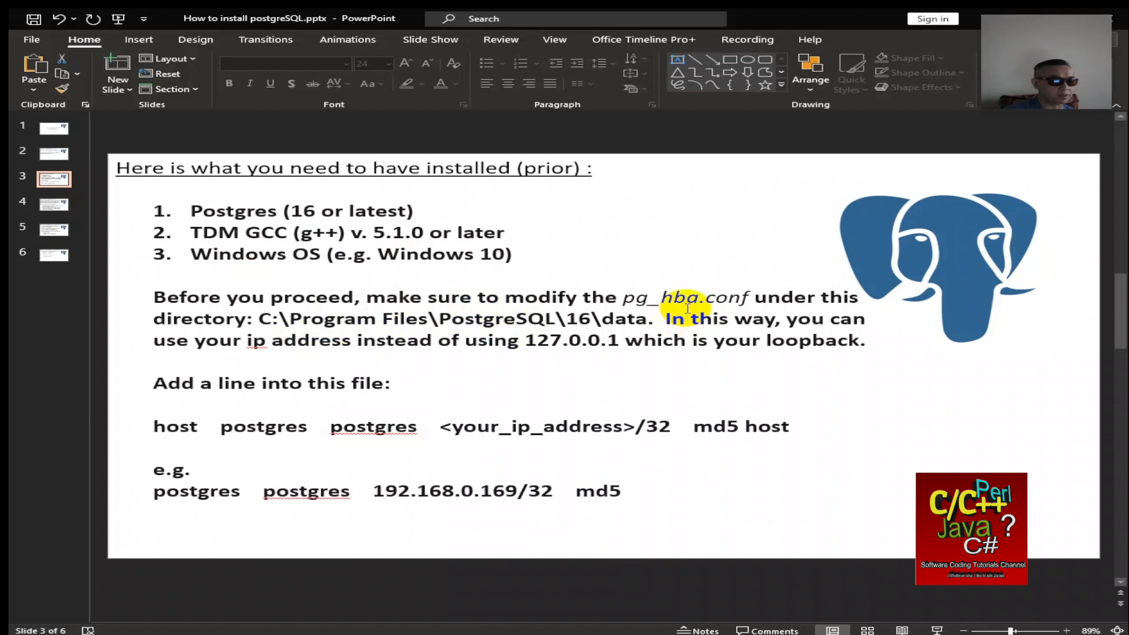
{"action": "mouse_move", "coordinate": [236, 353]}
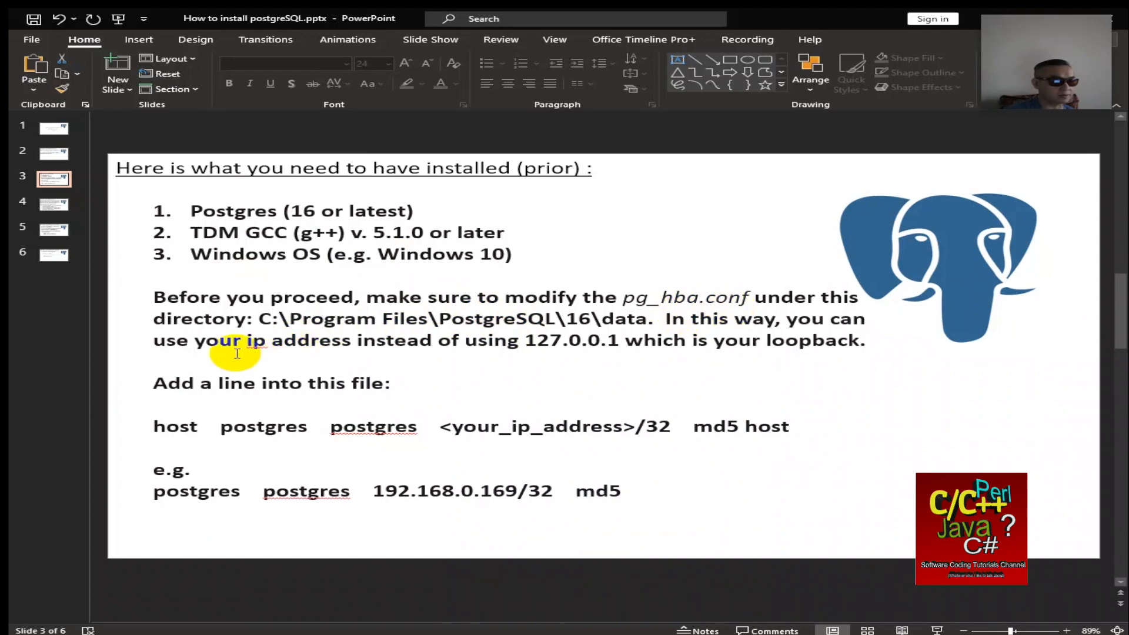
{"action": "mouse_move", "coordinate": [306, 318]}
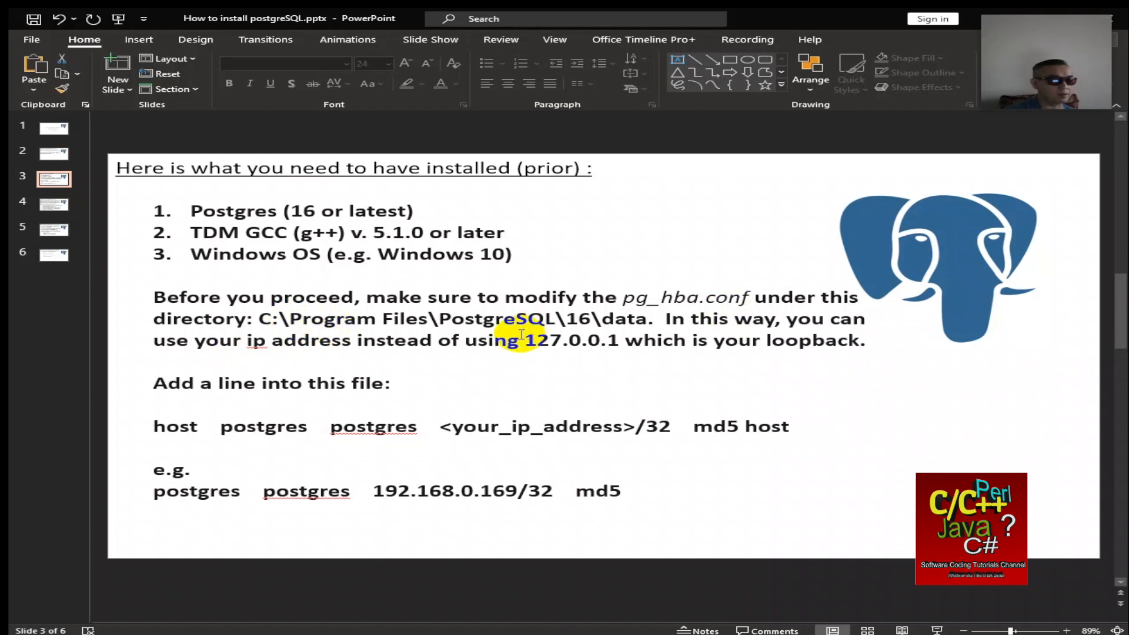
{"action": "mouse_move", "coordinate": [540, 359]}
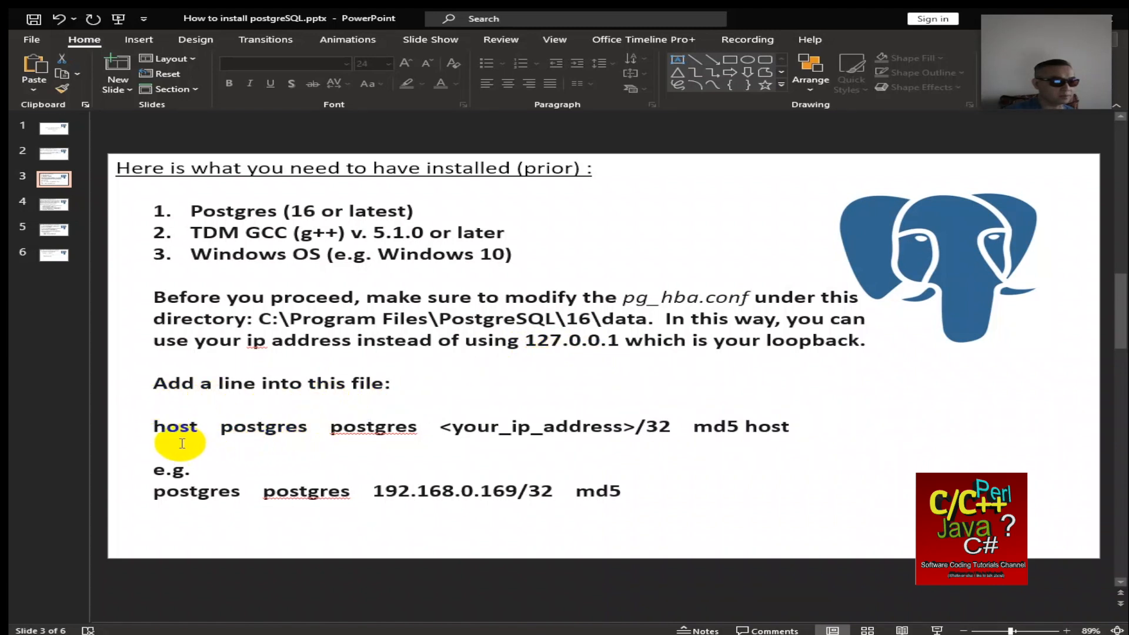
{"action": "mouse_move", "coordinate": [244, 448]}
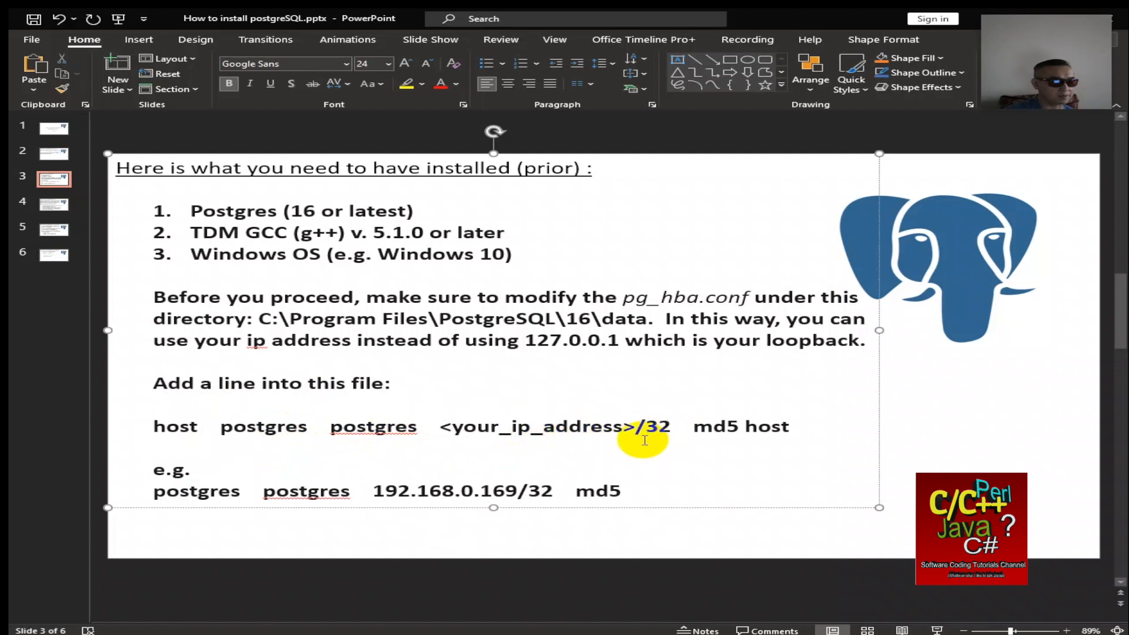
{"action": "mouse_move", "coordinate": [747, 437]}
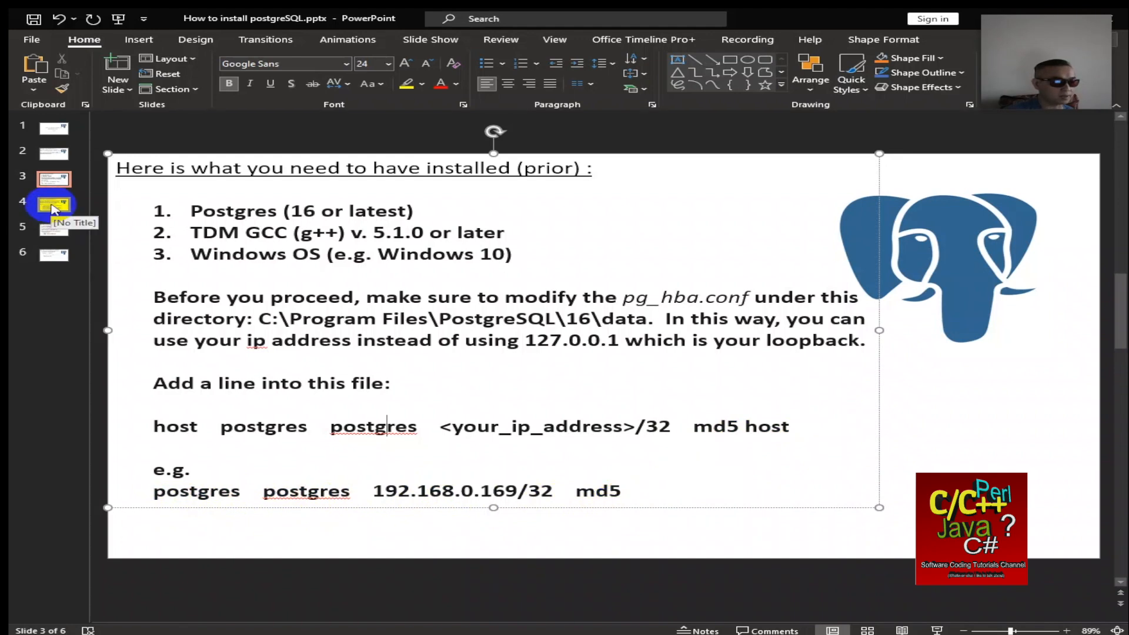
Show slide 4 on the PQconnectdb, PQstatus and PQfinish connection commands.
{"action": "left_click", "coordinate": [53, 204]}
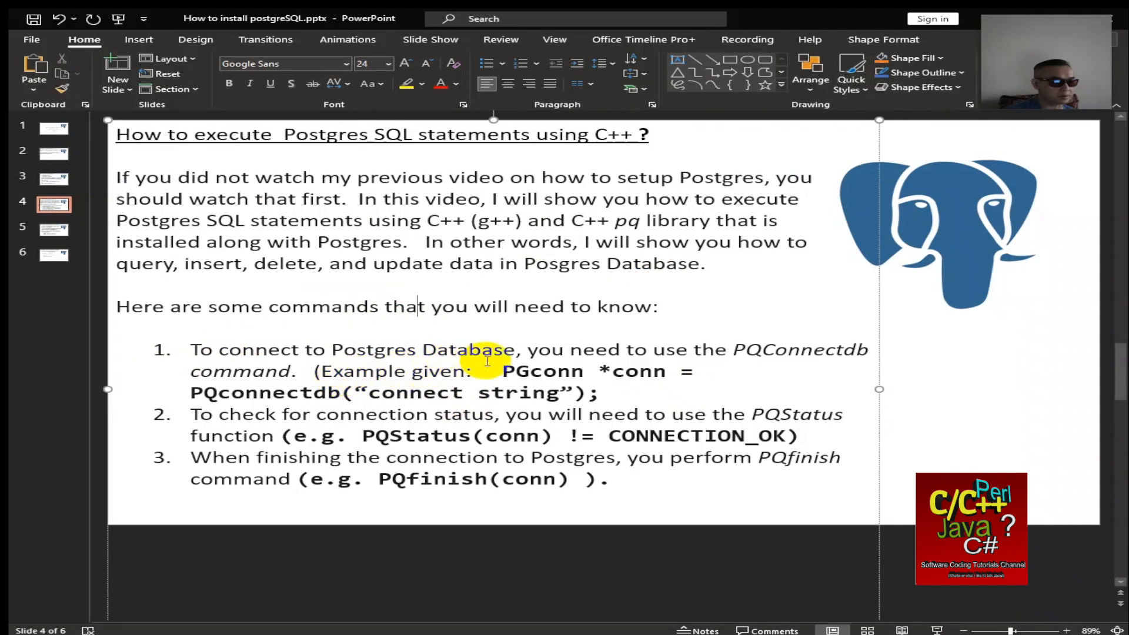
{"action": "mouse_move", "coordinate": [771, 365]}
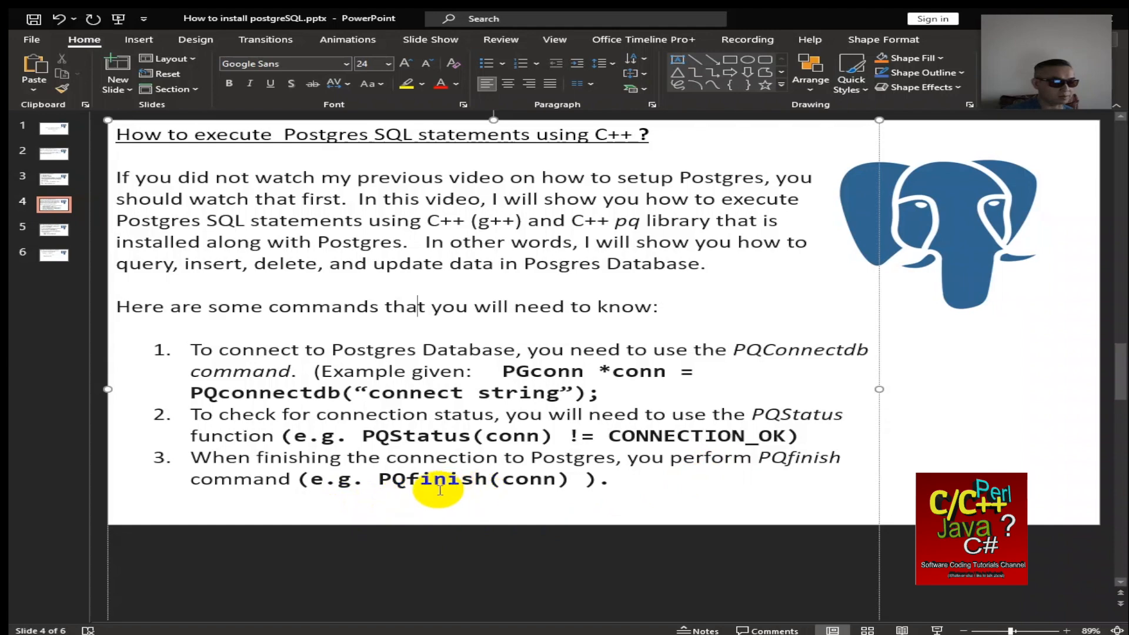
{"action": "mouse_move", "coordinate": [411, 435]}
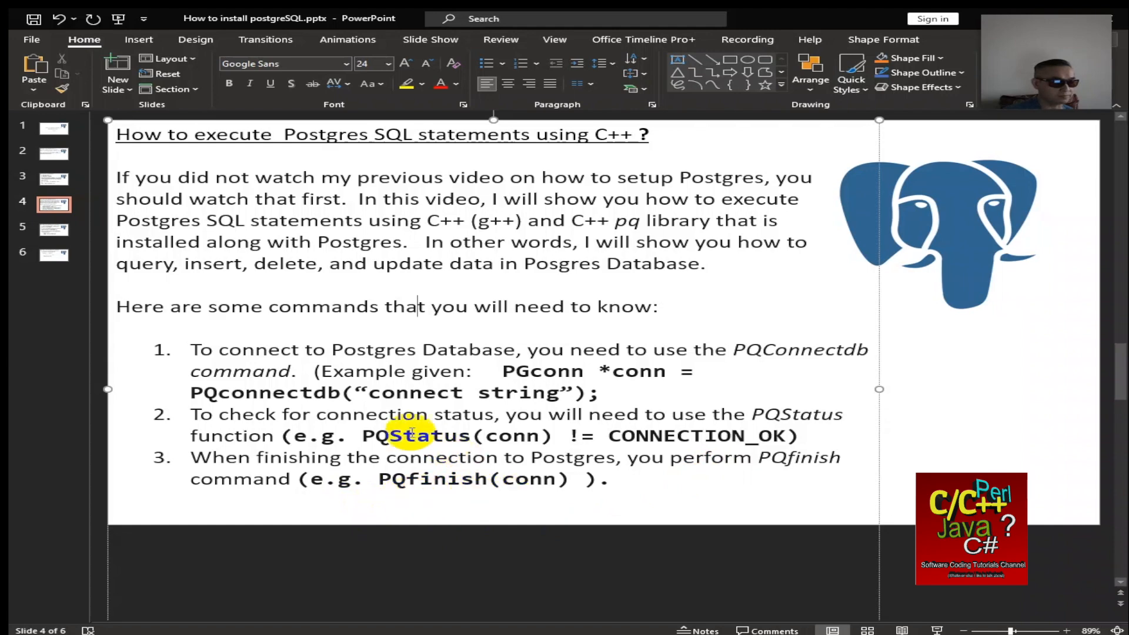
Show slide 5 covering PQexec, PQresultStatus, PQntuples and PQnfields.
{"action": "left_click", "coordinate": [54, 229]}
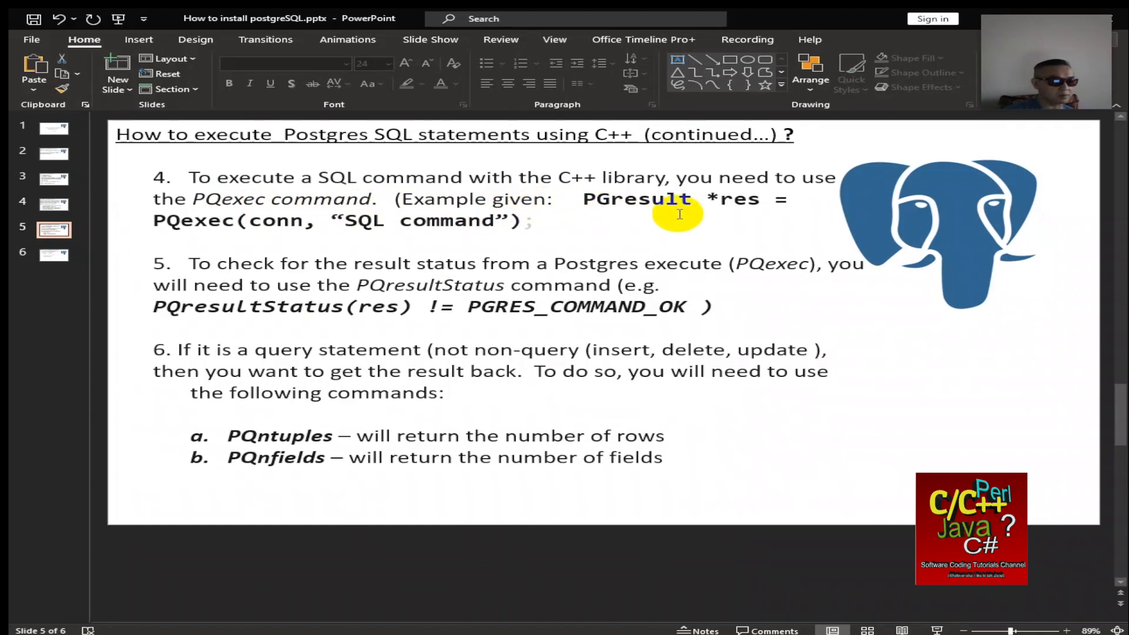
{"action": "mouse_move", "coordinate": [183, 238]}
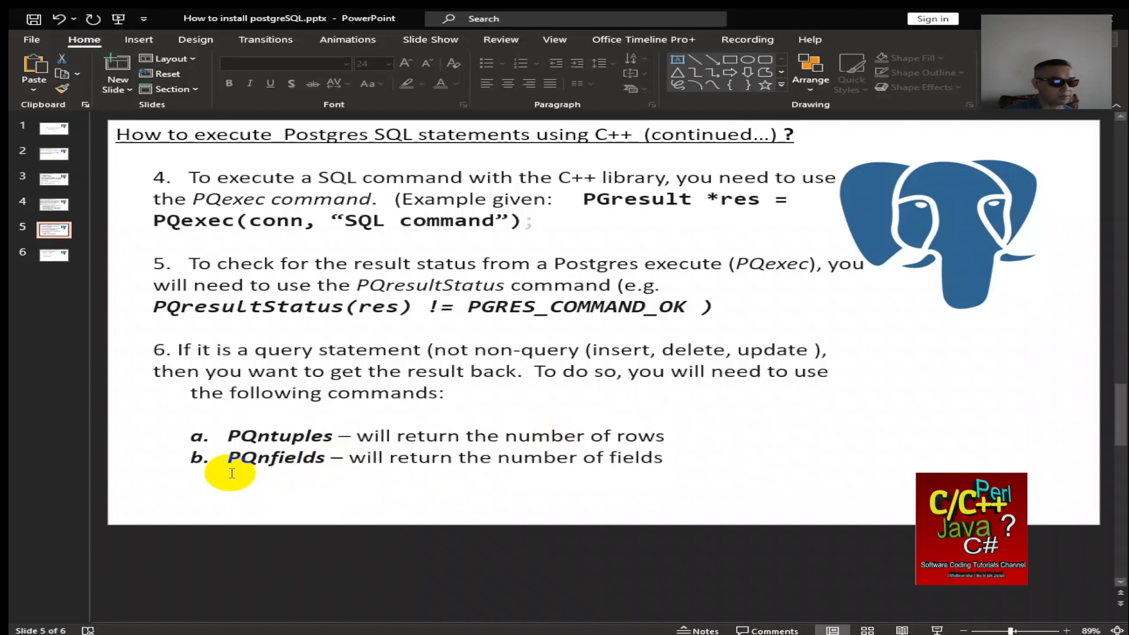
{"action": "mouse_move", "coordinate": [621, 463]}
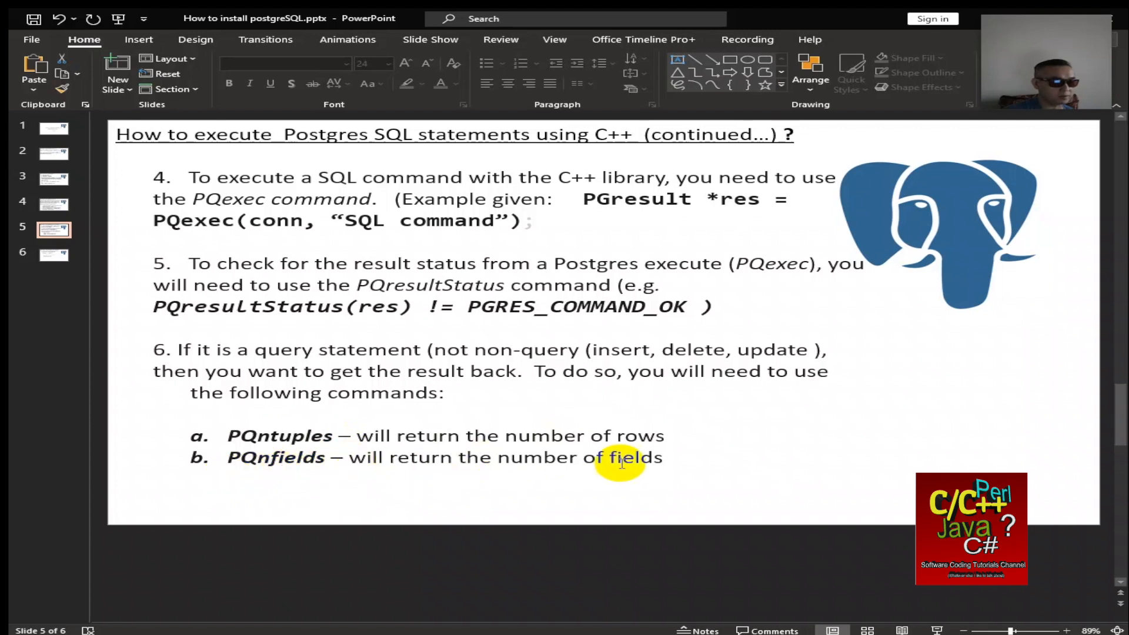
Show slide 6's PQgetvalue loop example, briefly revisiting slide 5 before returning.
{"action": "left_click", "coordinate": [54, 254]}
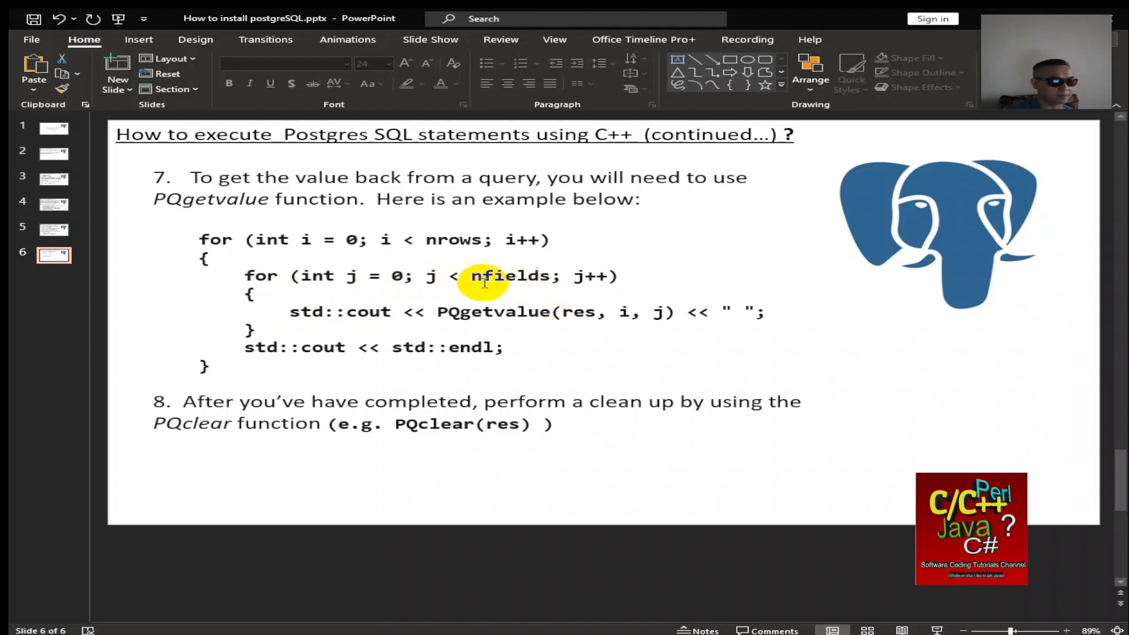
{"action": "left_click", "coordinate": [53, 229]}
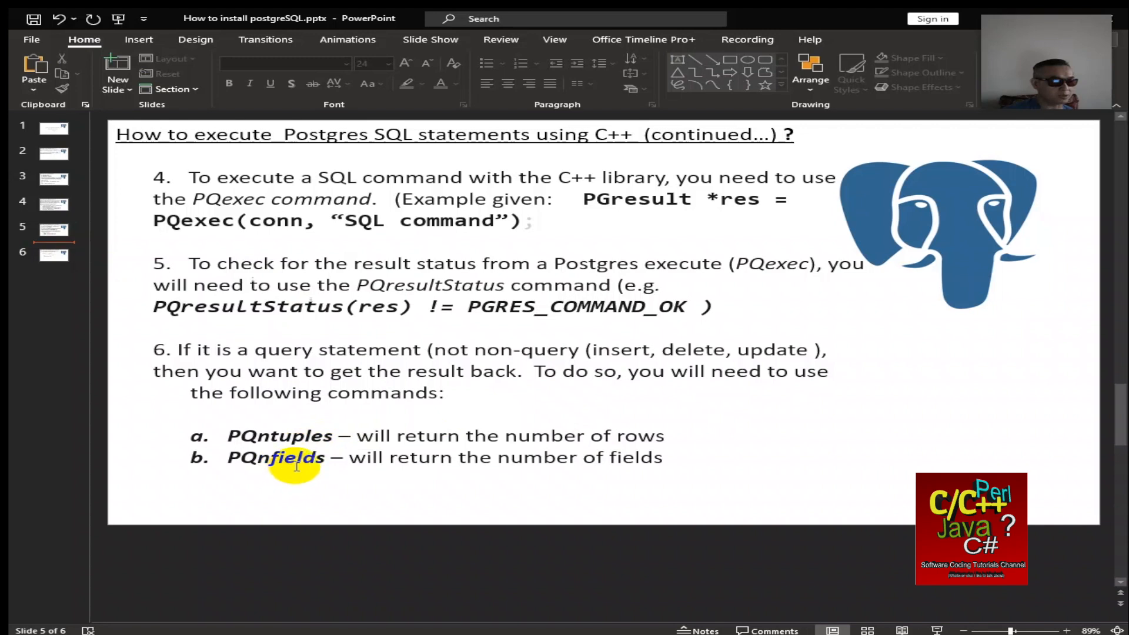
{"action": "left_click", "coordinate": [54, 254]}
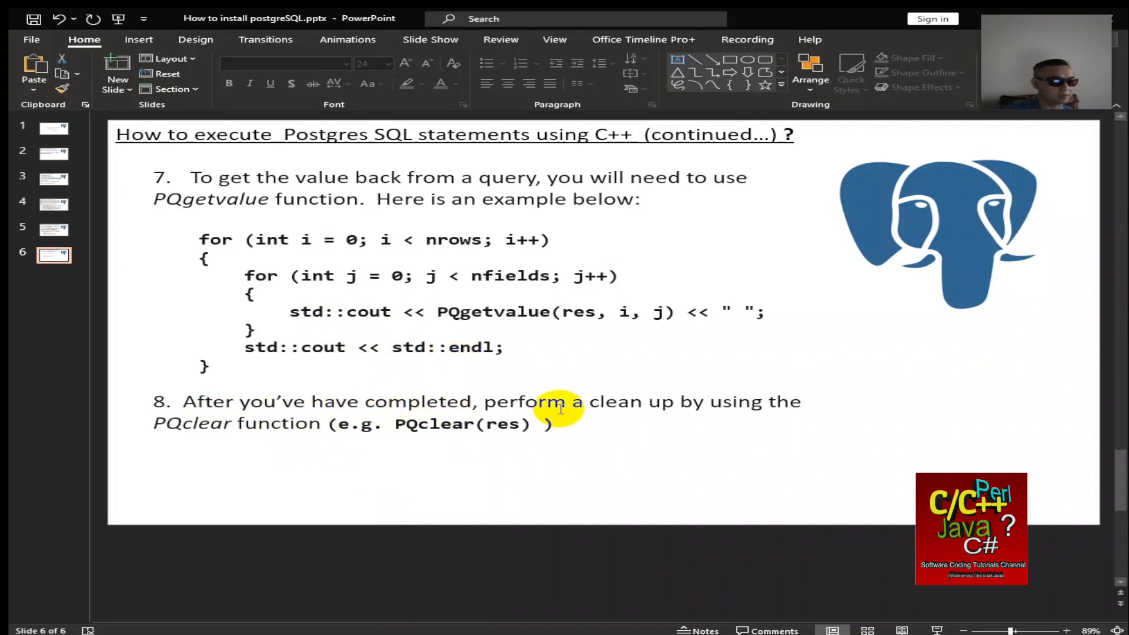
{"action": "mouse_move", "coordinate": [277, 424]}
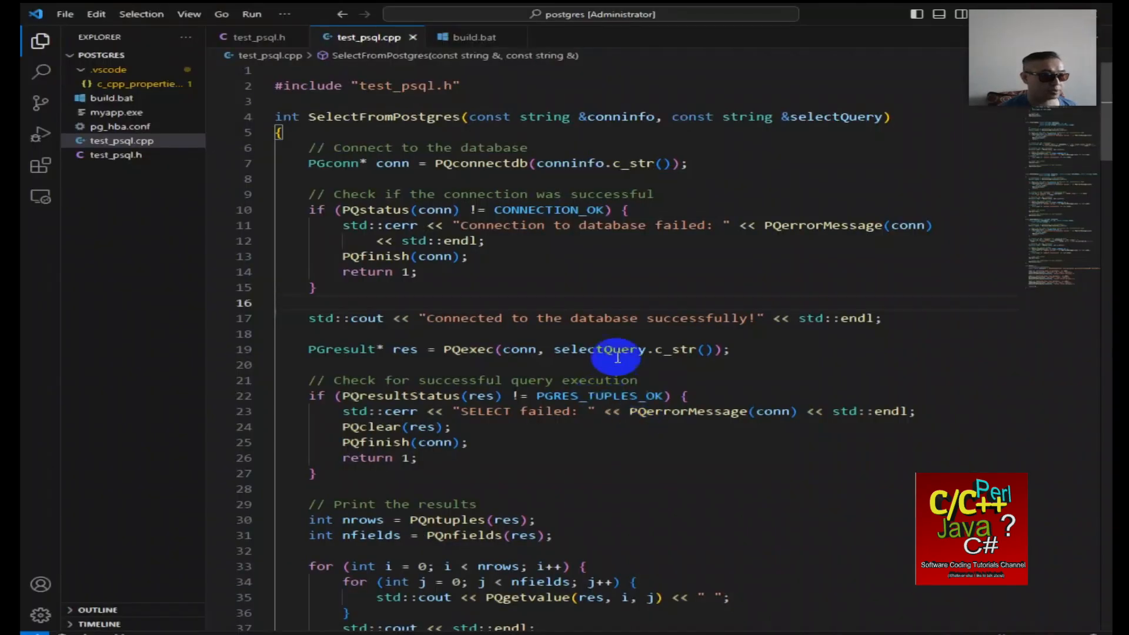
{"action": "mouse_move", "coordinate": [654, 279]}
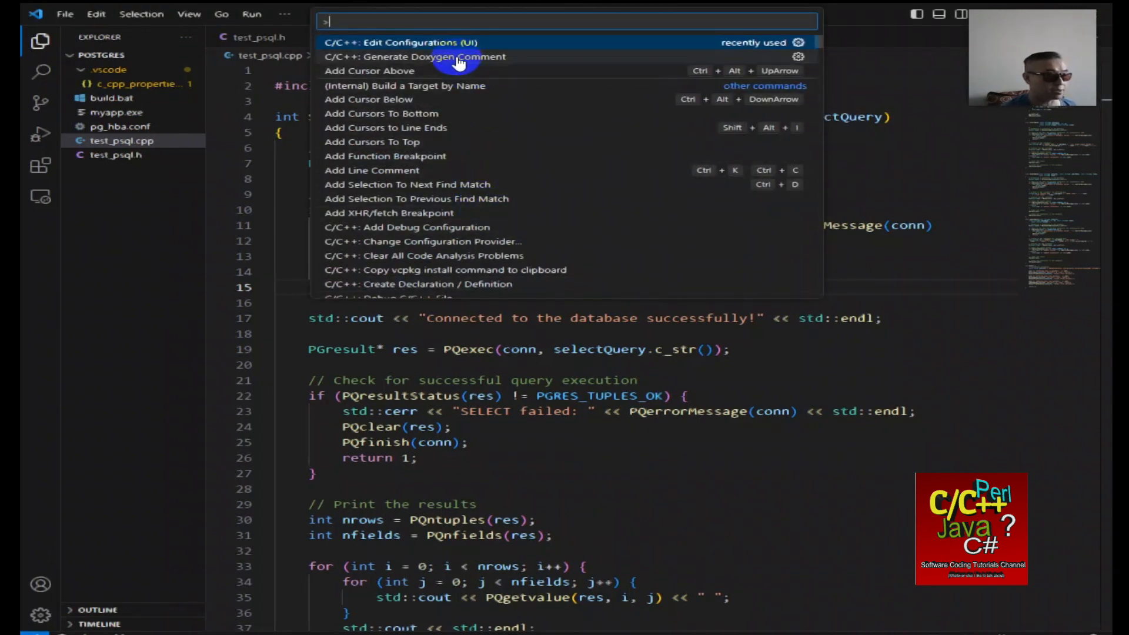
Add C:\Program Files\PostgreSQL\16\include to the IntelliSense include paths alongside the workspace.
{"action": "left_click", "coordinate": [401, 42]}
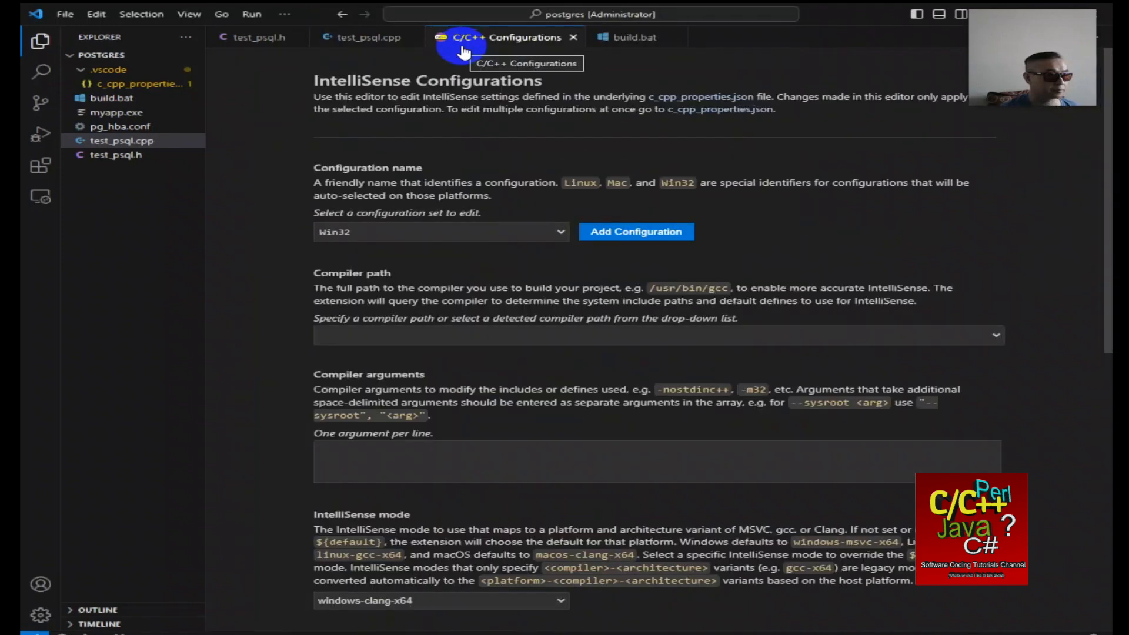
{"action": "scroll", "scroll_direction": "down", "scroll_amount": 3}
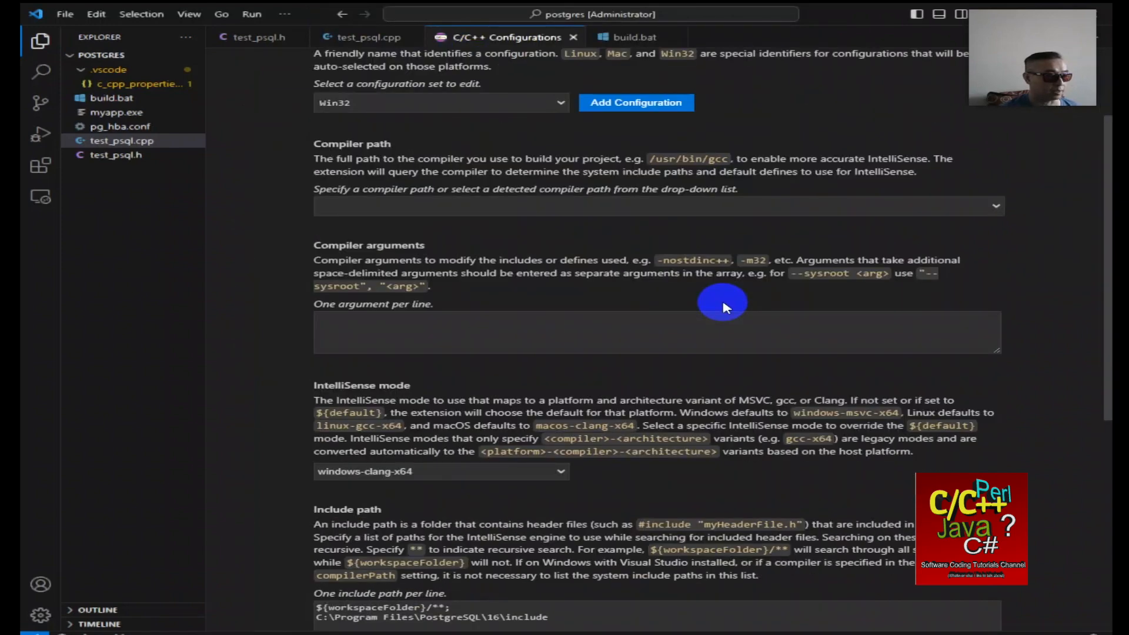
{"action": "scroll", "scroll_direction": "down", "scroll_amount": 3}
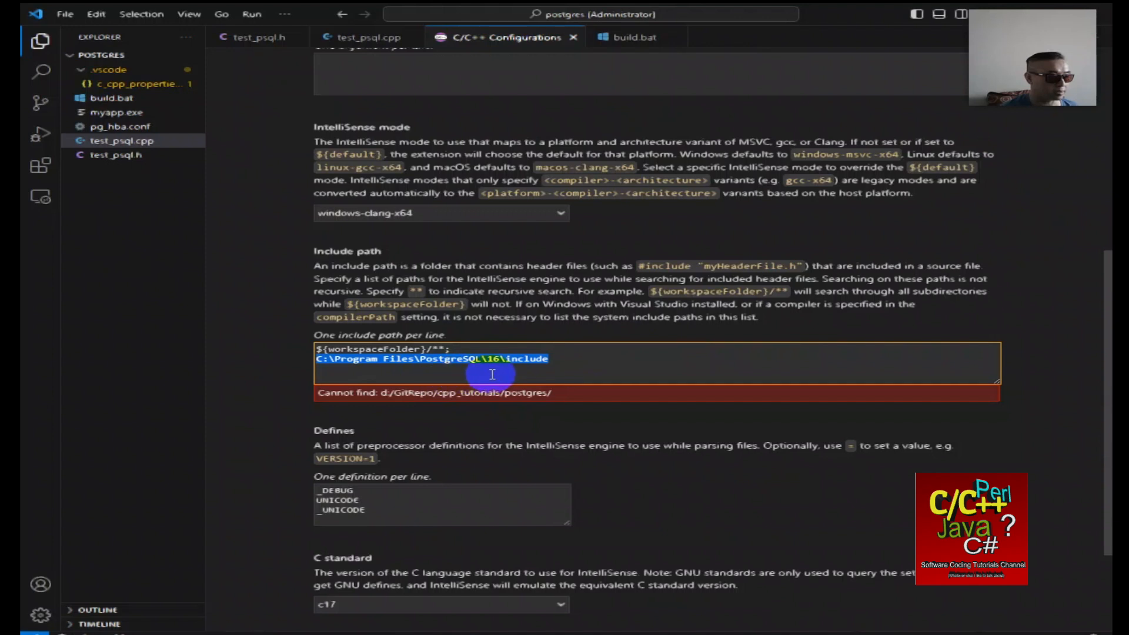
{"action": "mouse_move", "coordinate": [504, 369]}
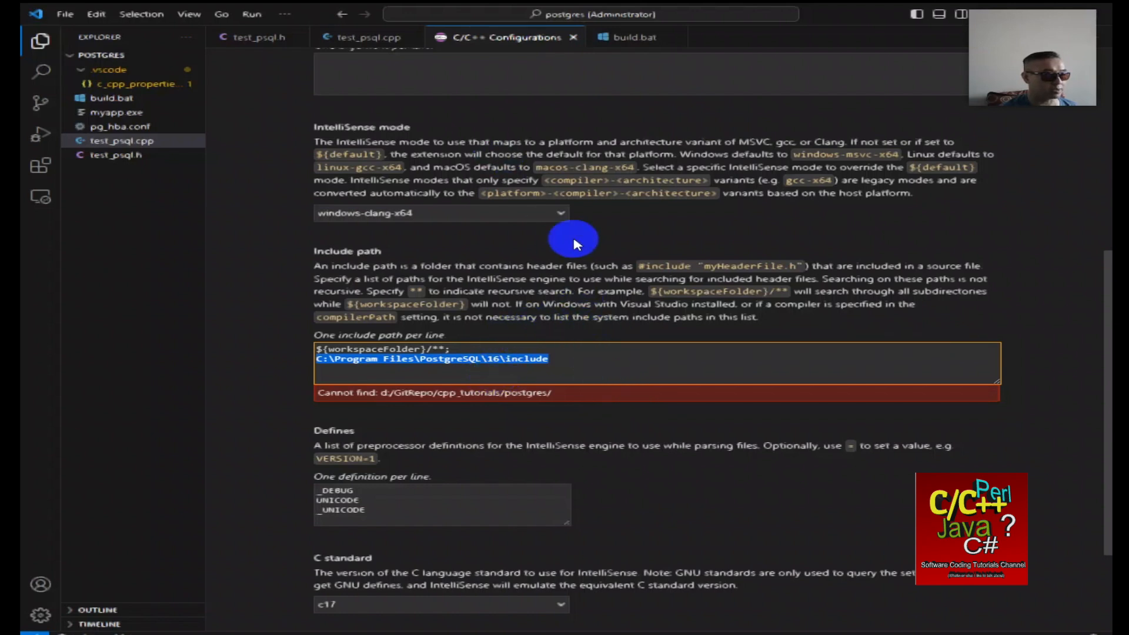
{"action": "mouse_move", "coordinate": [574, 37]}
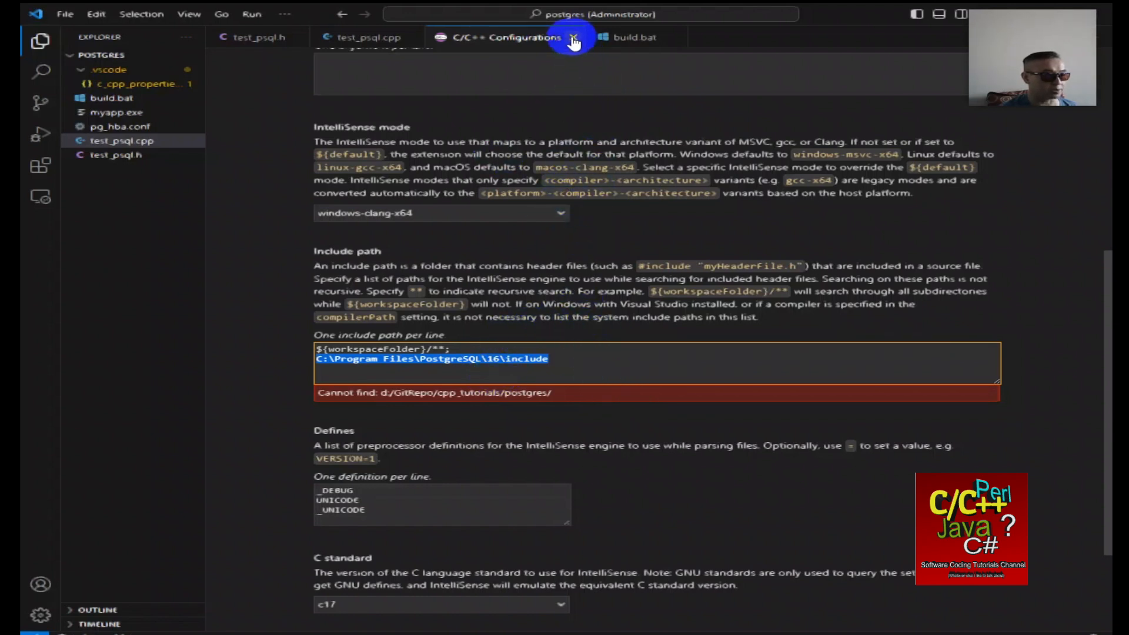
Close the C/C++ Configurations editor and view test_psql.h's function declarations.
{"action": "left_click", "coordinate": [574, 38]}
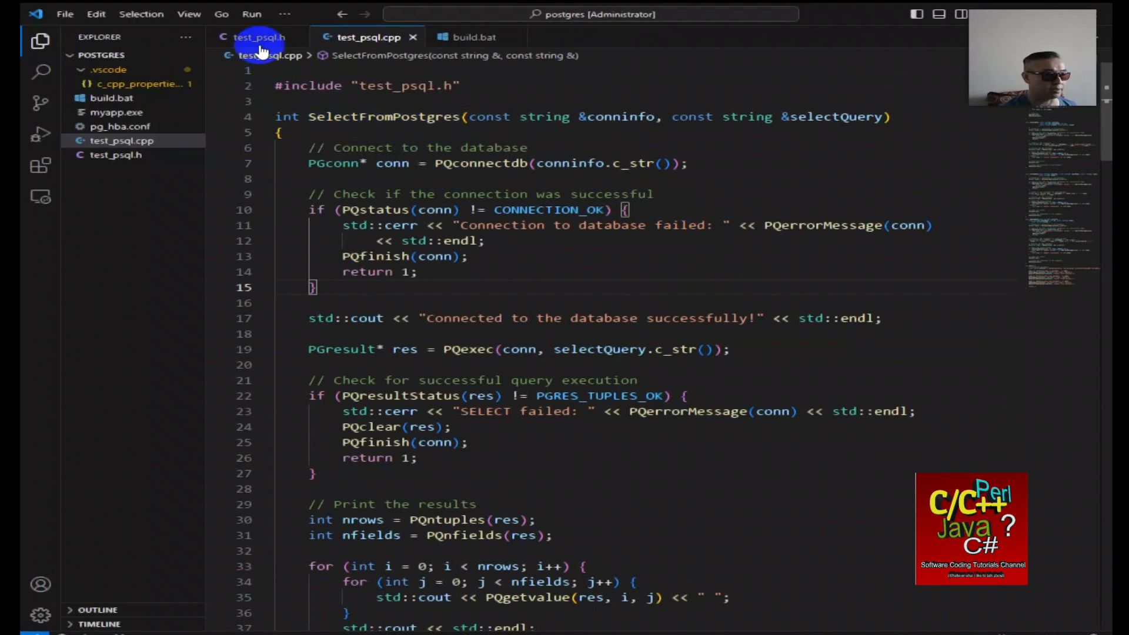
{"action": "mouse_move", "coordinate": [260, 36]}
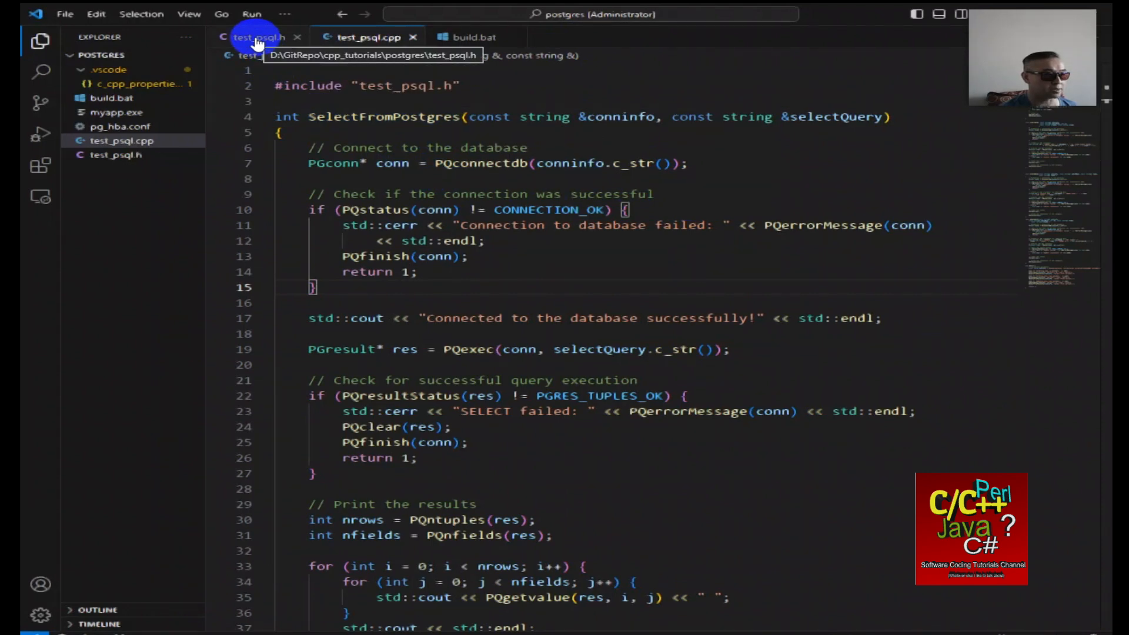
{"action": "left_click", "coordinate": [259, 36]}
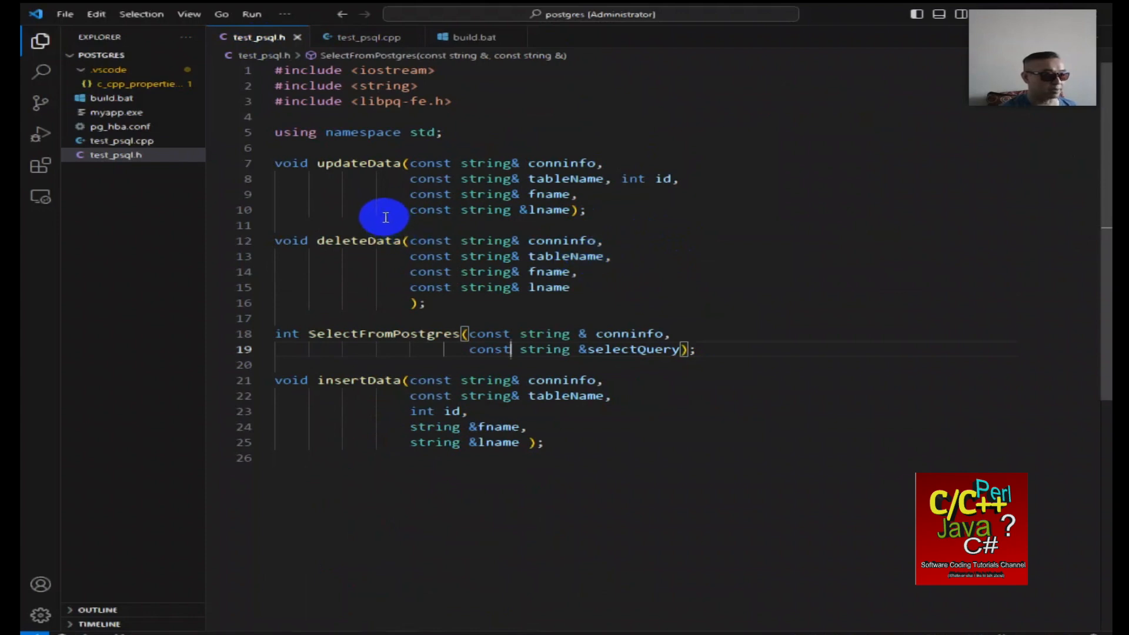
{"action": "mouse_move", "coordinate": [380, 179]}
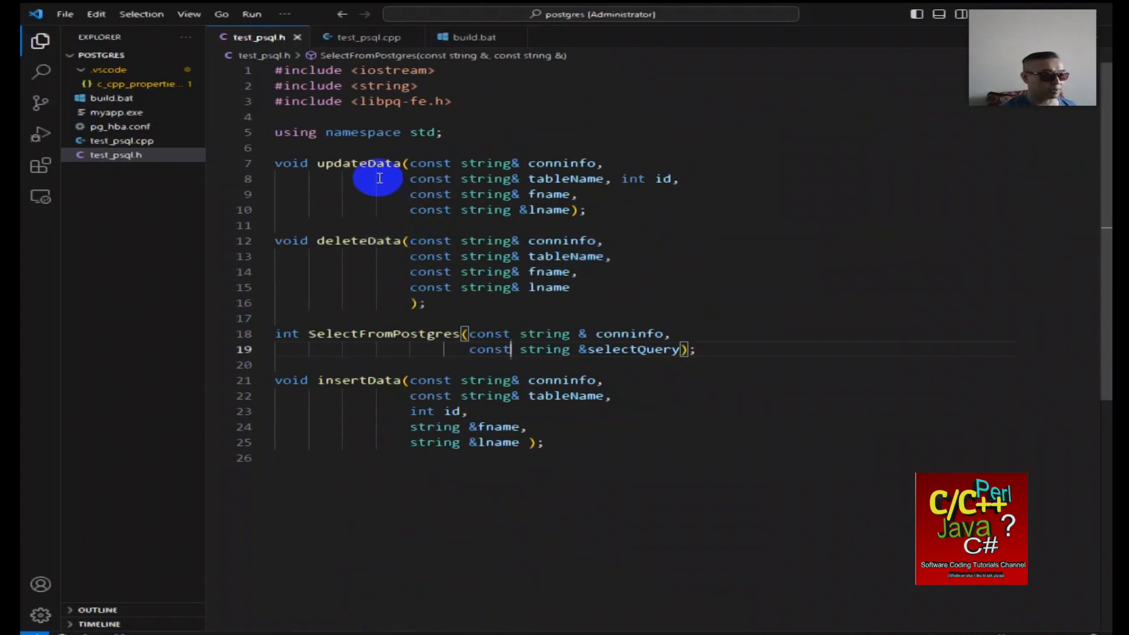
{"action": "mouse_move", "coordinate": [379, 233]}
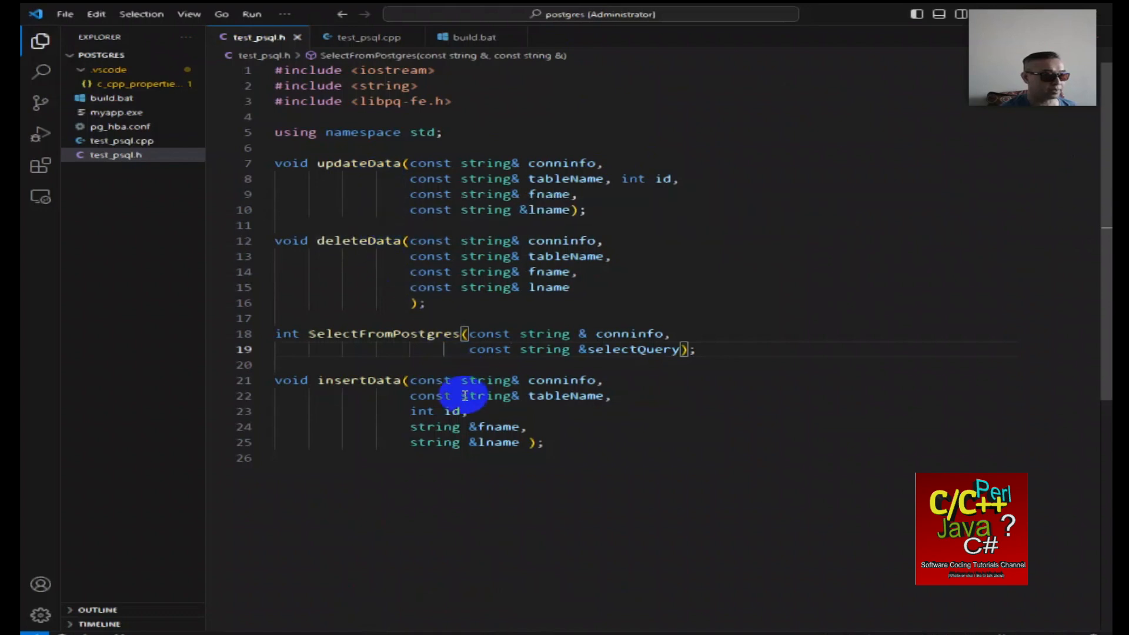
{"action": "mouse_move", "coordinate": [409, 333]}
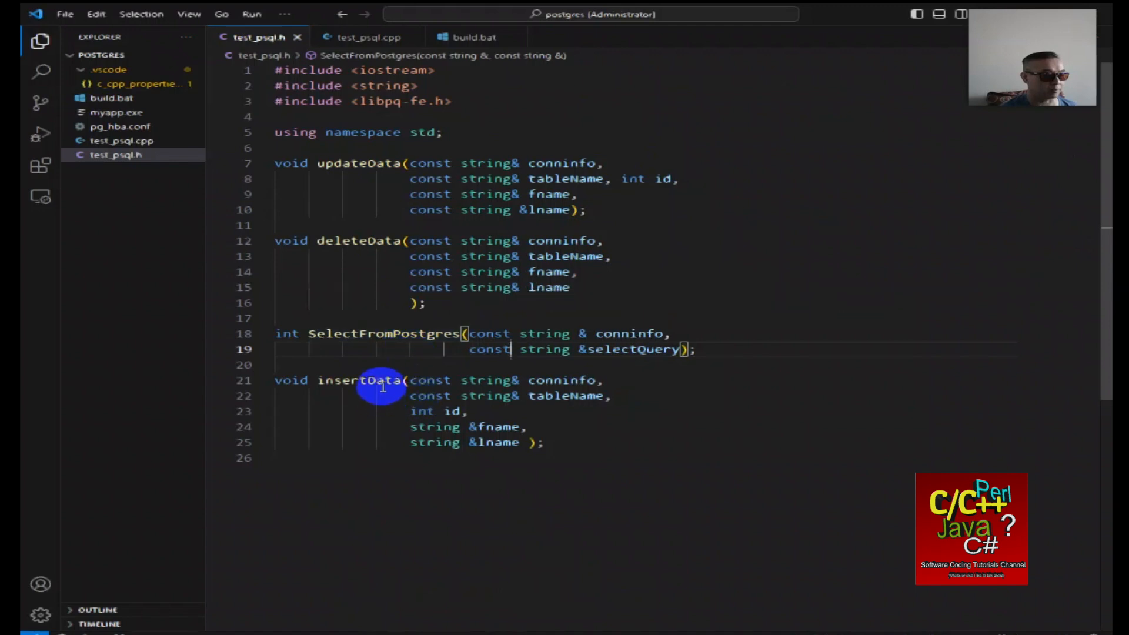
{"action": "mouse_move", "coordinate": [382, 380]}
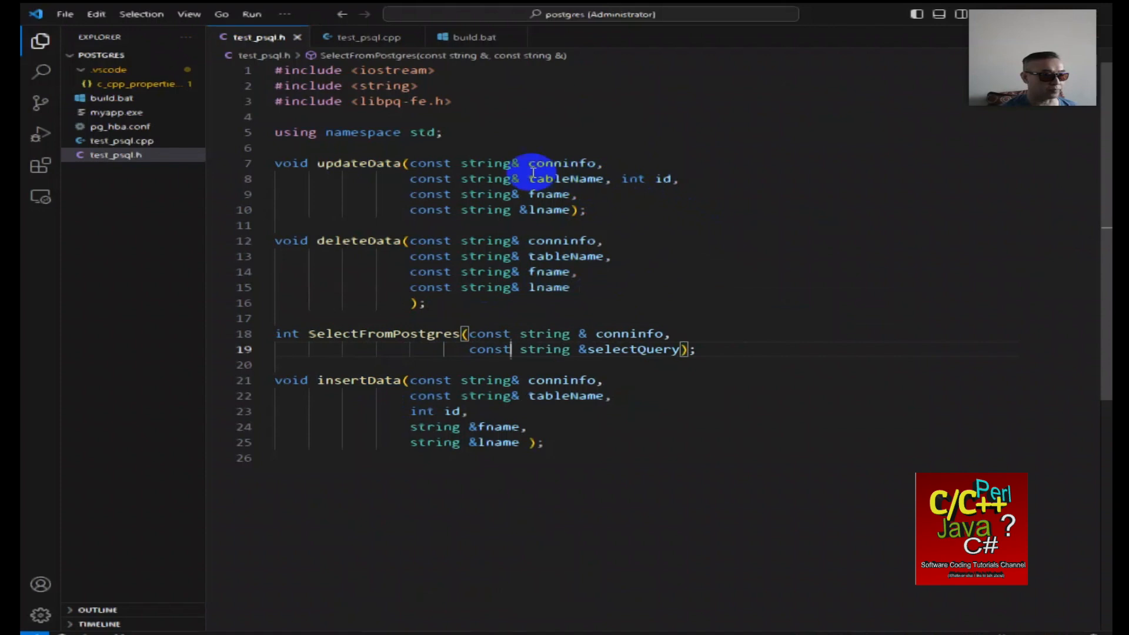
{"action": "mouse_move", "coordinate": [632, 236]}
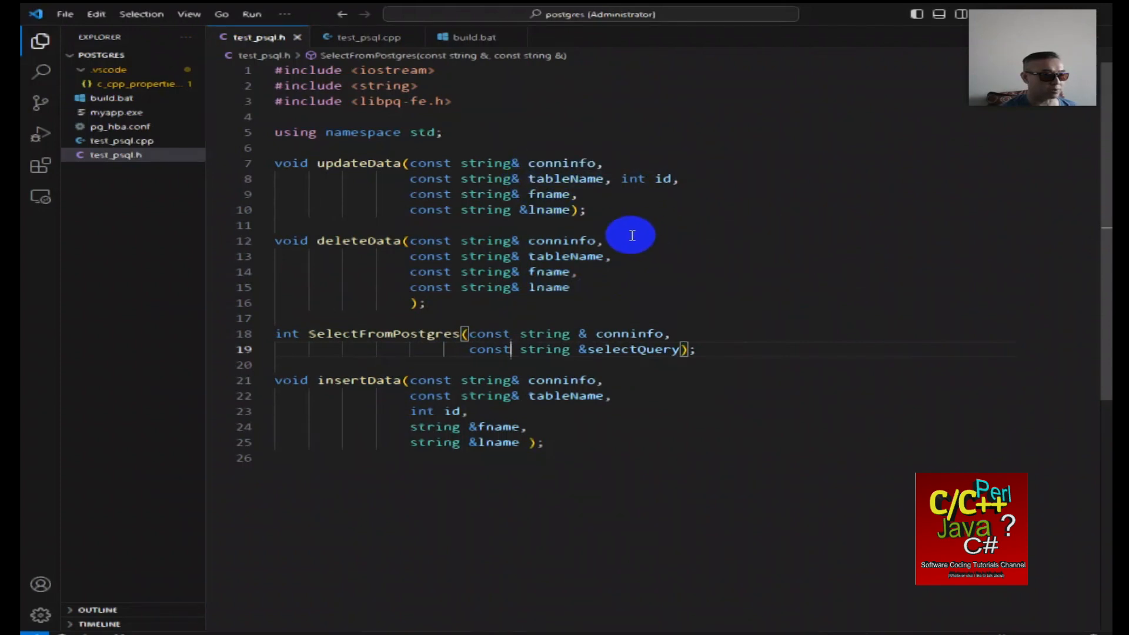
{"action": "mouse_move", "coordinate": [626, 209]}
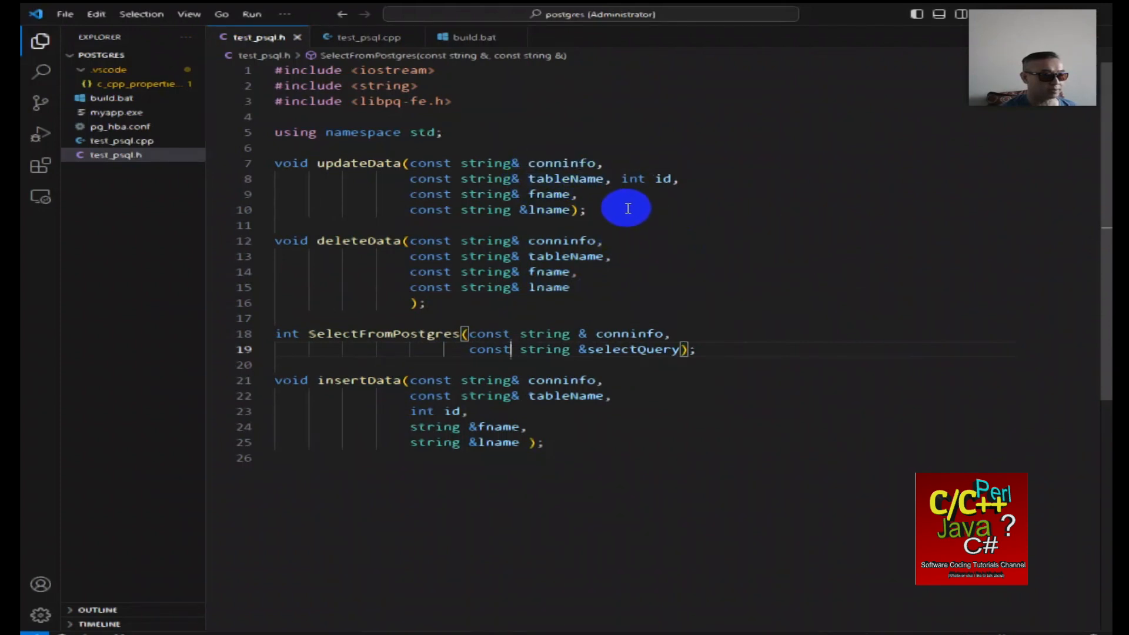
{"action": "mouse_move", "coordinate": [670, 193]}
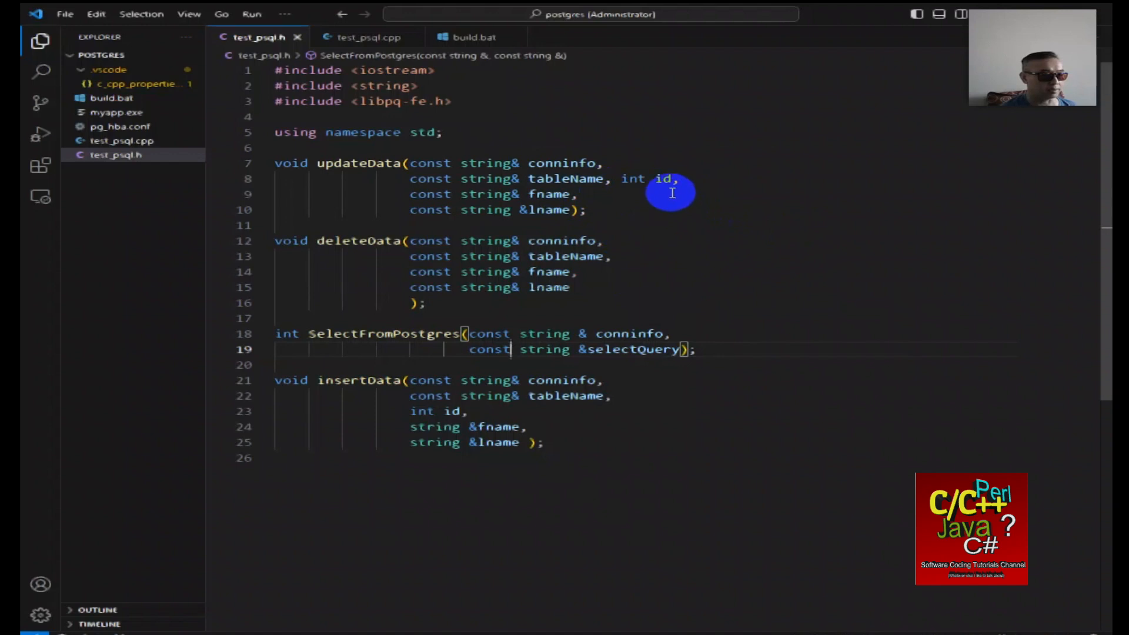
{"action": "mouse_move", "coordinate": [622, 186]}
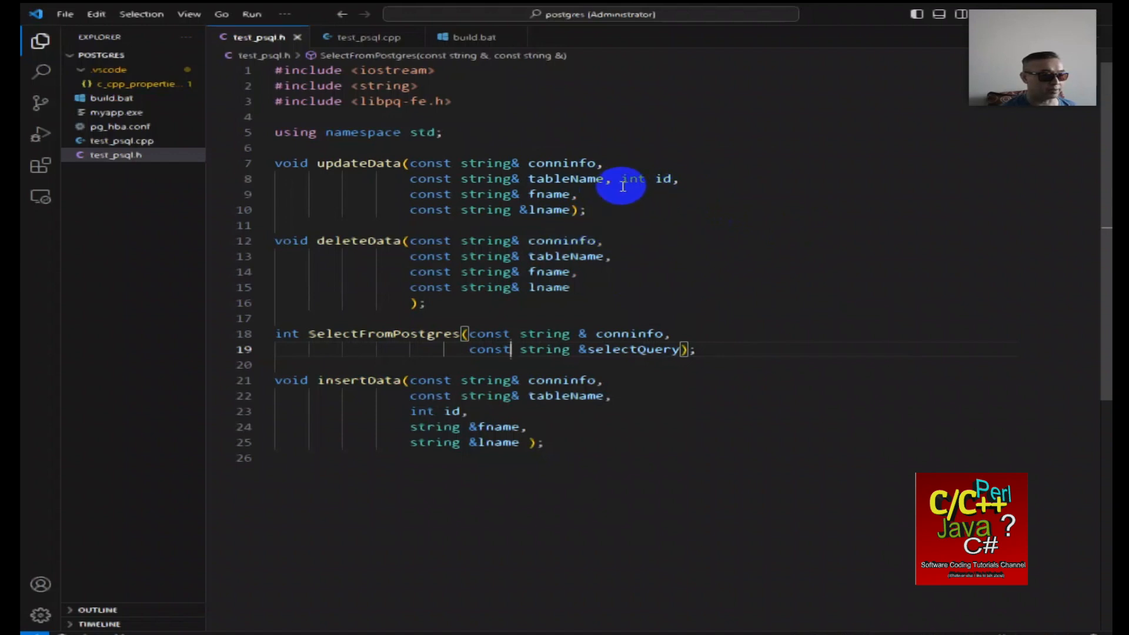
{"action": "mouse_move", "coordinate": [667, 187]}
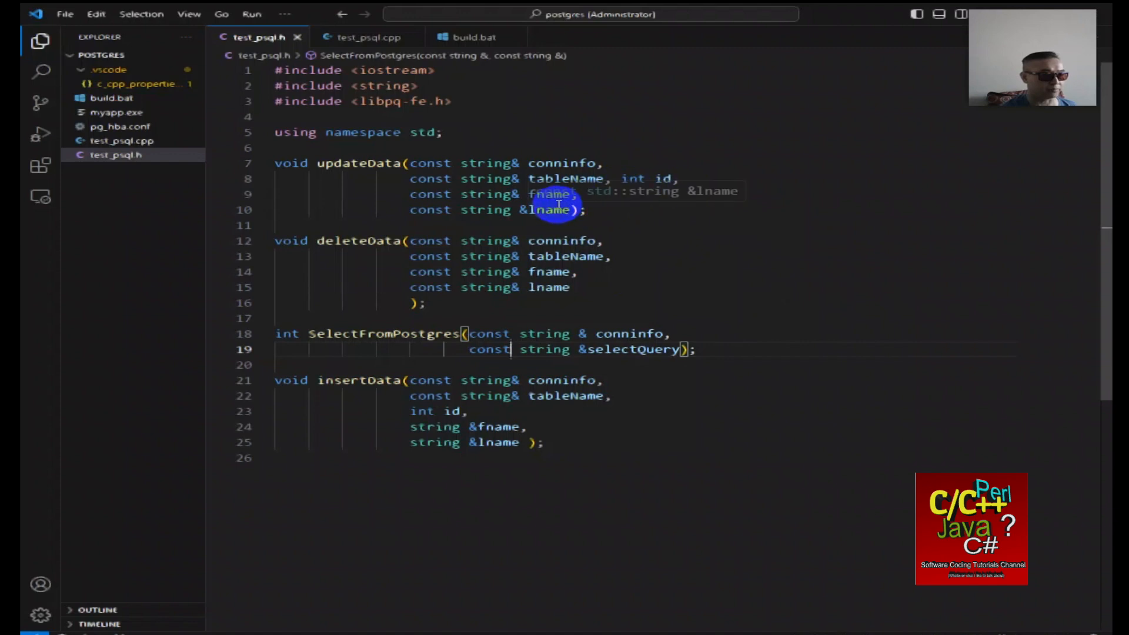
{"action": "mouse_move", "coordinate": [586, 288]}
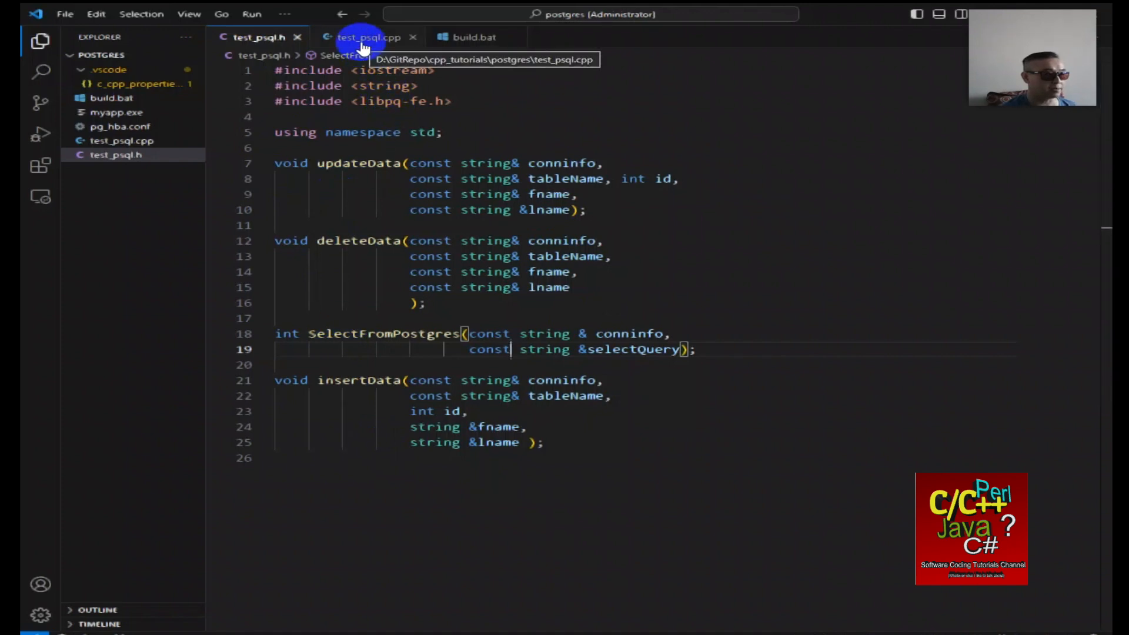
Read through SelectFromPostgres in test_psql.cpp: PQexec, status check, PQgetvalue loop, cleanup.
{"action": "left_click", "coordinate": [368, 36]}
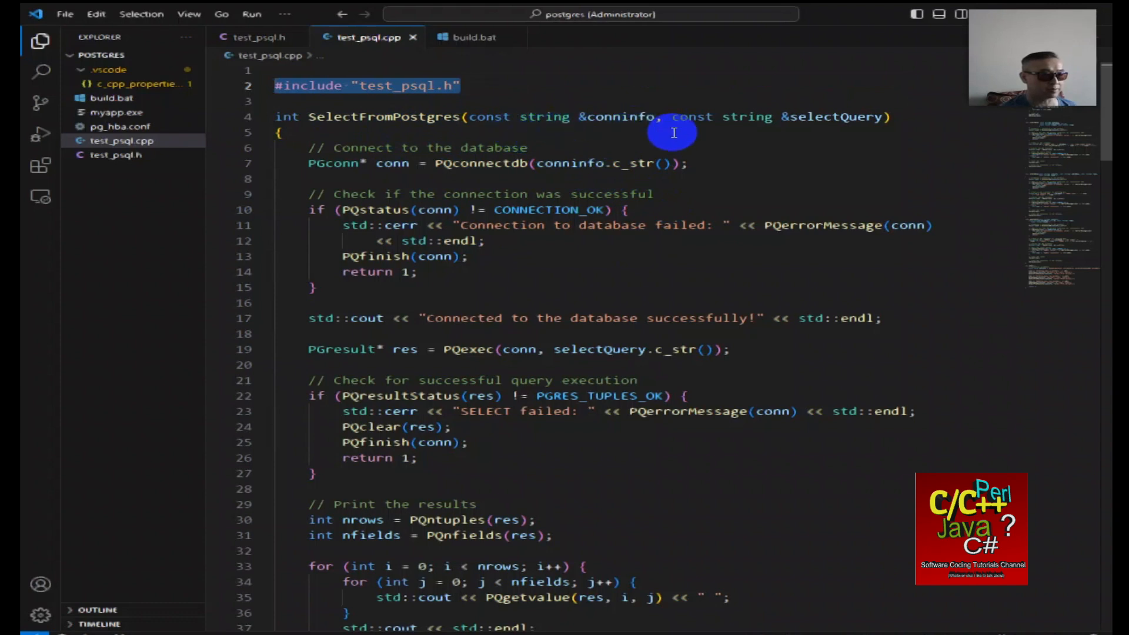
{"action": "mouse_move", "coordinate": [818, 116]}
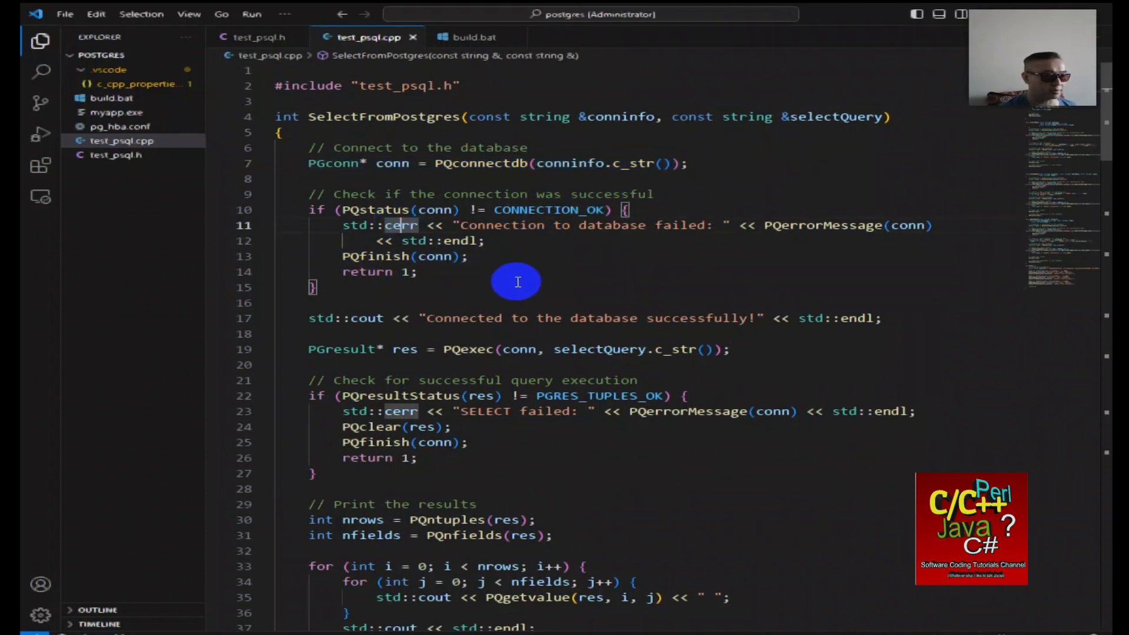
{"action": "mouse_move", "coordinate": [644, 240]}
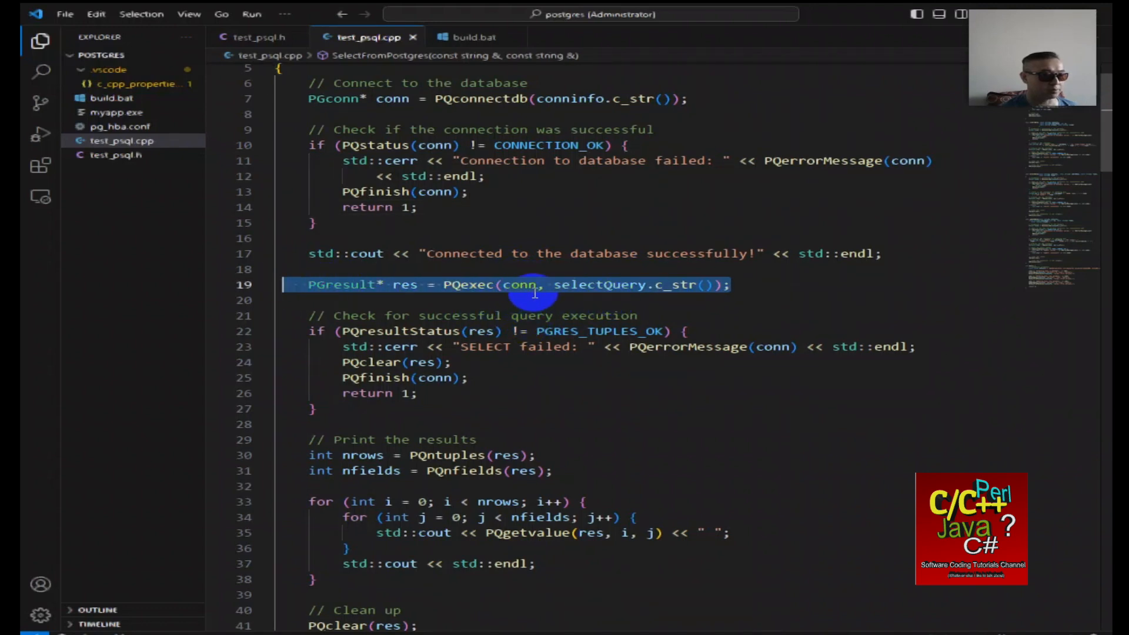
{"action": "mouse_move", "coordinate": [596, 300]}
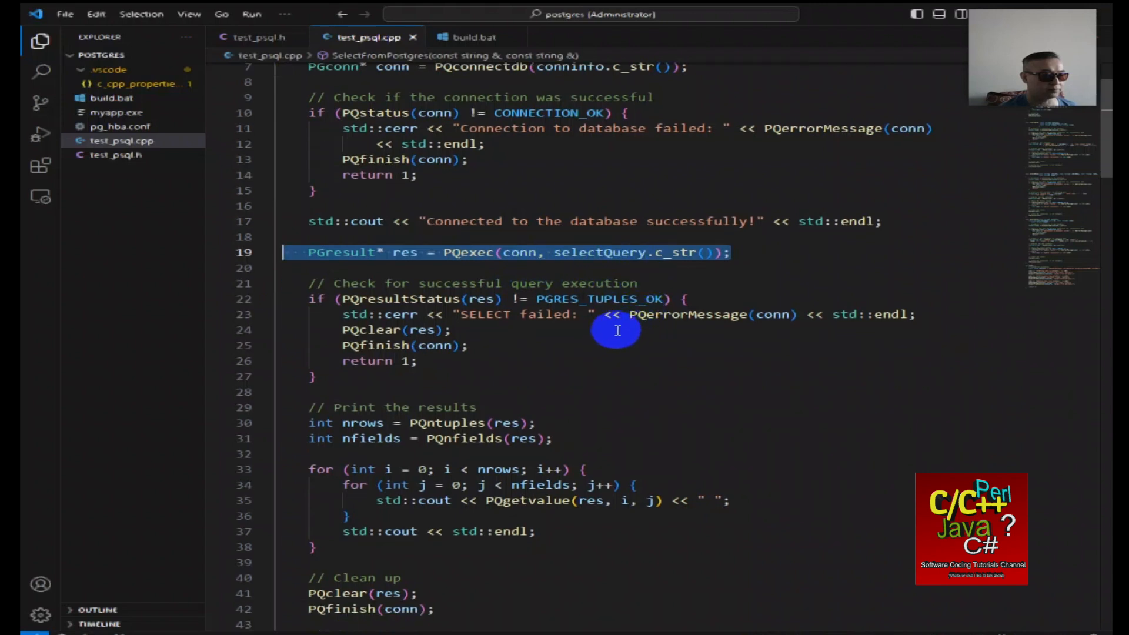
{"action": "scroll", "scroll_direction": "down", "scroll_amount": 3}
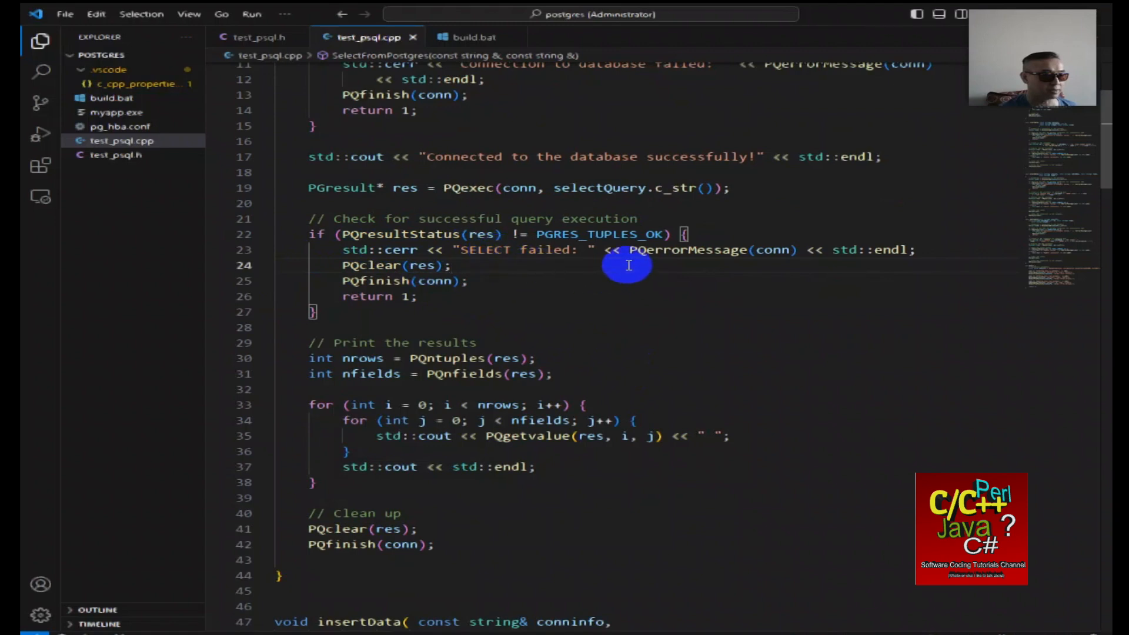
{"action": "mouse_move", "coordinate": [548, 270]}
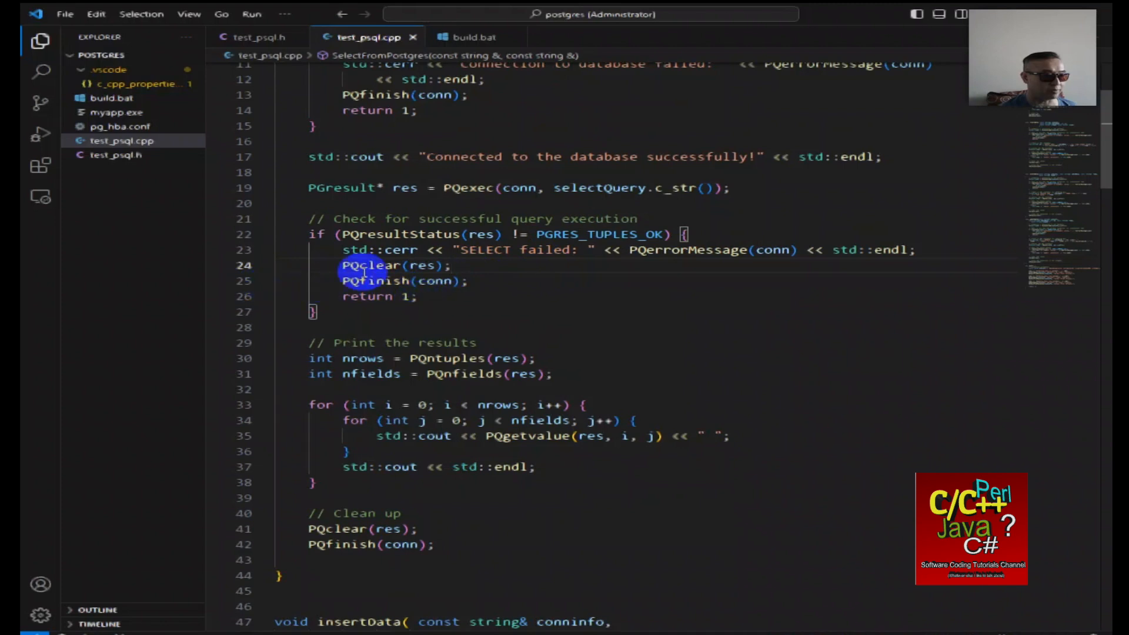
{"action": "scroll", "scroll_direction": "down", "scroll_amount": 3}
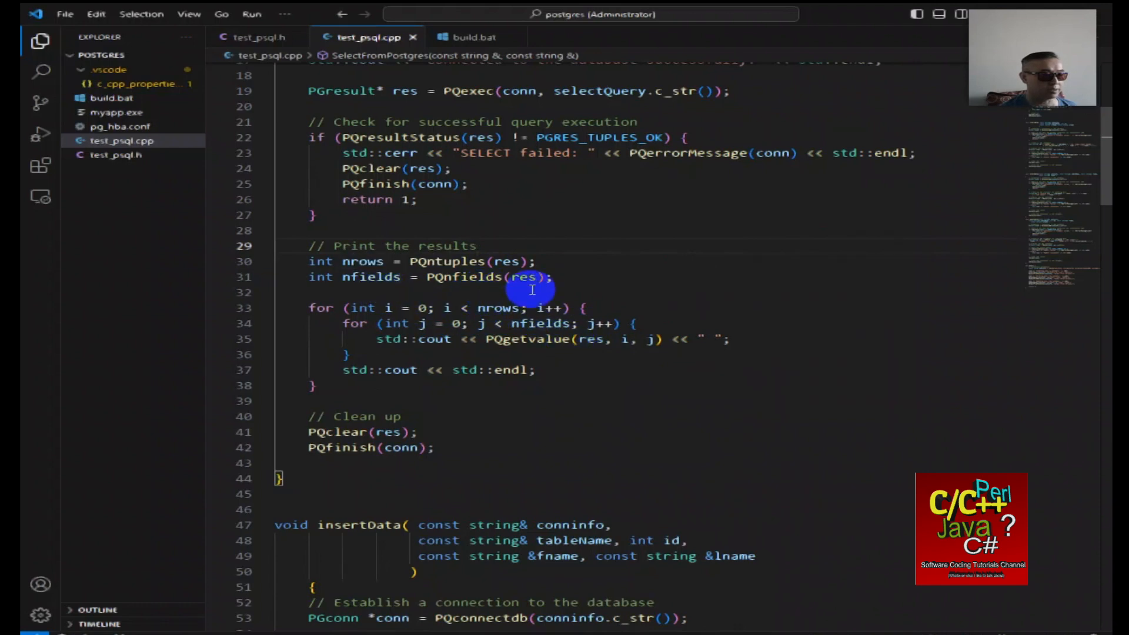
{"action": "scroll", "scroll_direction": "down", "scroll_amount": 3}
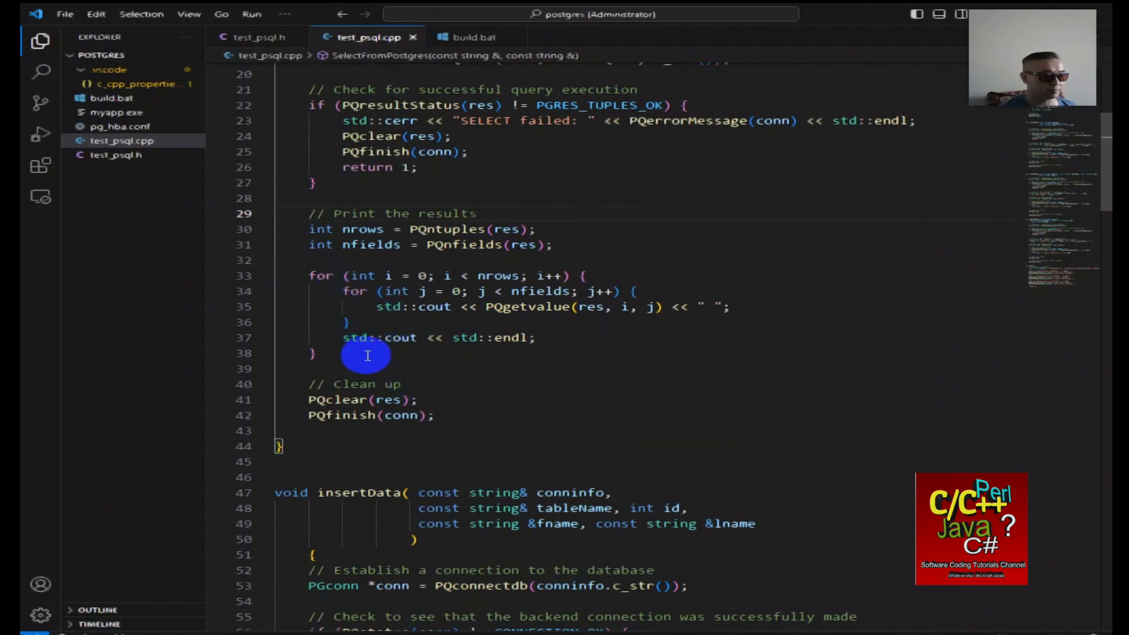
{"action": "mouse_move", "coordinate": [536, 326]}
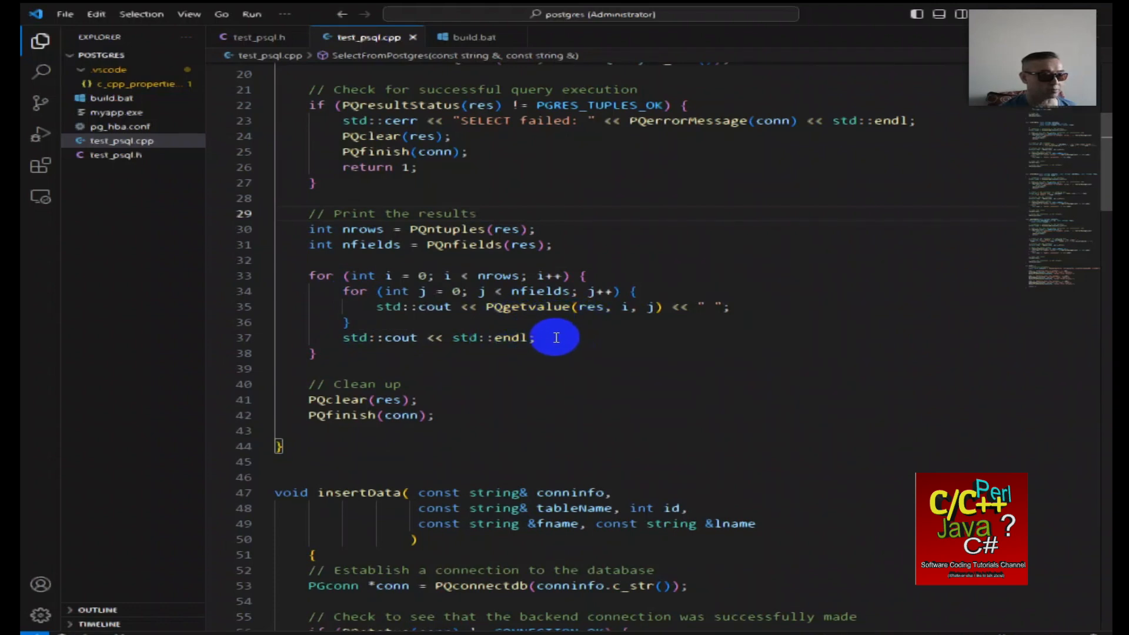
{"action": "scroll", "scroll_direction": "down", "scroll_amount": 3}
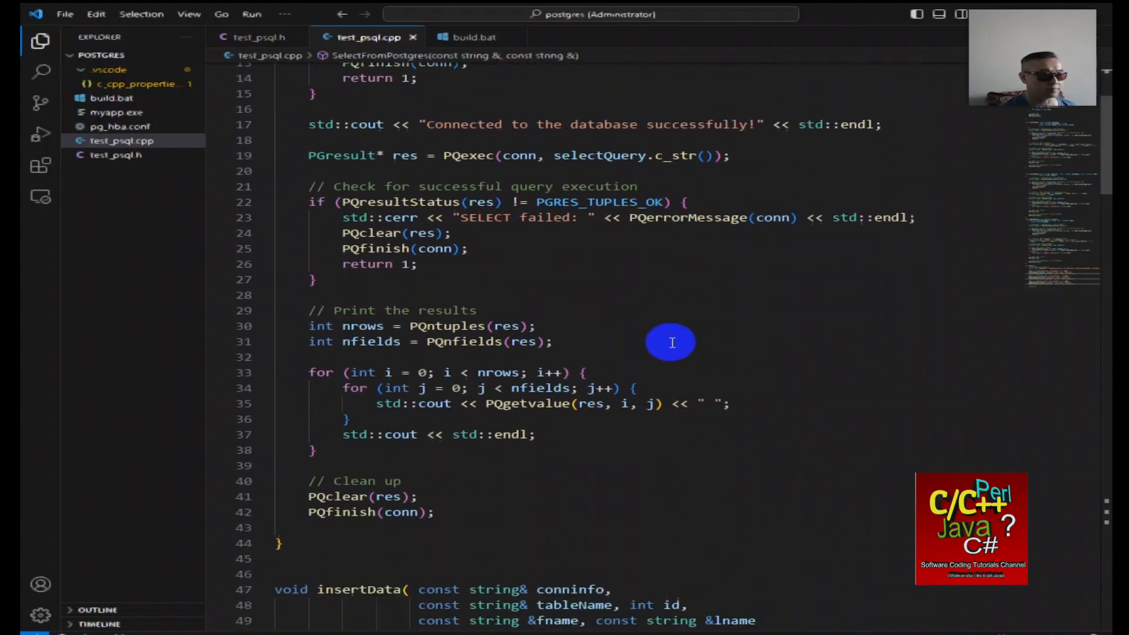
{"action": "scroll", "scroll_direction": "down", "scroll_amount": 3}
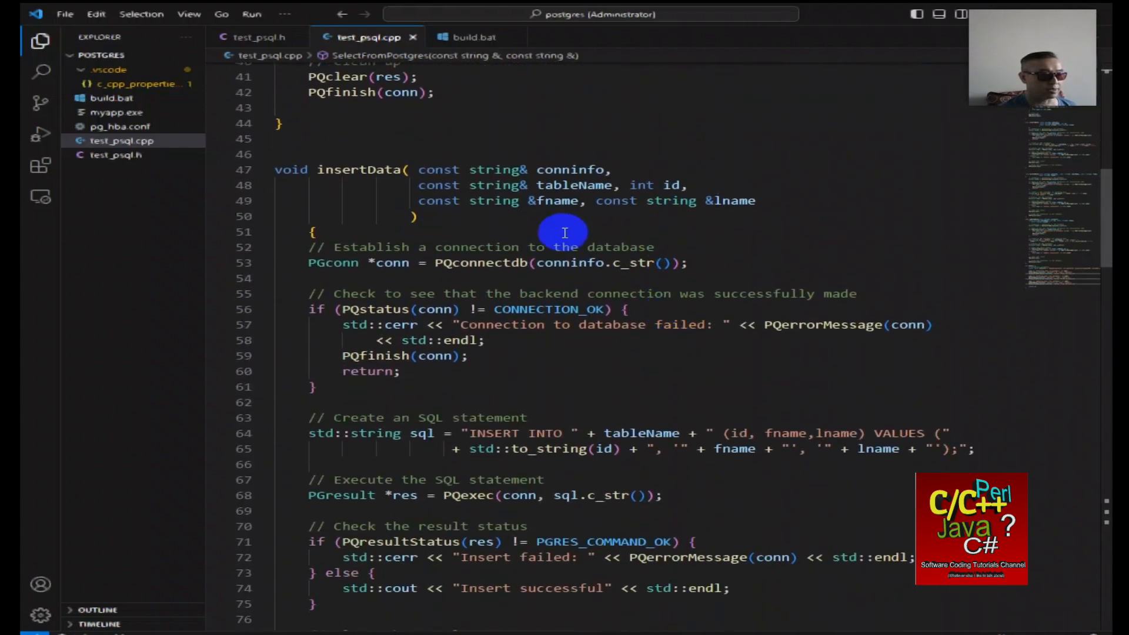
{"action": "scroll", "scroll_direction": "down", "scroll_amount": 3}
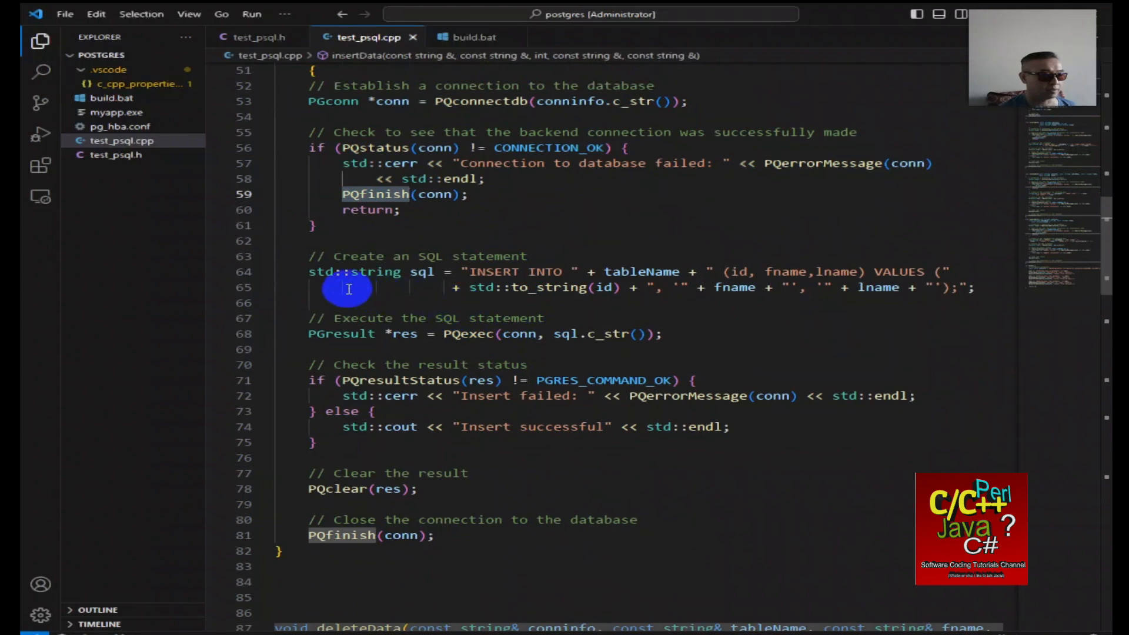
{"action": "mouse_move", "coordinate": [626, 287]}
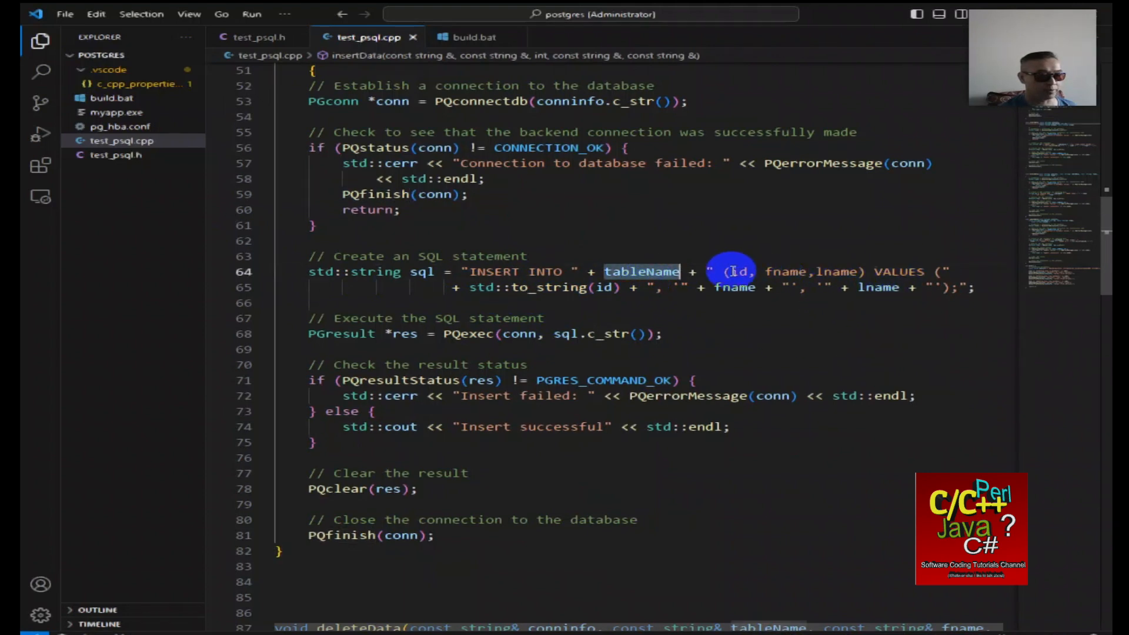
{"action": "mouse_move", "coordinate": [736, 271]}
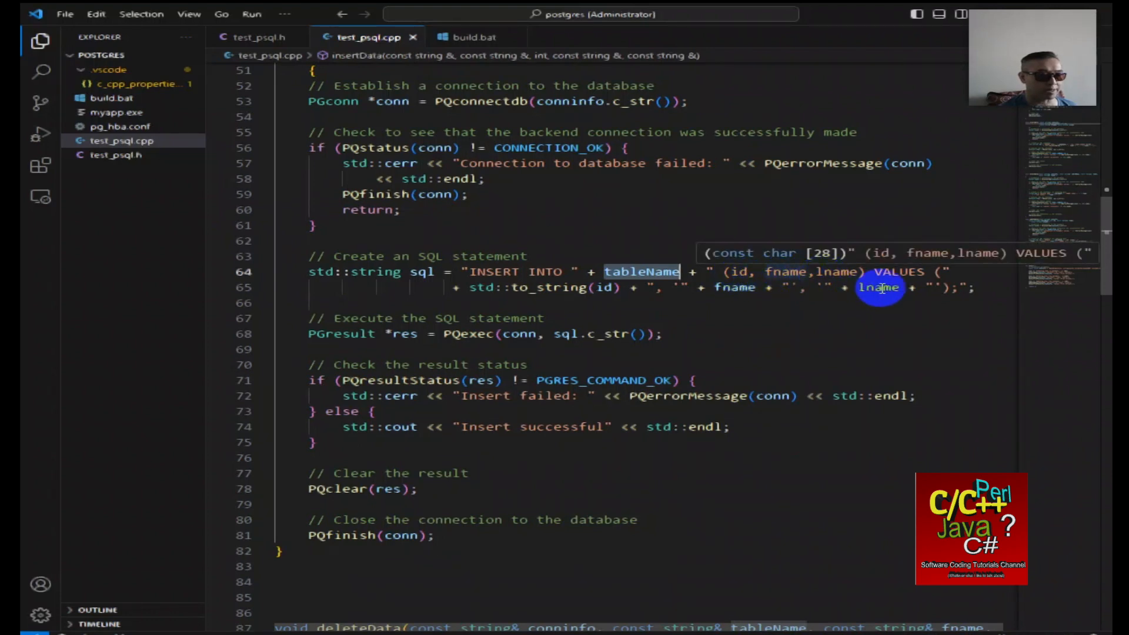
{"action": "mouse_move", "coordinate": [724, 298]}
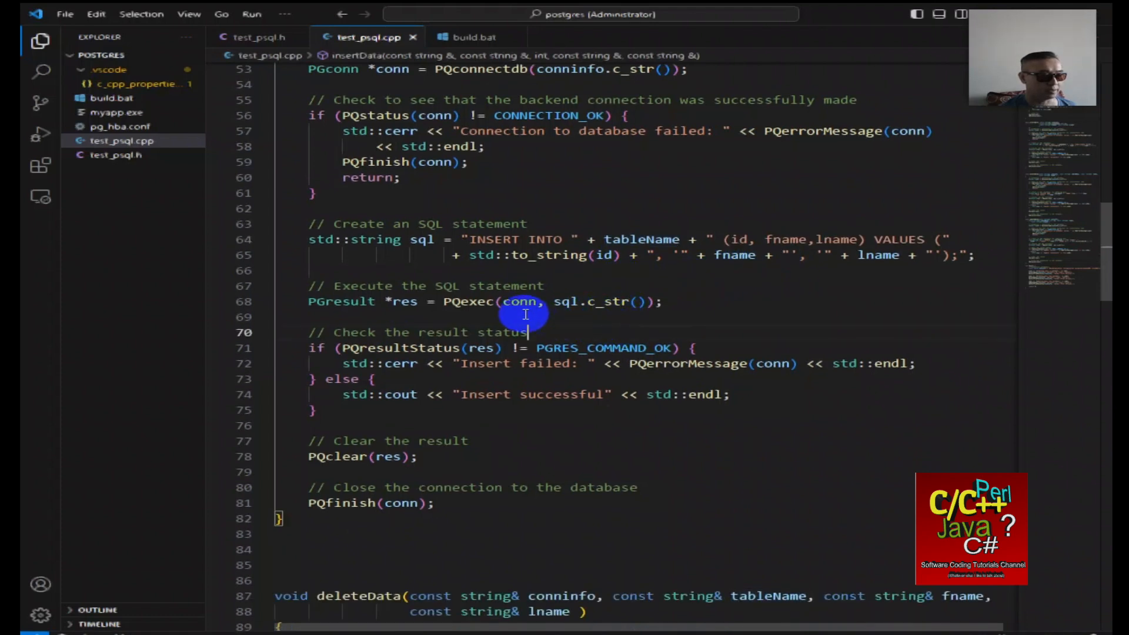
{"action": "scroll", "scroll_direction": "down", "scroll_amount": 3}
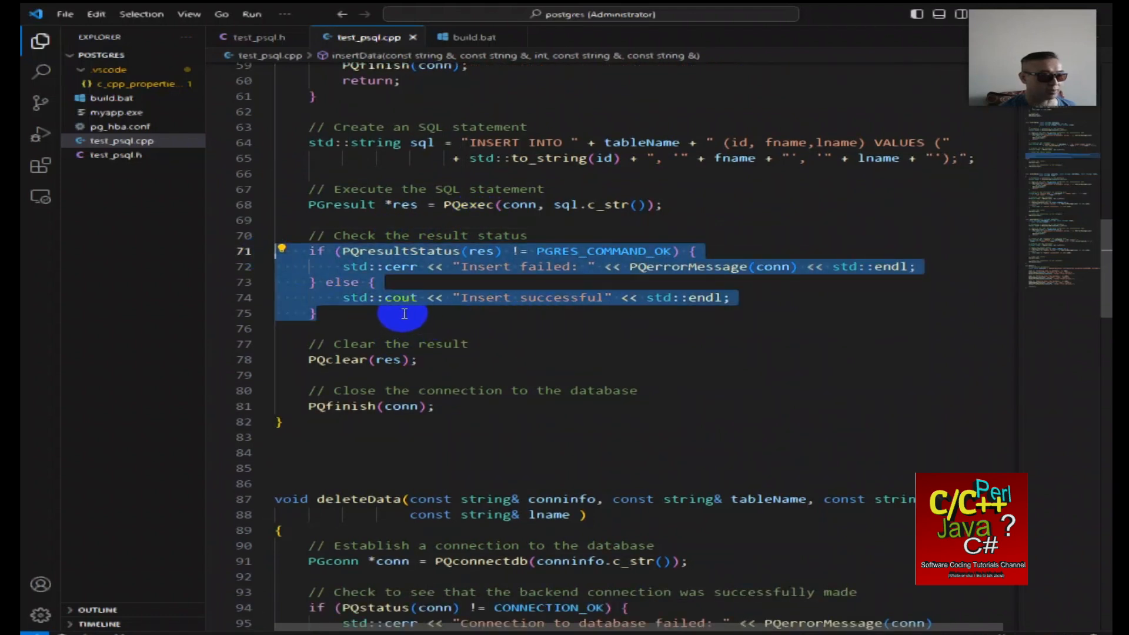
{"action": "mouse_move", "coordinate": [530, 313]}
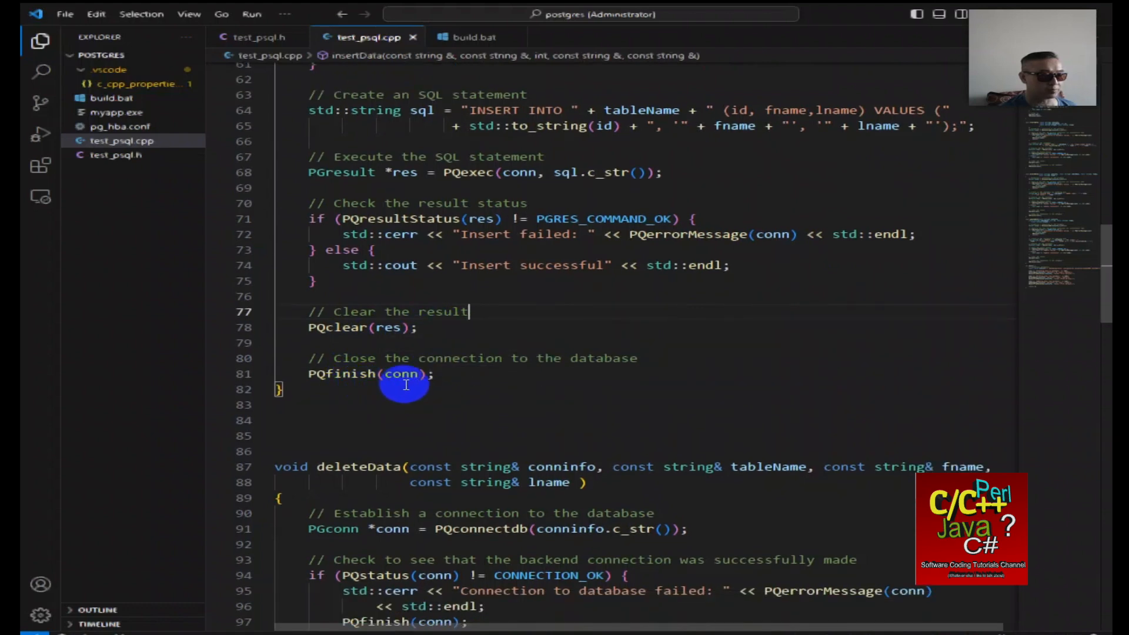
{"action": "scroll", "scroll_direction": "down", "scroll_amount": 3}
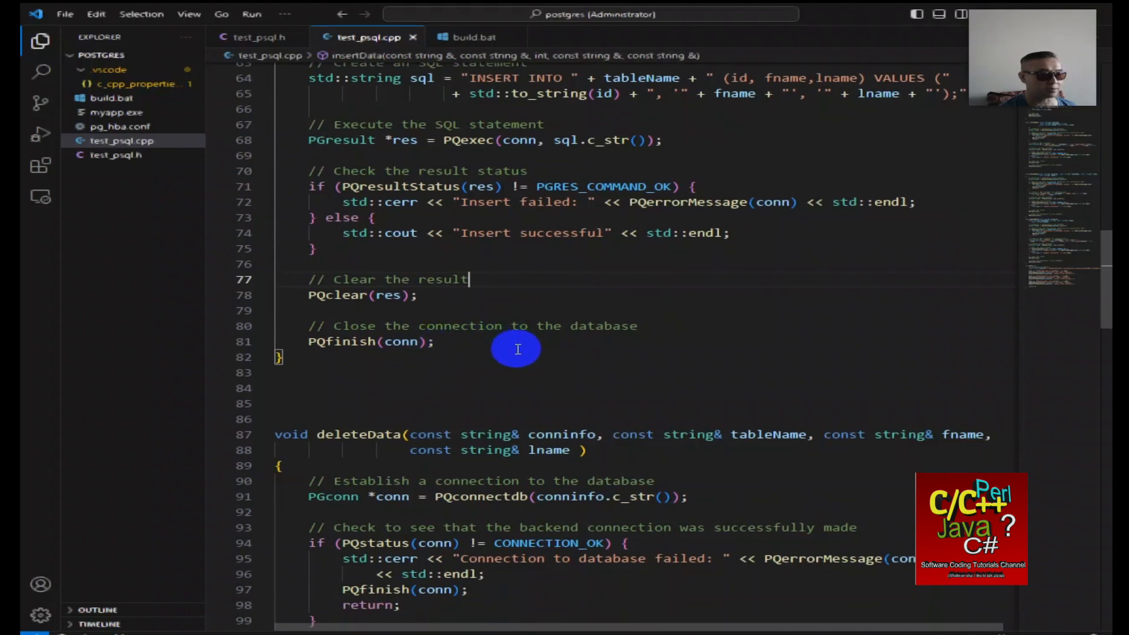
{"action": "scroll", "scroll_direction": "down", "scroll_amount": 3}
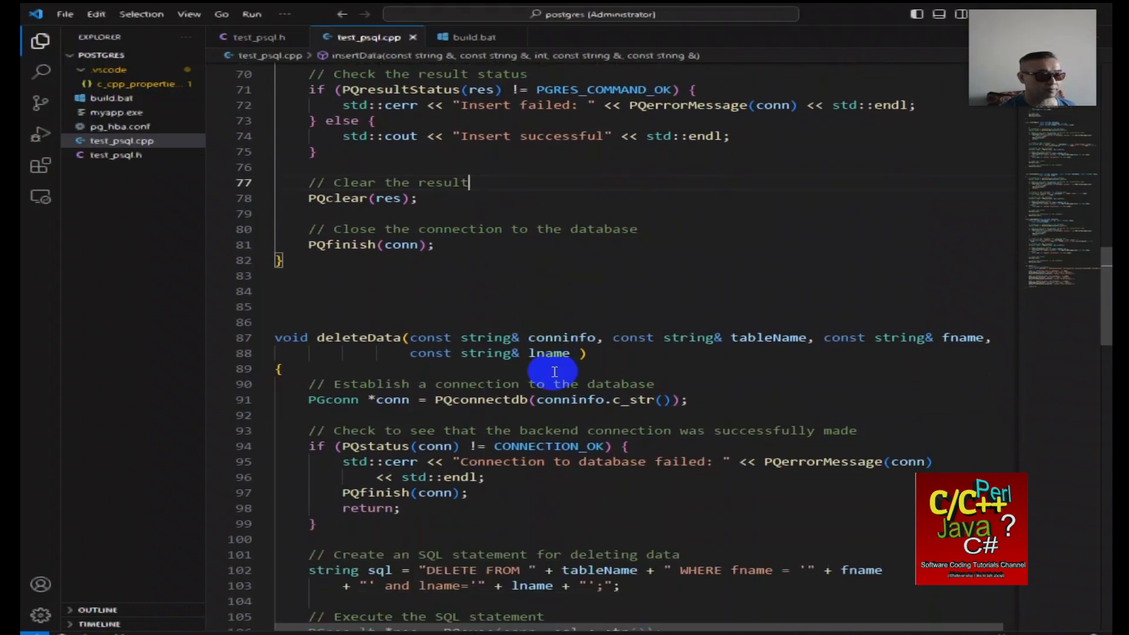
{"action": "scroll", "scroll_direction": "down", "scroll_amount": 3}
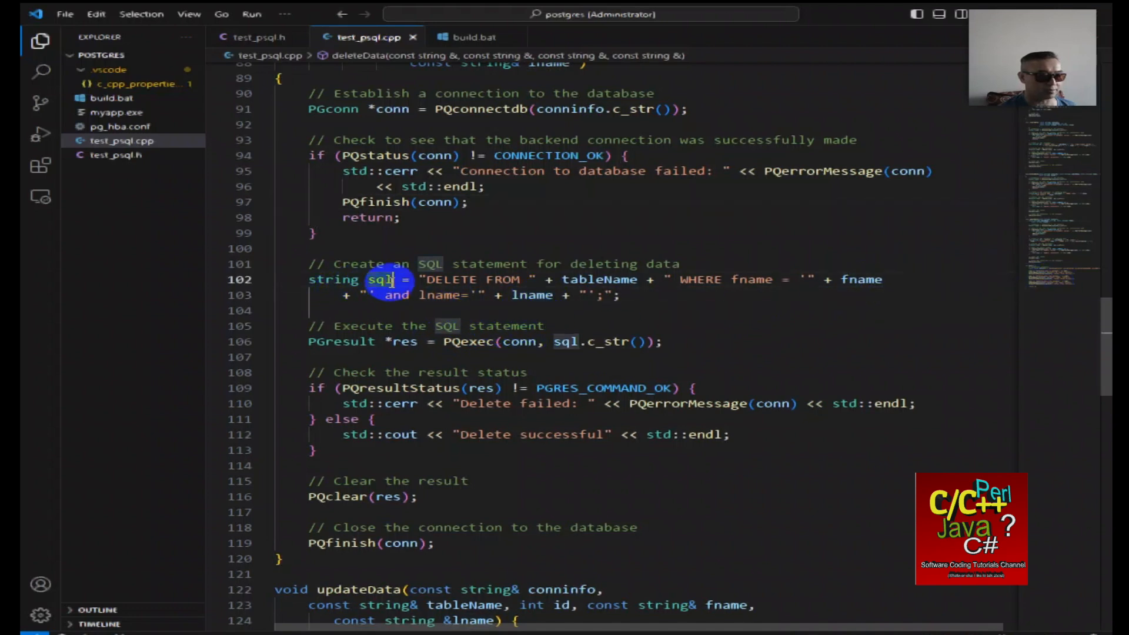
{"action": "scroll", "scroll_direction": "down", "scroll_amount": 3}
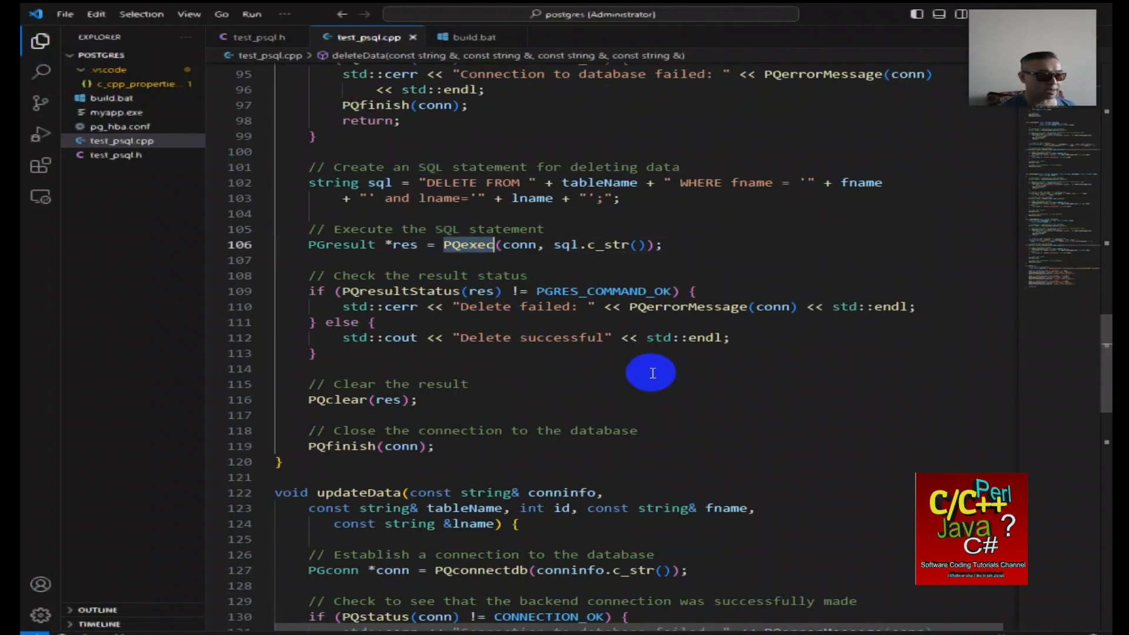
{"action": "mouse_move", "coordinate": [490, 281]}
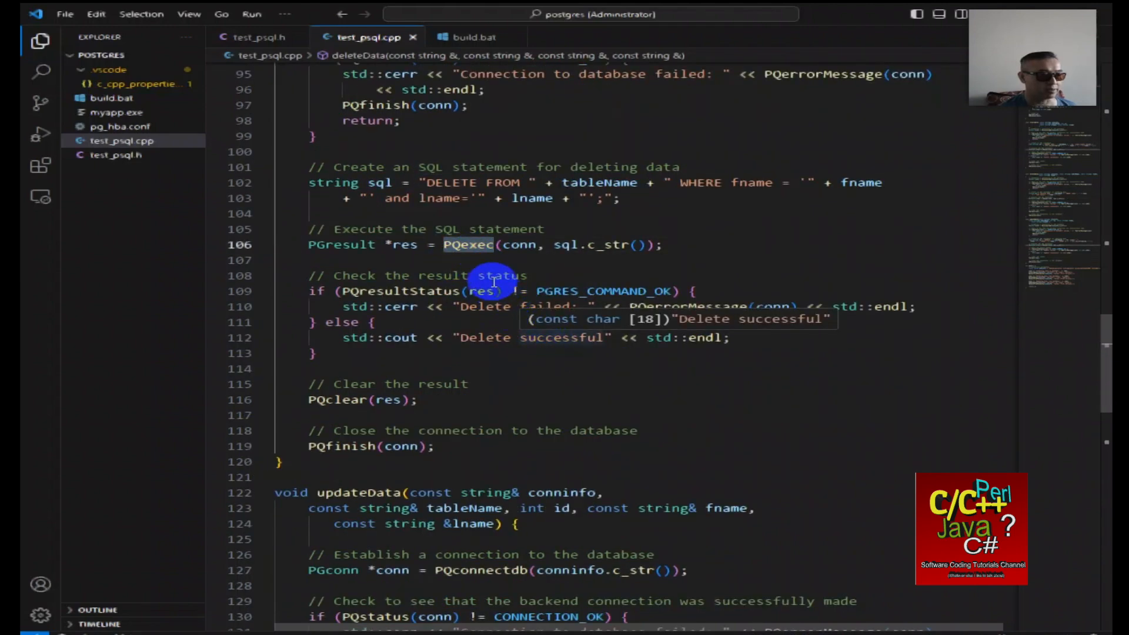
{"action": "mouse_move", "coordinate": [484, 260]}
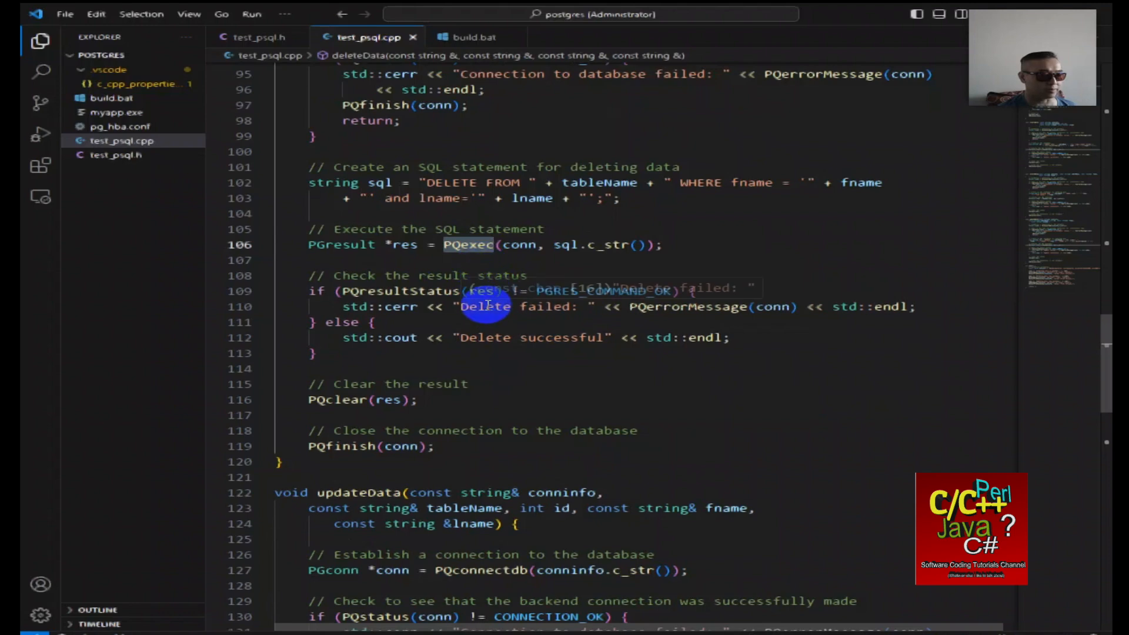
{"action": "scroll", "scroll_direction": "down", "scroll_amount": 3}
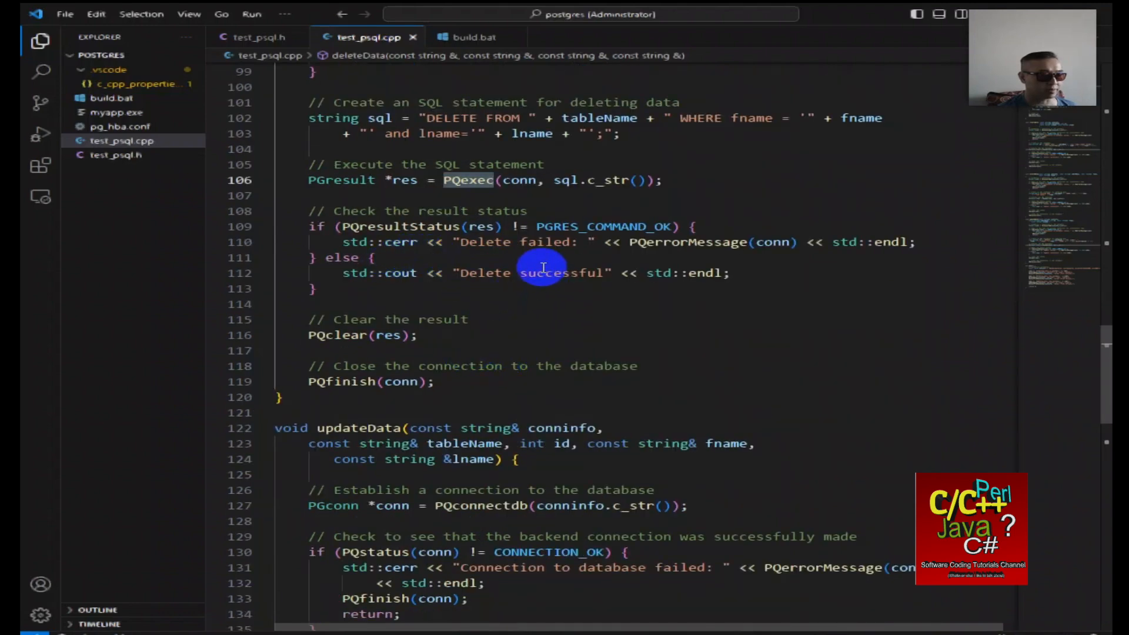
{"action": "mouse_move", "coordinate": [520, 285]}
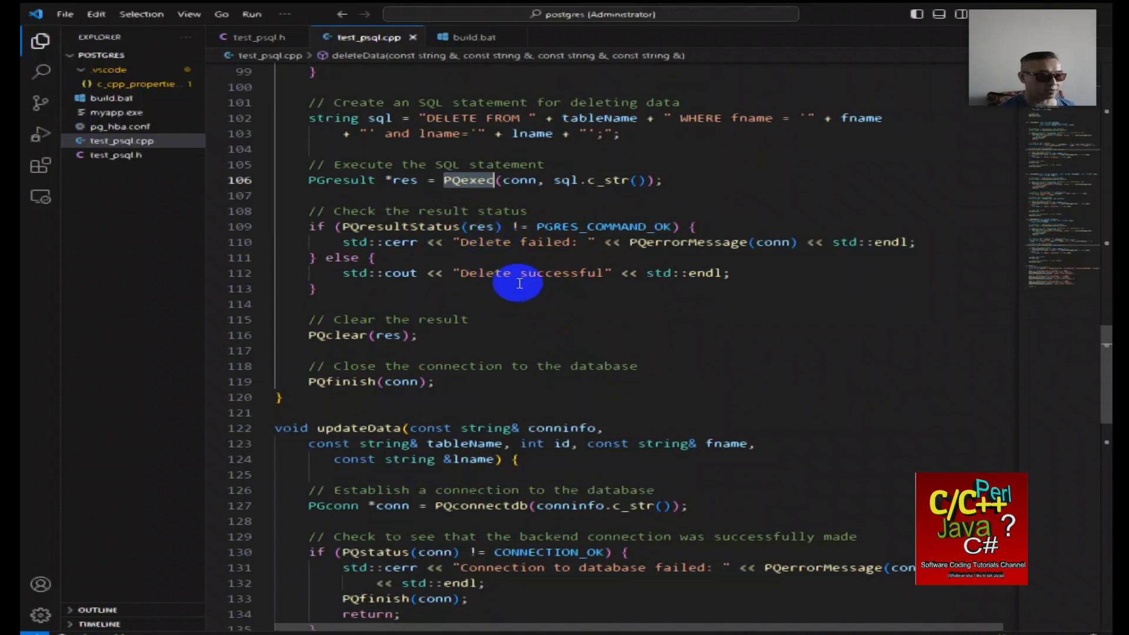
{"action": "scroll", "scroll_direction": "down", "scroll_amount": 3}
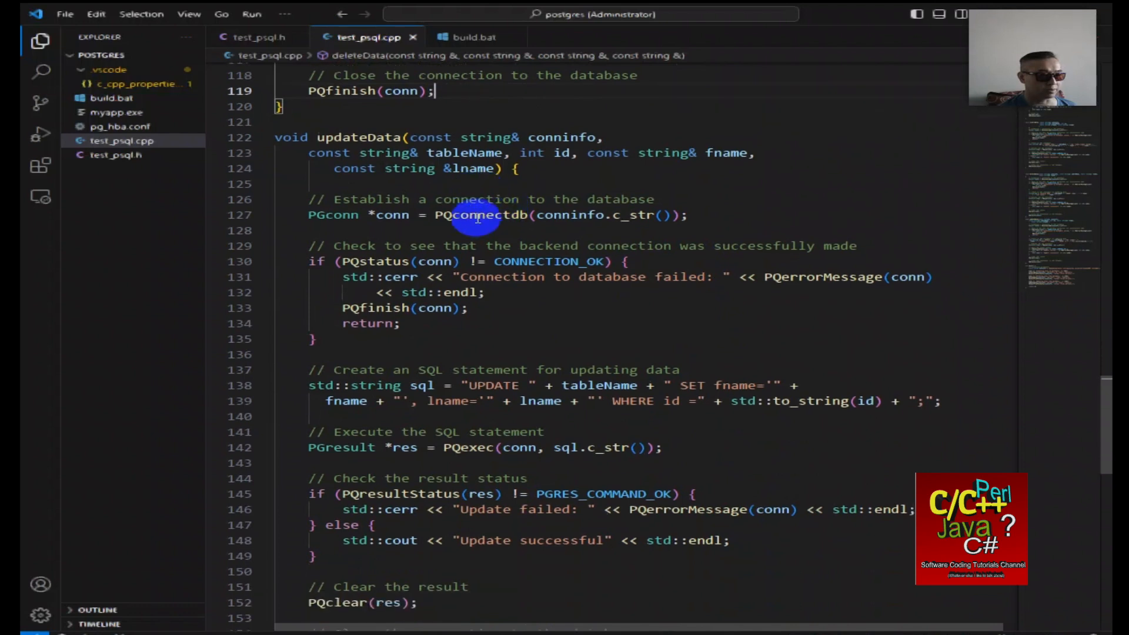
{"action": "double_click", "coordinate": [358, 137]}
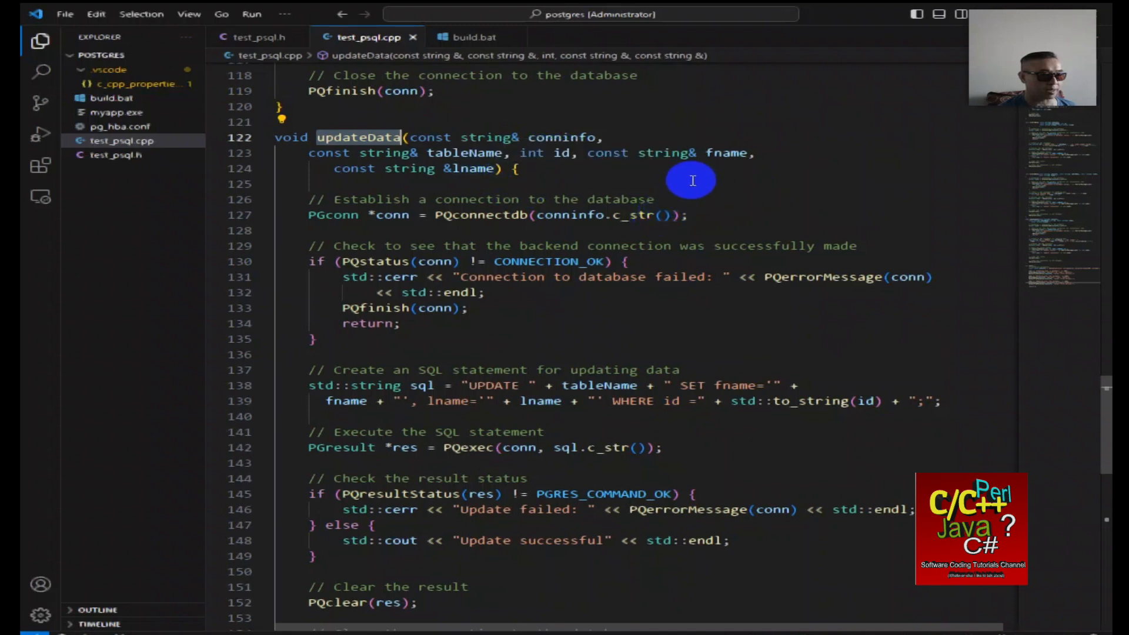
{"action": "mouse_move", "coordinate": [591, 247]}
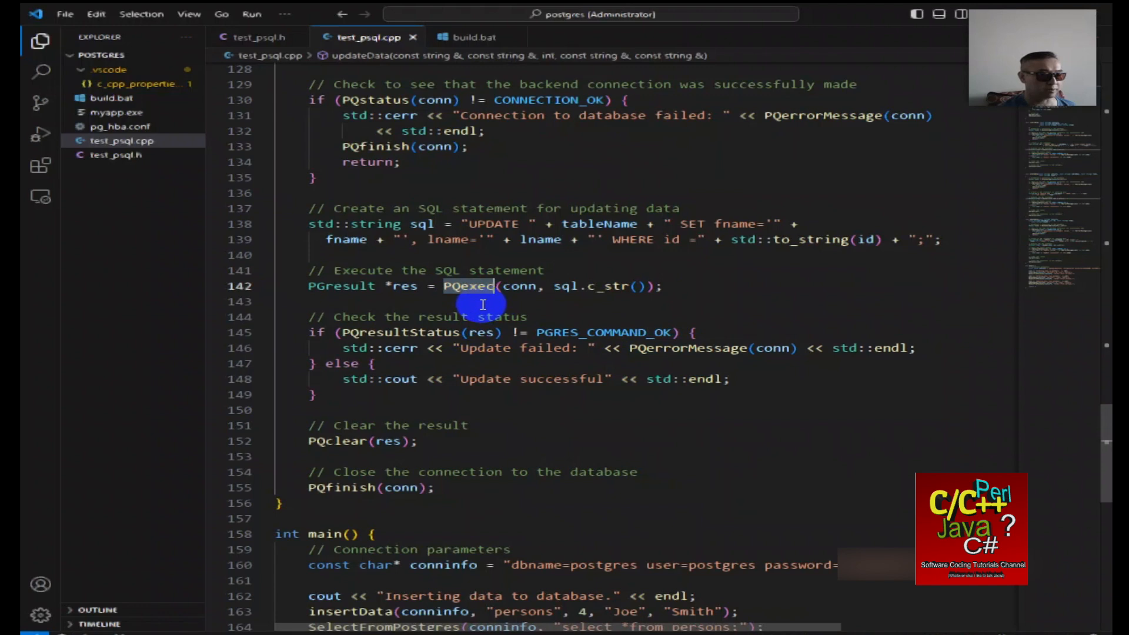
{"action": "mouse_move", "coordinate": [564, 297]}
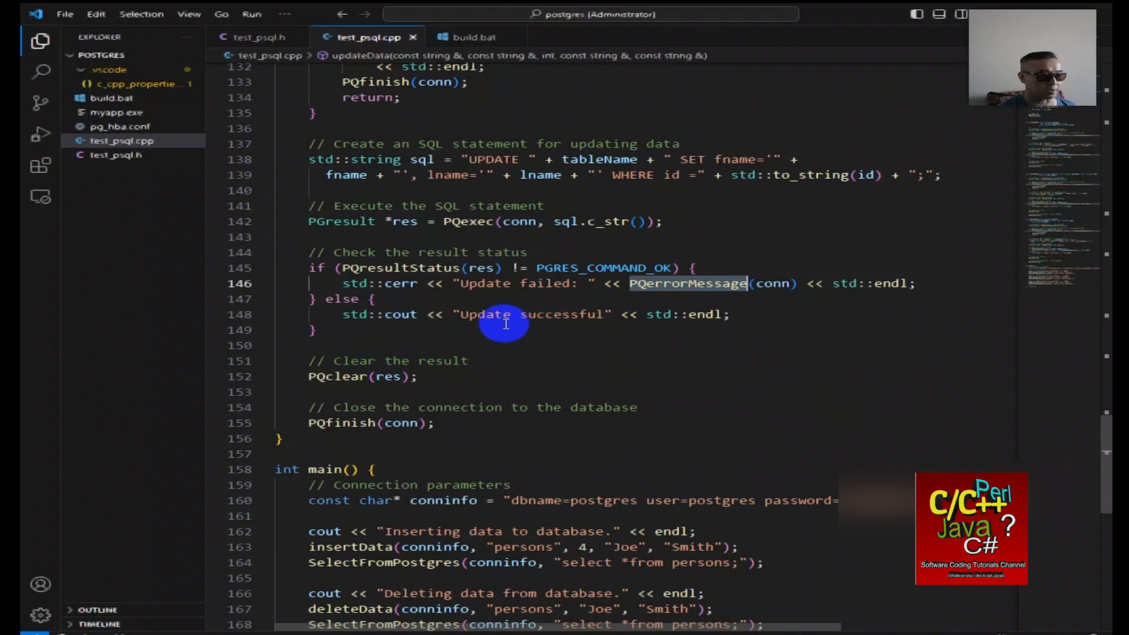
{"action": "scroll", "scroll_direction": "down", "scroll_amount": 3}
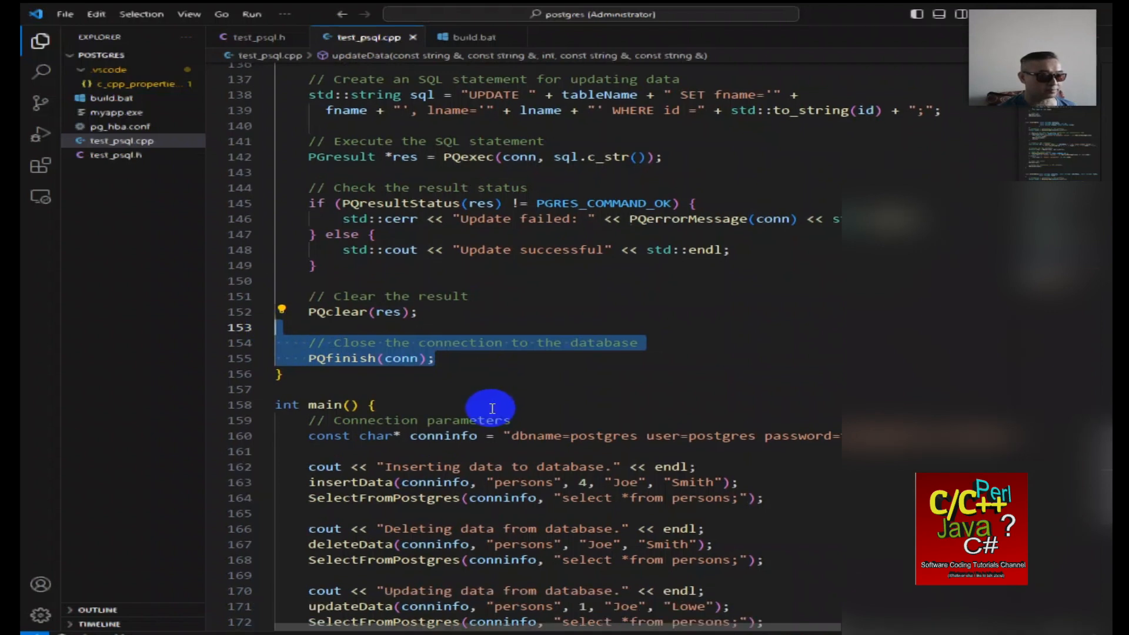
{"action": "scroll", "scroll_direction": "down", "scroll_amount": 3}
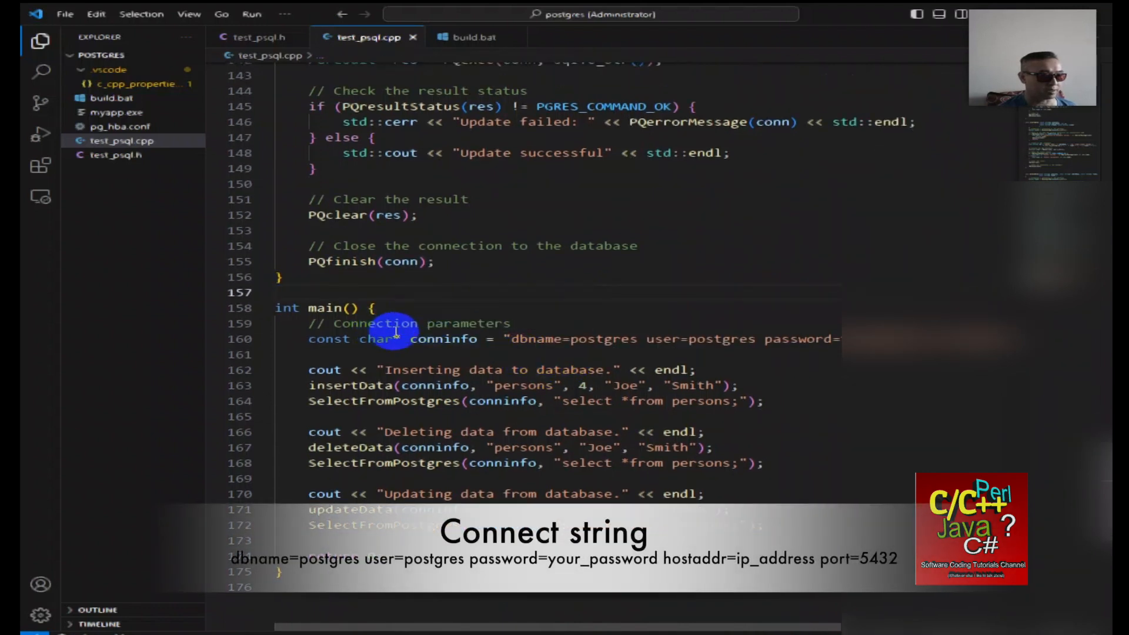
{"action": "mouse_move", "coordinate": [583, 351]}
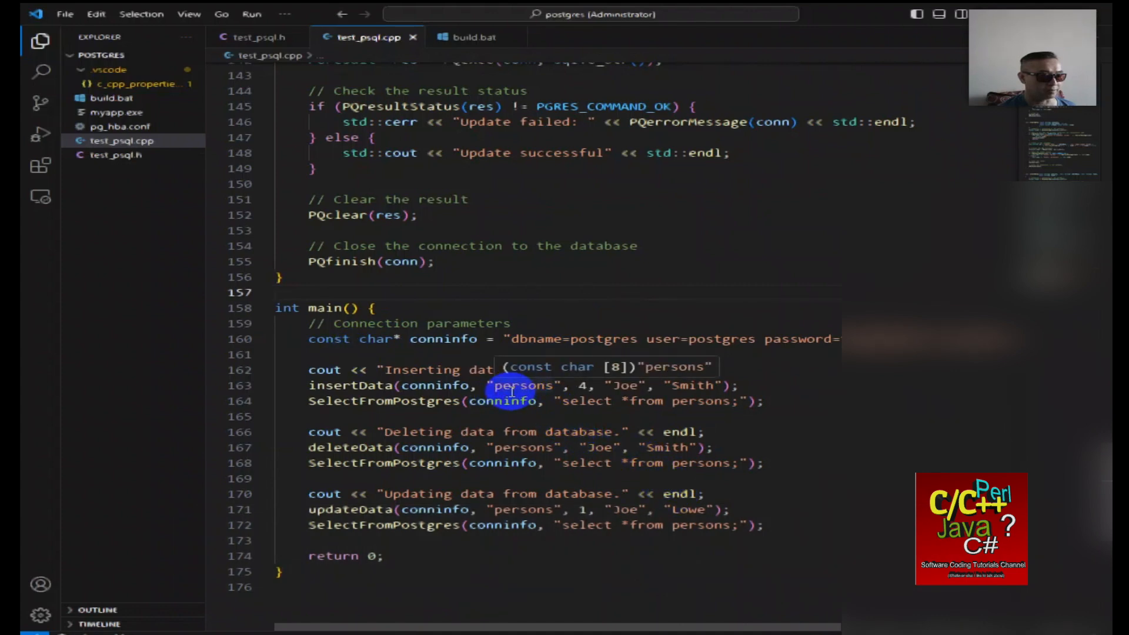
{"action": "mouse_move", "coordinate": [605, 417]}
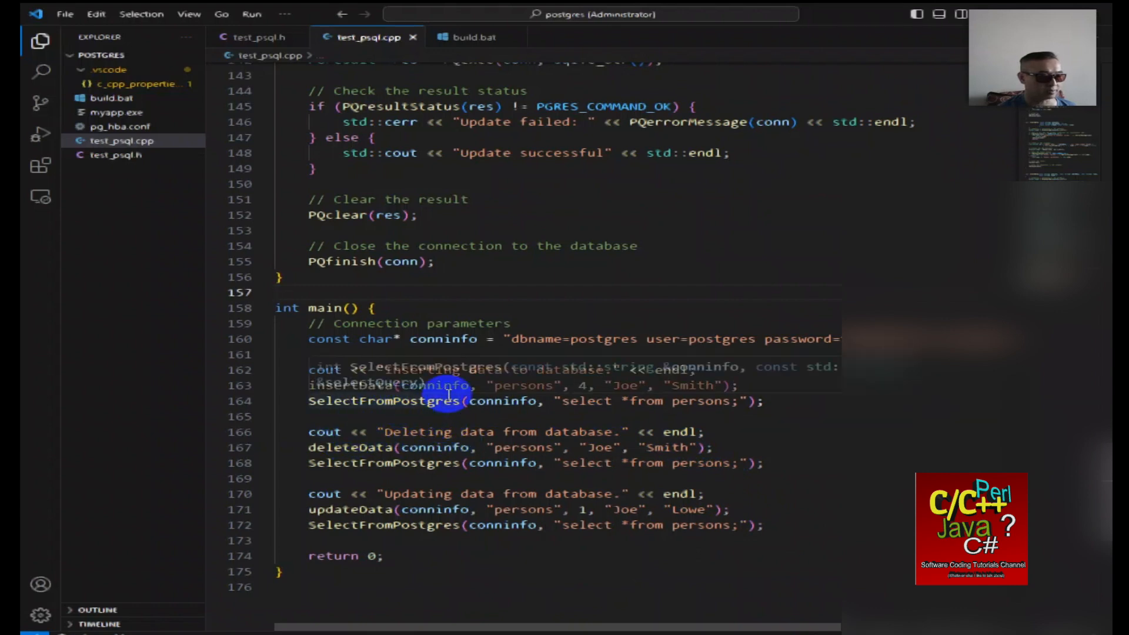
{"action": "mouse_move", "coordinate": [434, 385]}
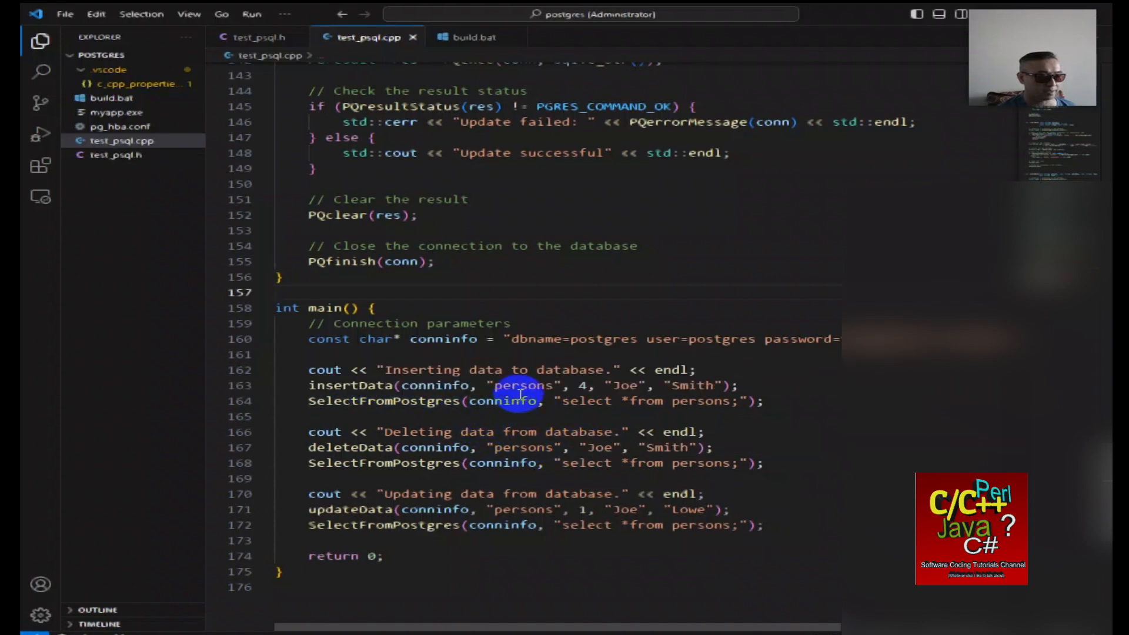
{"action": "mouse_move", "coordinate": [551, 472]}
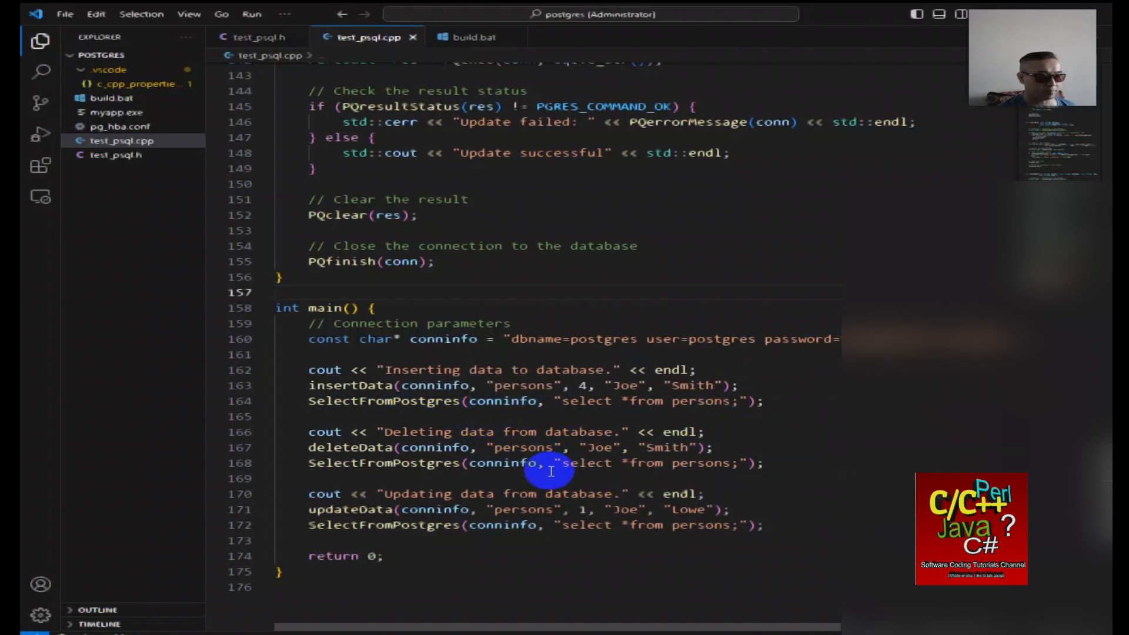
{"action": "mouse_move", "coordinate": [549, 419]}
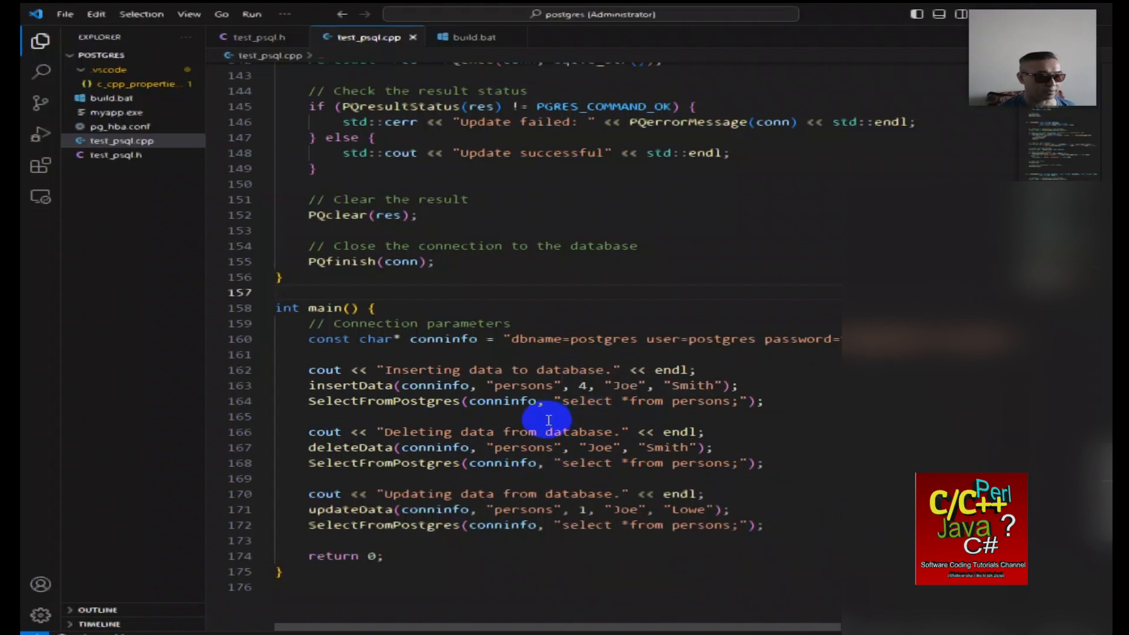
{"action": "mouse_move", "coordinate": [440, 431]}
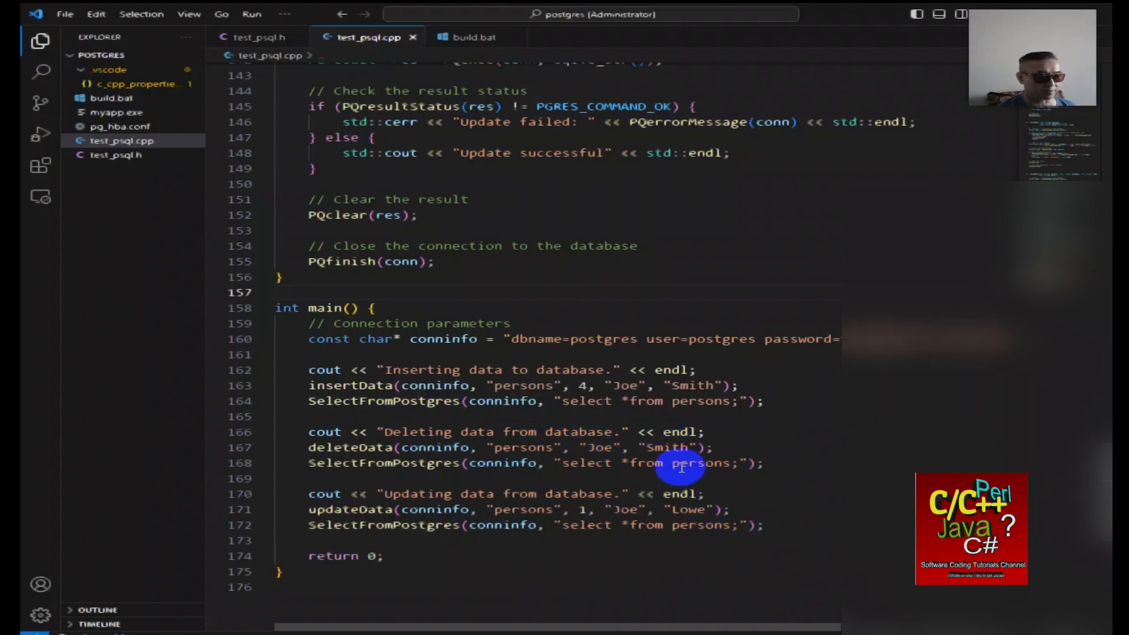
{"action": "scroll", "scroll_direction": "down", "scroll_amount": 3}
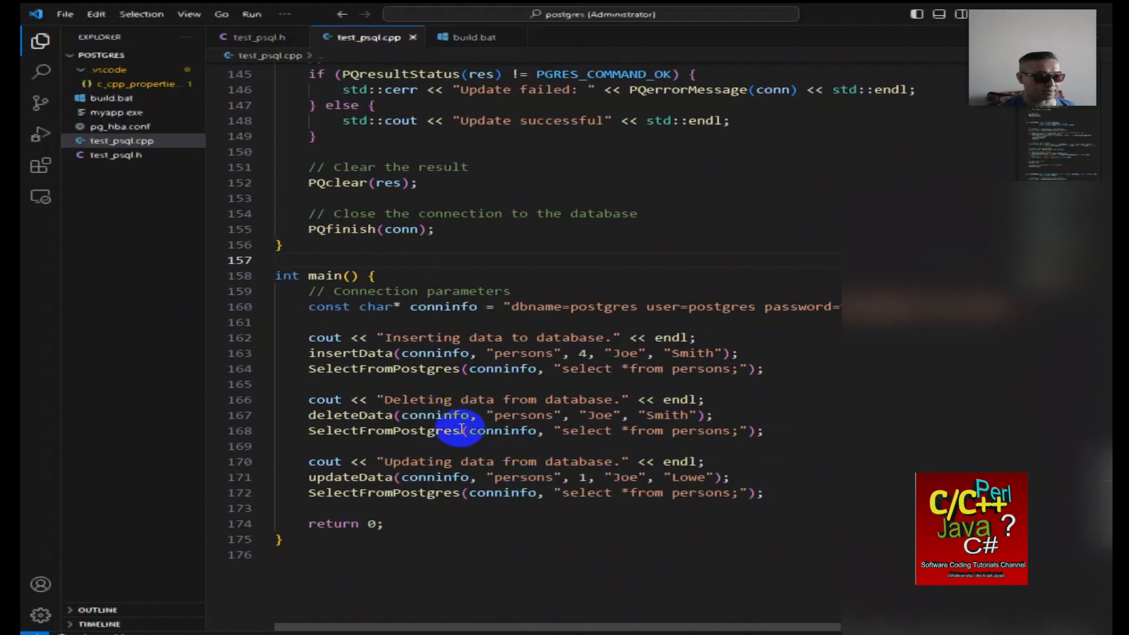
{"action": "mouse_move", "coordinate": [511, 453]}
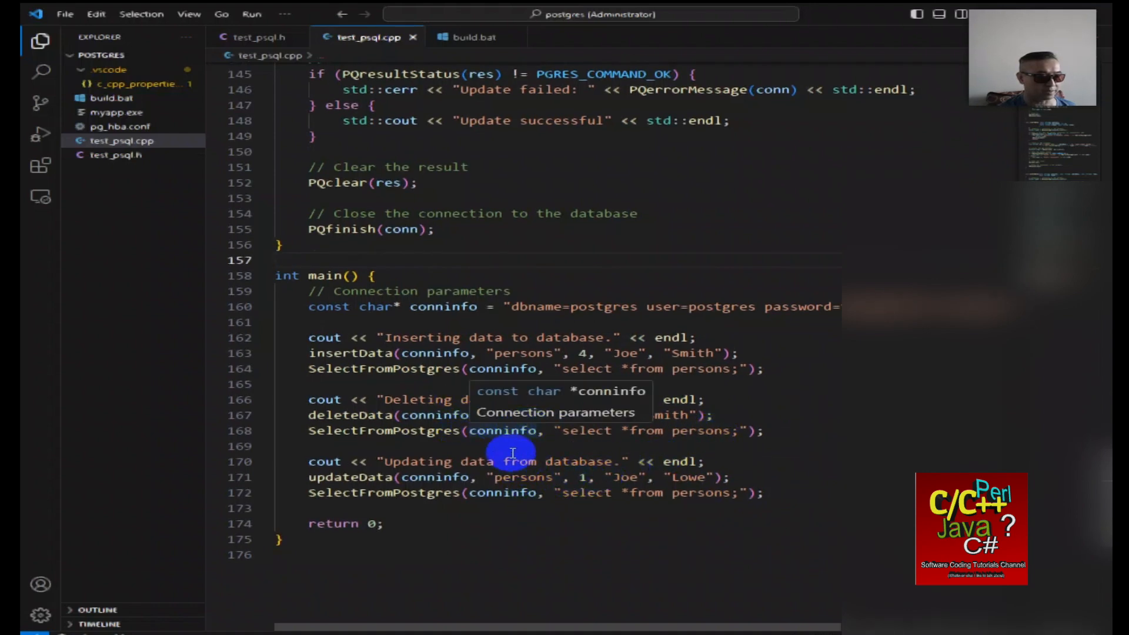
{"action": "mouse_move", "coordinate": [424, 430]}
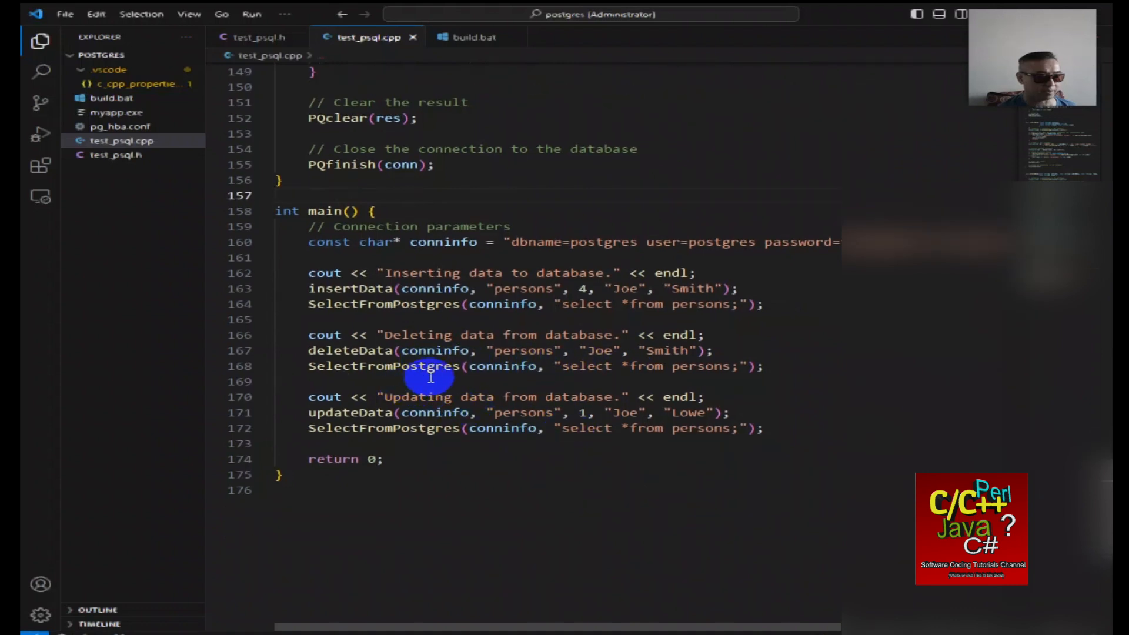
{"action": "scroll", "scroll_direction": "down", "scroll_amount": 3}
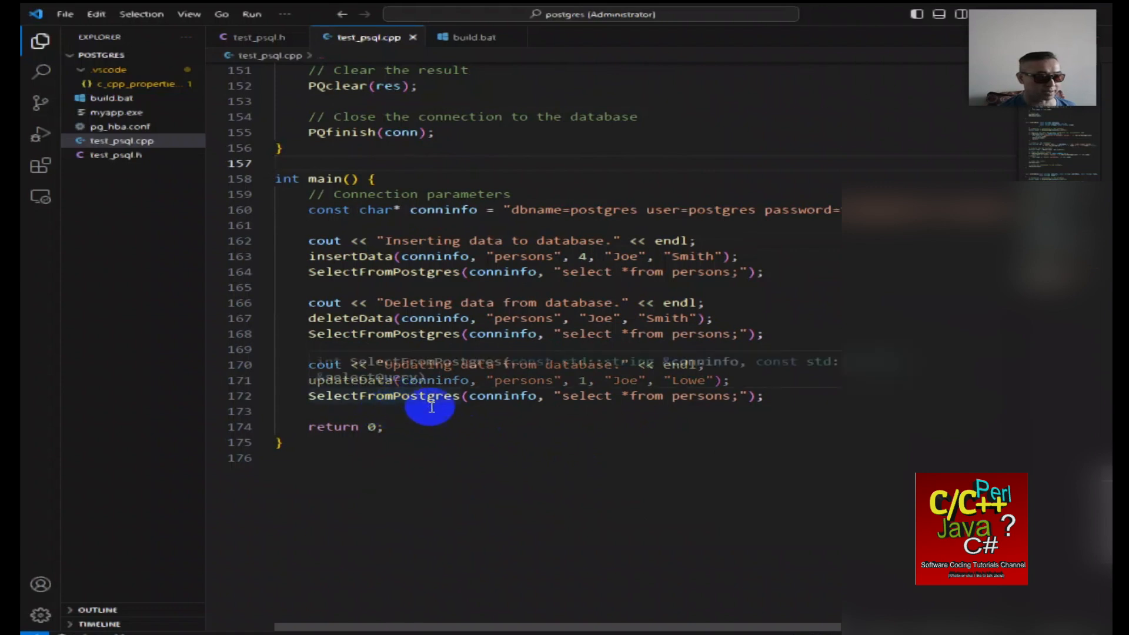
{"action": "mouse_move", "coordinate": [547, 434]}
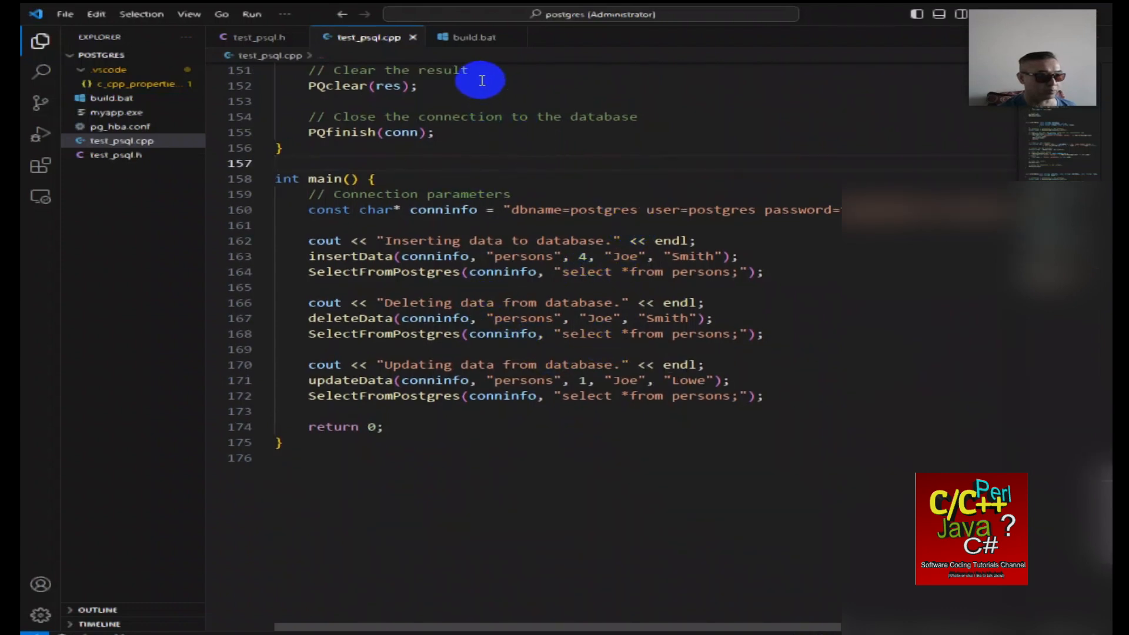
View build.bat's g++ command and highlight its -lpq library flag.
{"action": "left_click", "coordinate": [474, 36]}
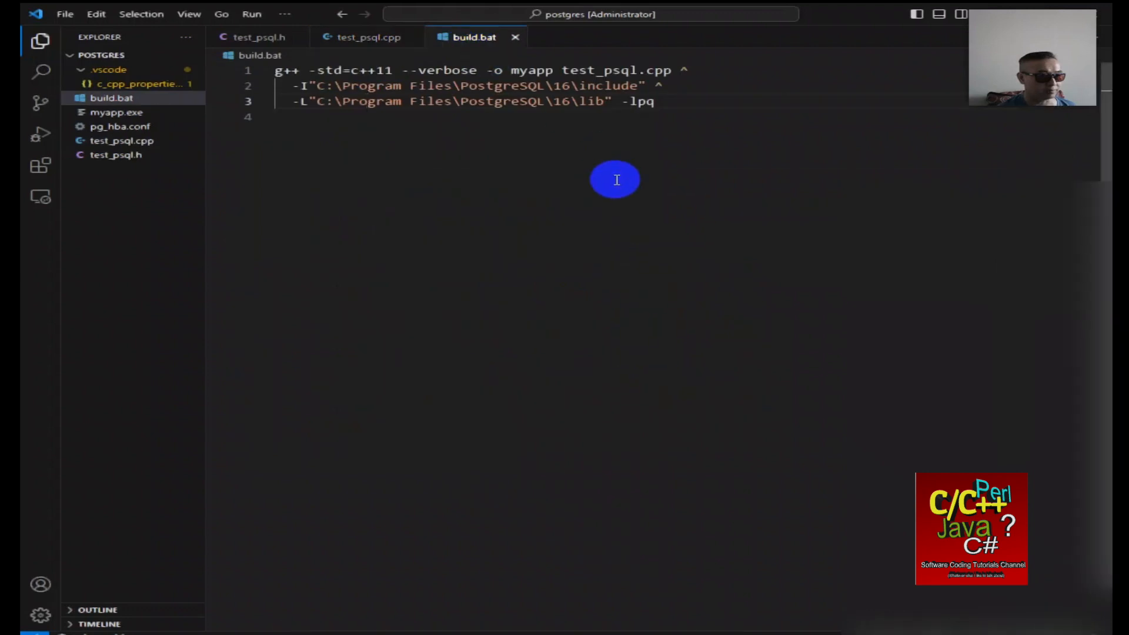
{"action": "mouse_move", "coordinate": [378, 126]}
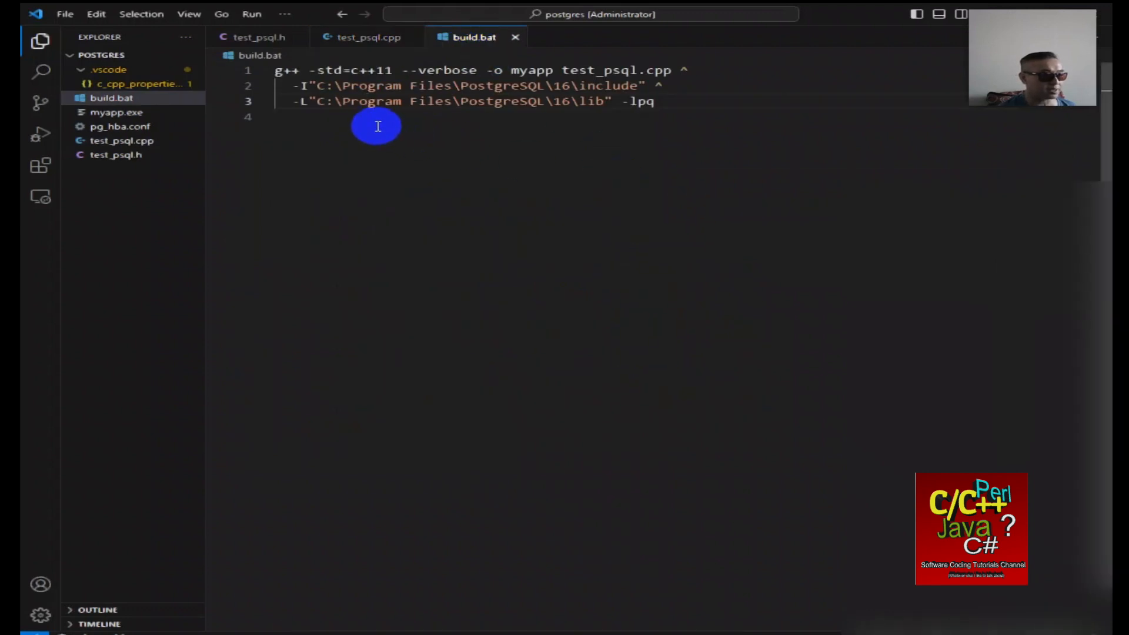
{"action": "left_click", "coordinate": [294, 85]}
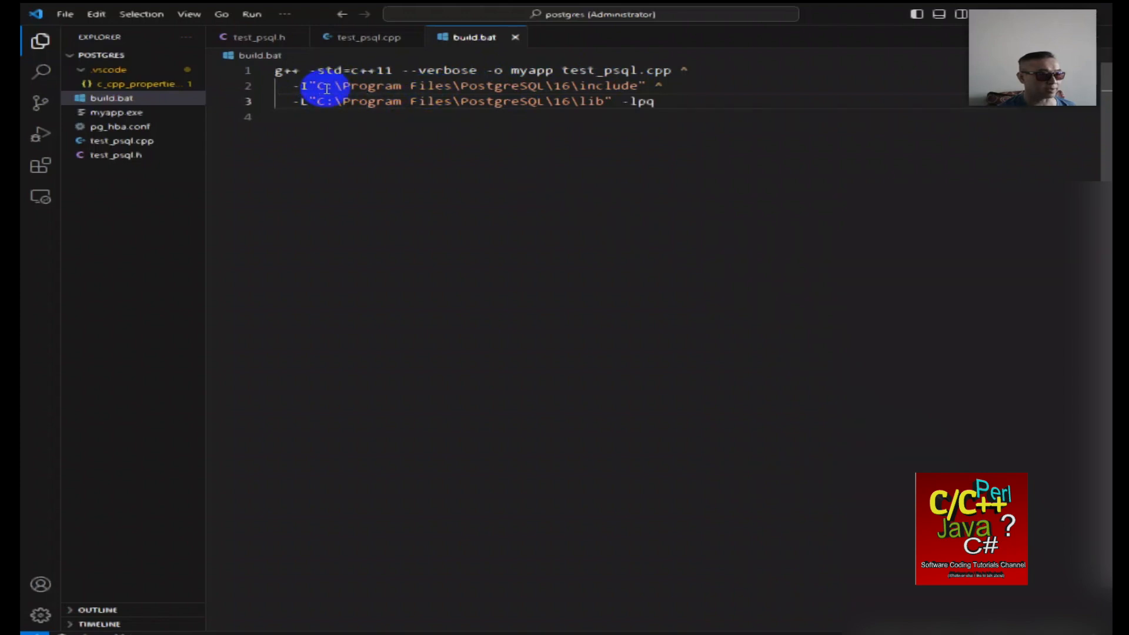
{"action": "left_click_drag", "start_coordinate": [331, 84], "coordinate": [630, 85]}
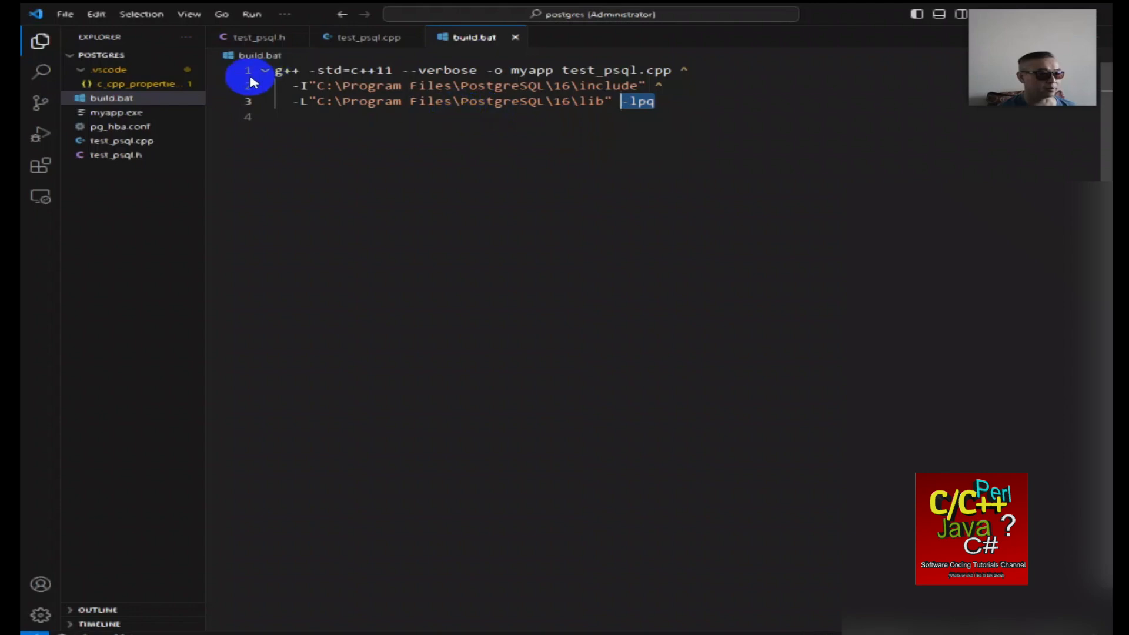
{"action": "mouse_move", "coordinate": [447, 130]}
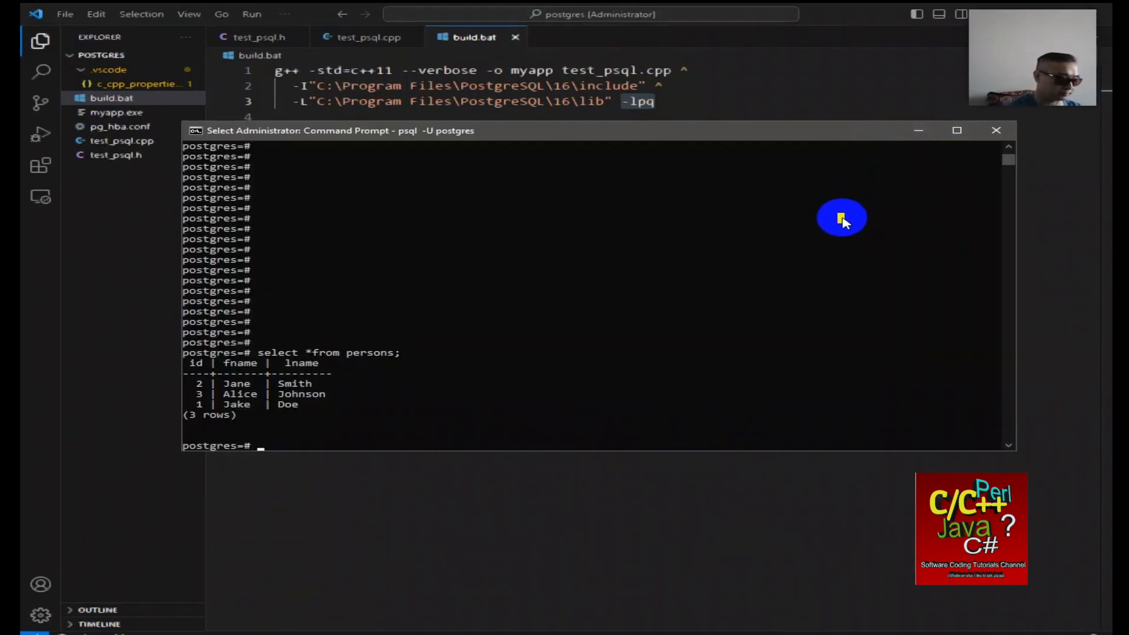
Run 'select *from persons;' in psql, highlight the three rows, and minimize the console.
{"action": "type", "text": "select *from persons;"}
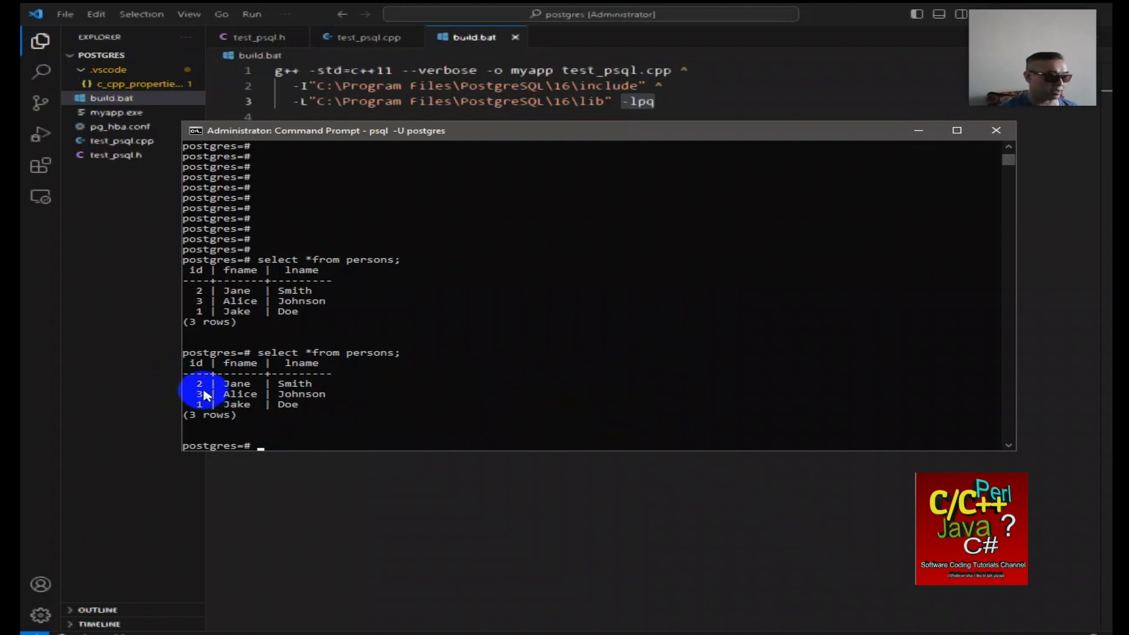
{"action": "left_click_drag", "start_coordinate": [202, 394], "coordinate": [317, 384]}
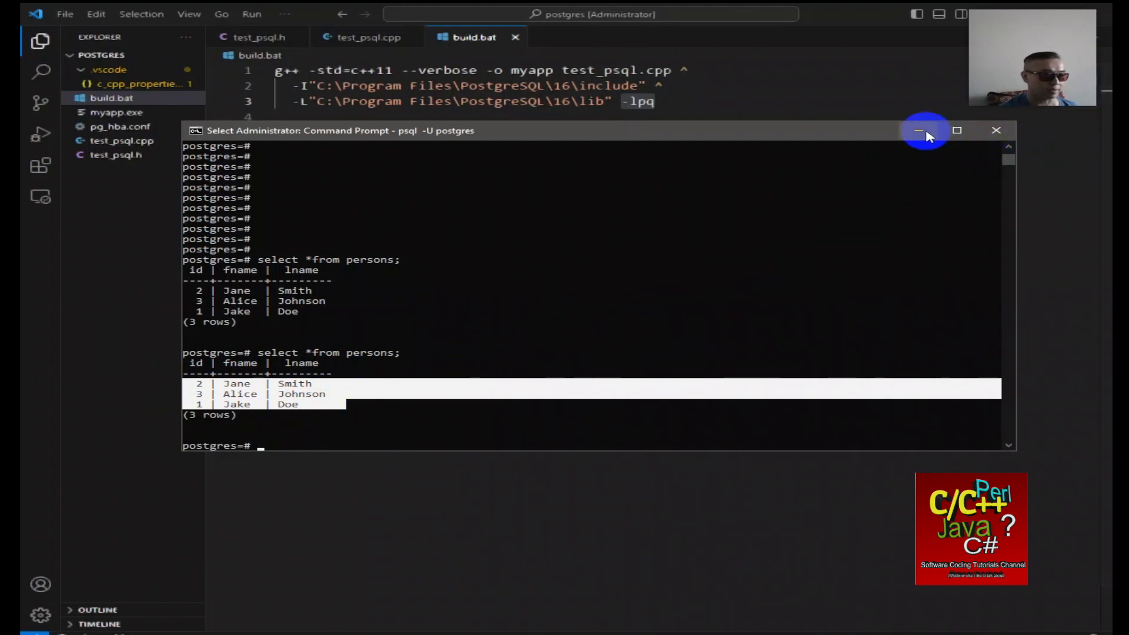
{"action": "left_click", "coordinate": [918, 131]}
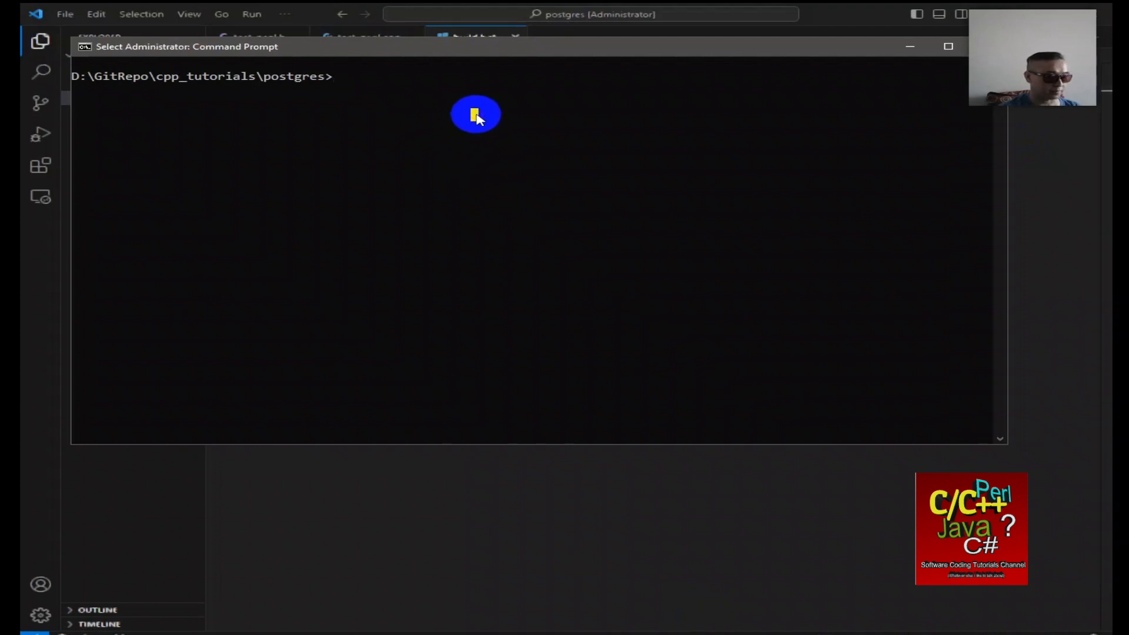
List the .bat and .cpp files, run build.bat, and confirm myapp.exe (2,727,445 bytes) exists.
{"action": "type", "text": "cl"}
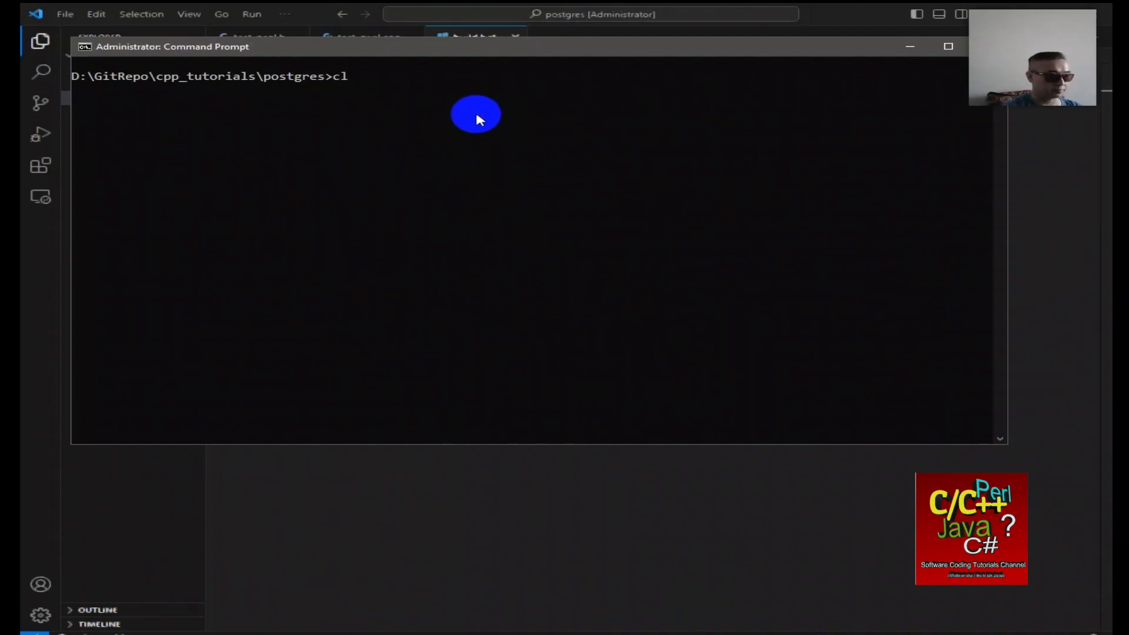
{"action": "type", "text": "dir *.bat"}
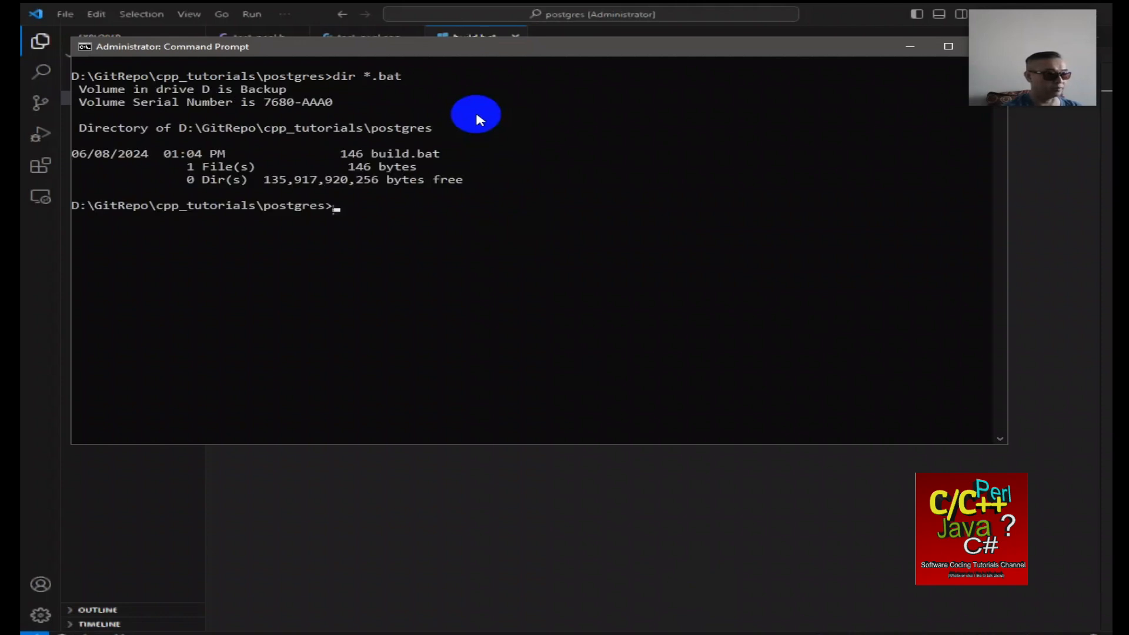
{"action": "type", "text": "d"}
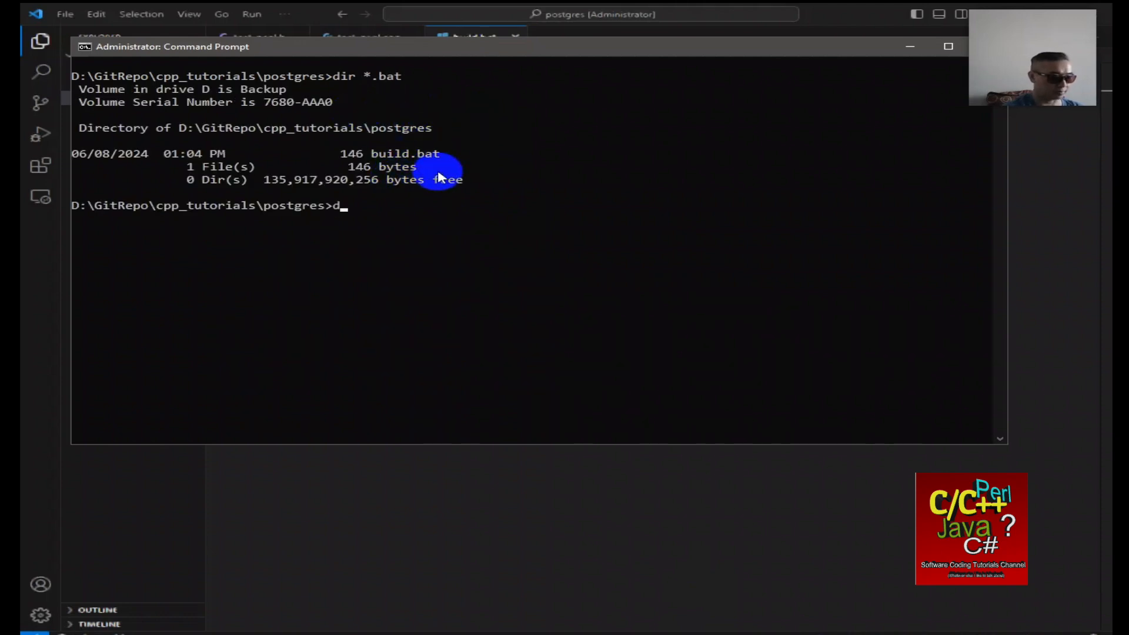
{"action": "type", "text": "ir *.cpp"}
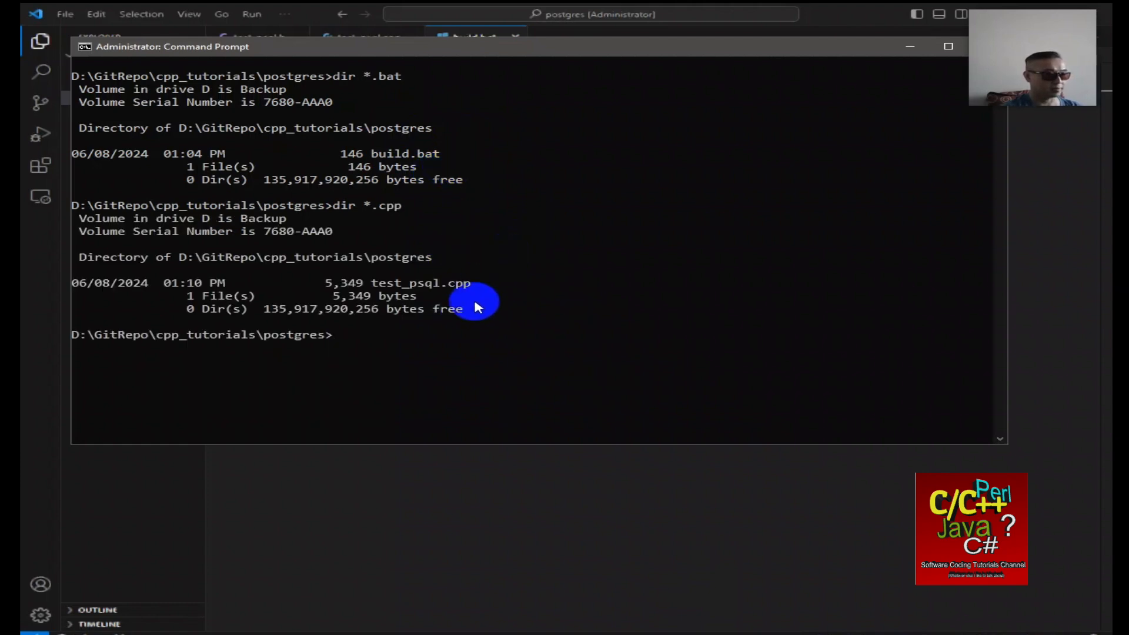
{"action": "mouse_move", "coordinate": [481, 289]}
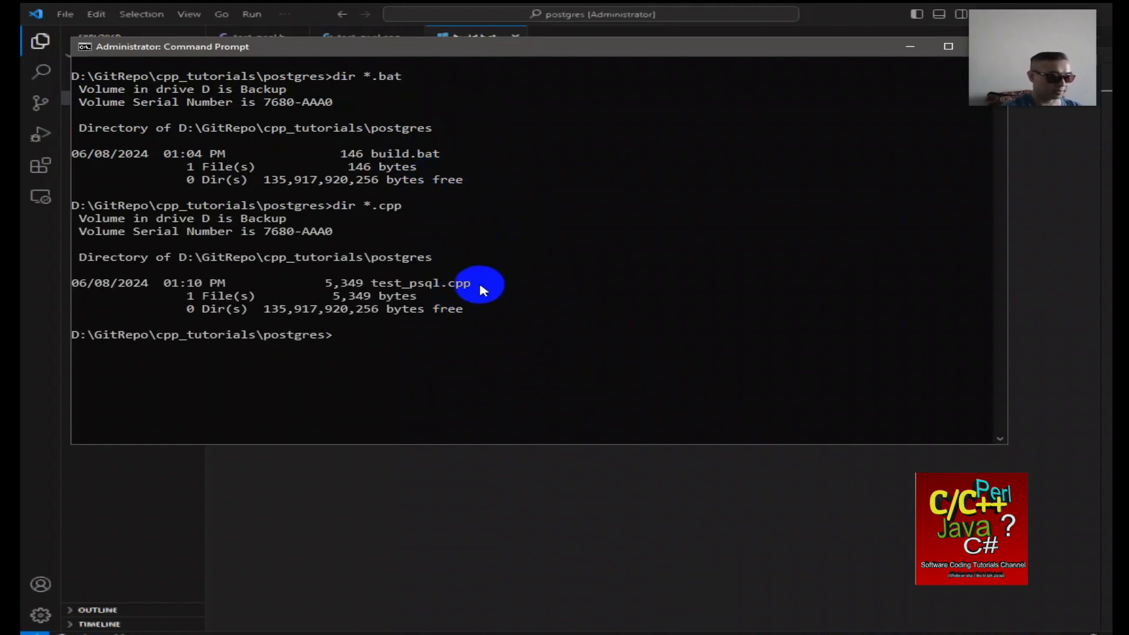
{"action": "type", "text": "build.bat"}
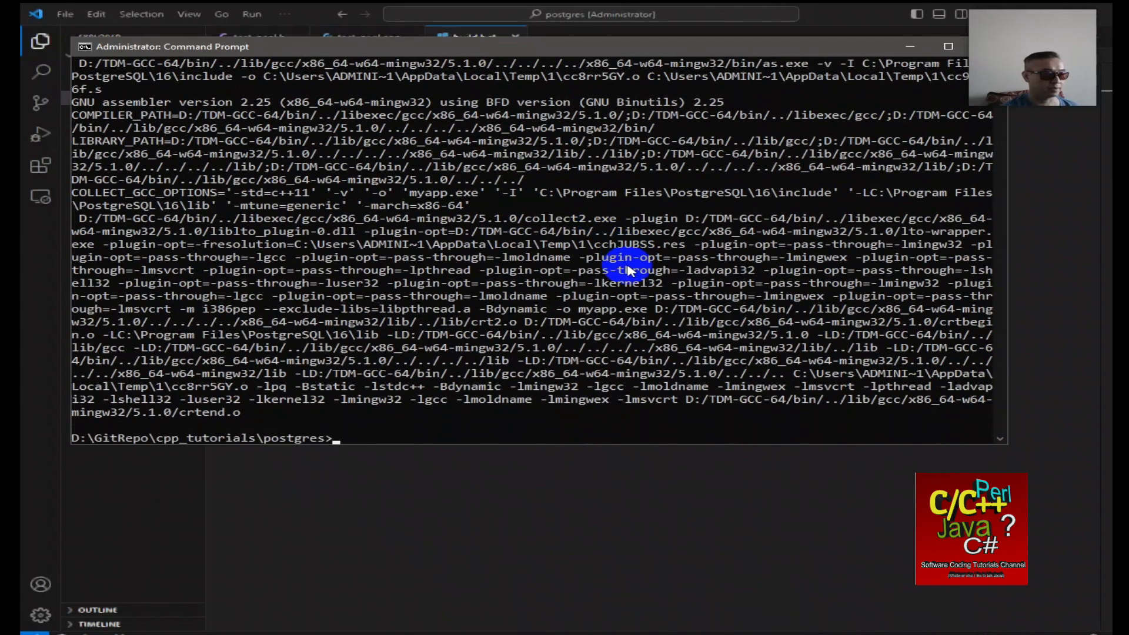
{"action": "type", "text": "dir *.exe"}
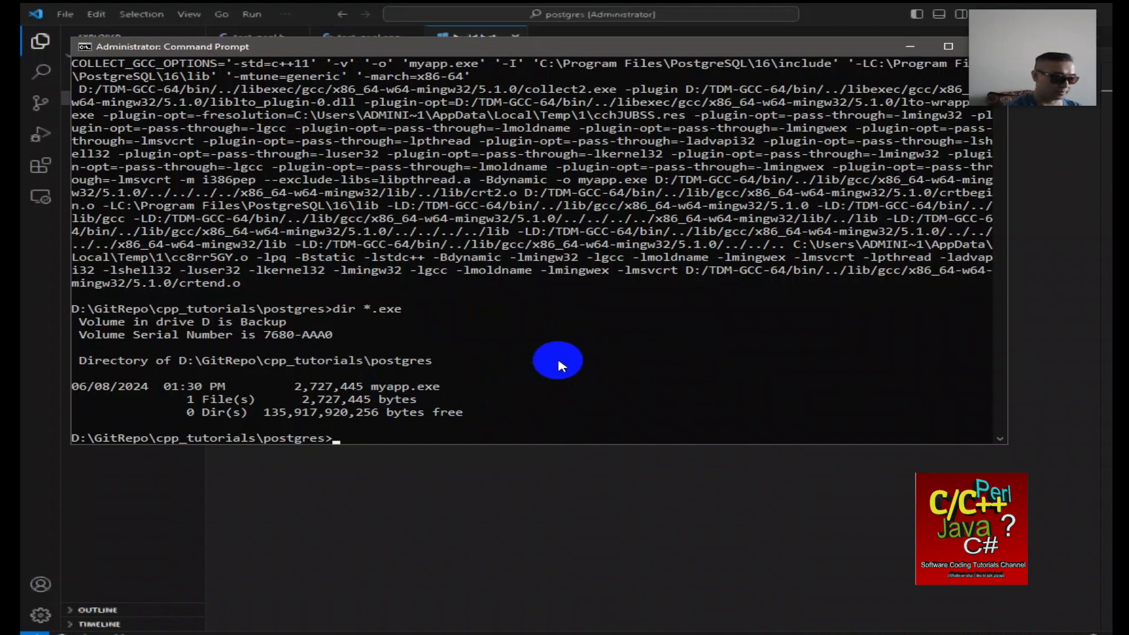
Run myapp.exe to insert Joe Smith, delete him, and update Jake Doe to Joe Lowe.
{"action": "type", "text": "myap"}
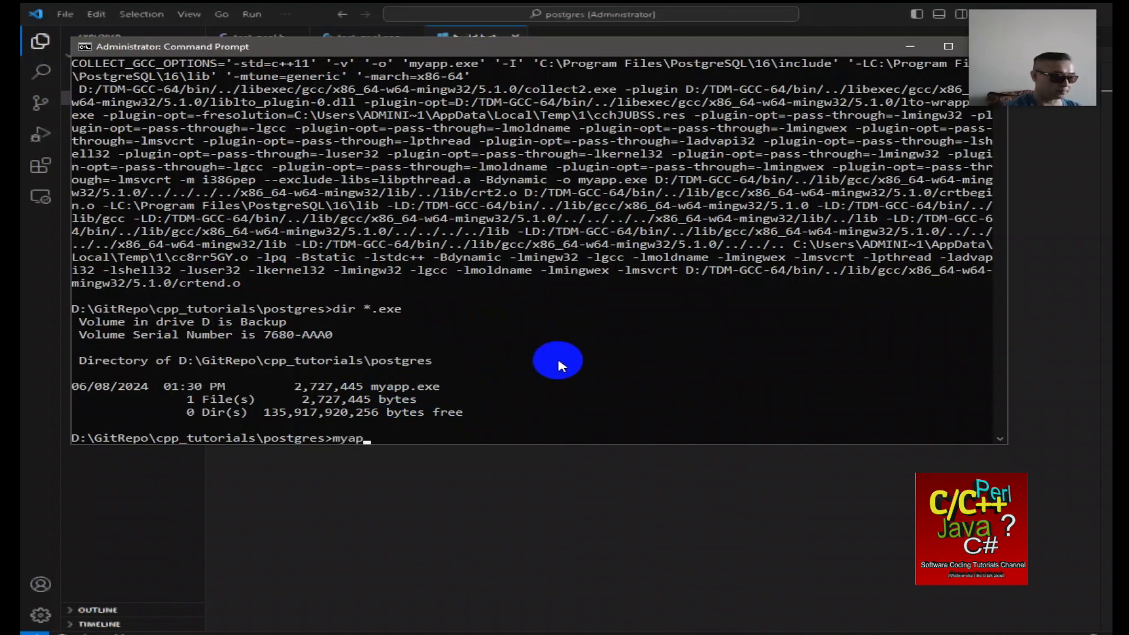
{"action": "key", "text": "Enter"}
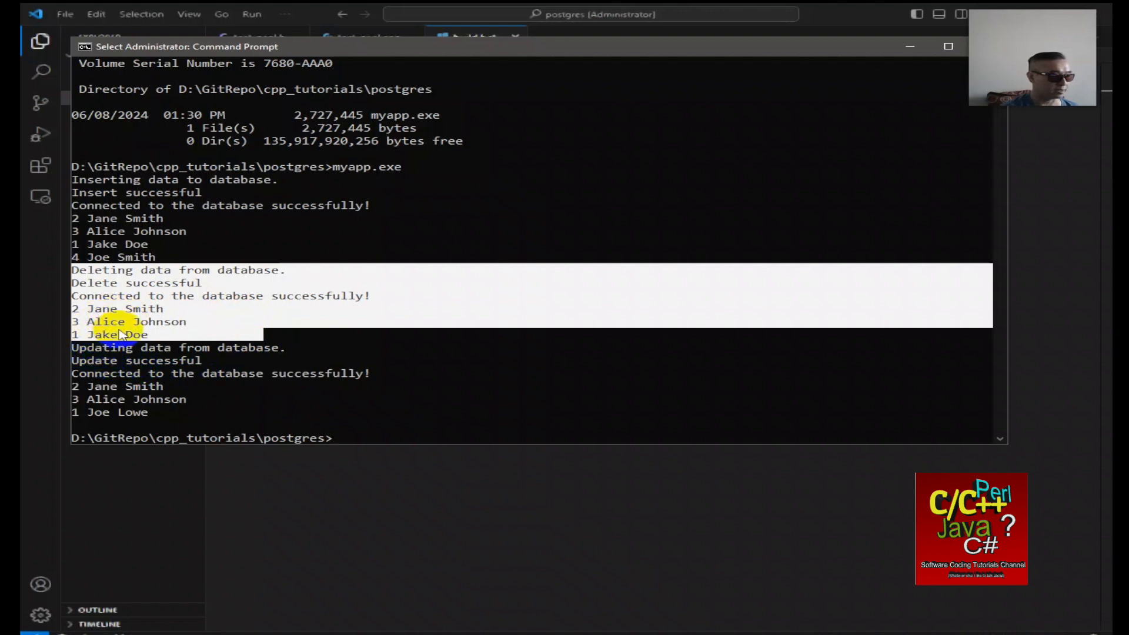
{"action": "double_click", "coordinate": [100, 347]}
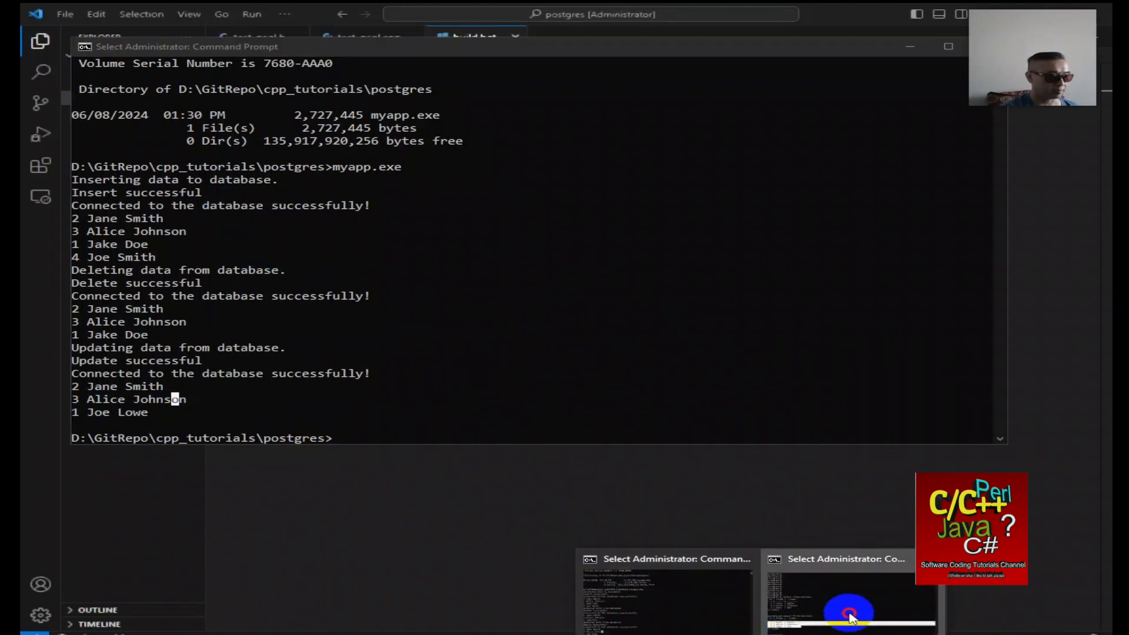
Restore the psql console from the taskbar to recheck the persons table.
{"action": "left_click", "coordinate": [849, 609]}
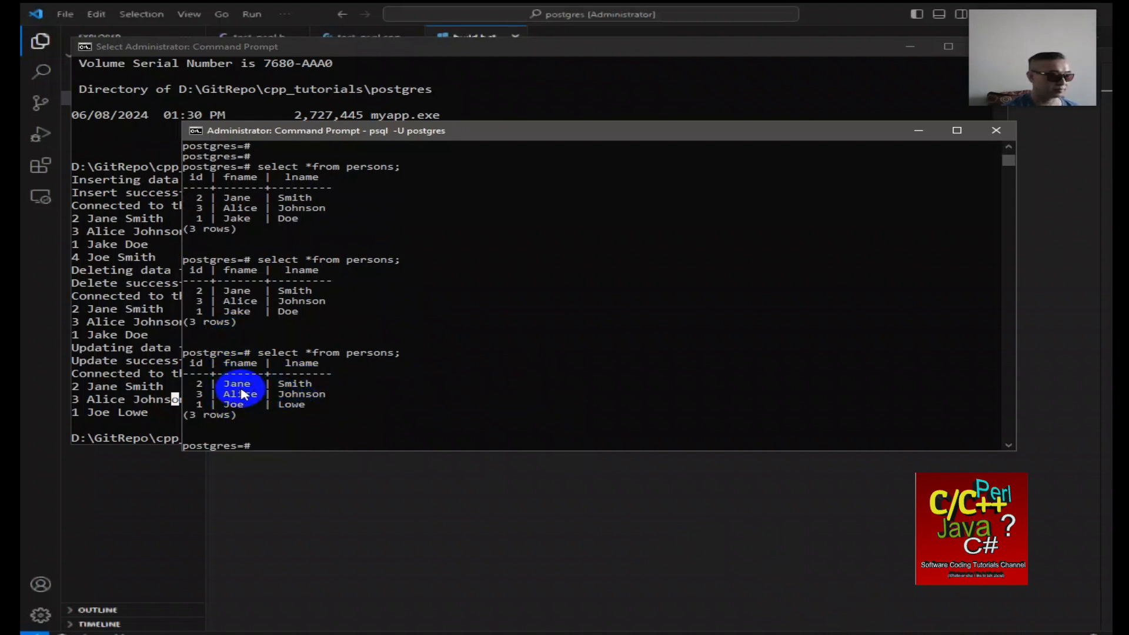
{"action": "mouse_move", "coordinate": [838, 182]}
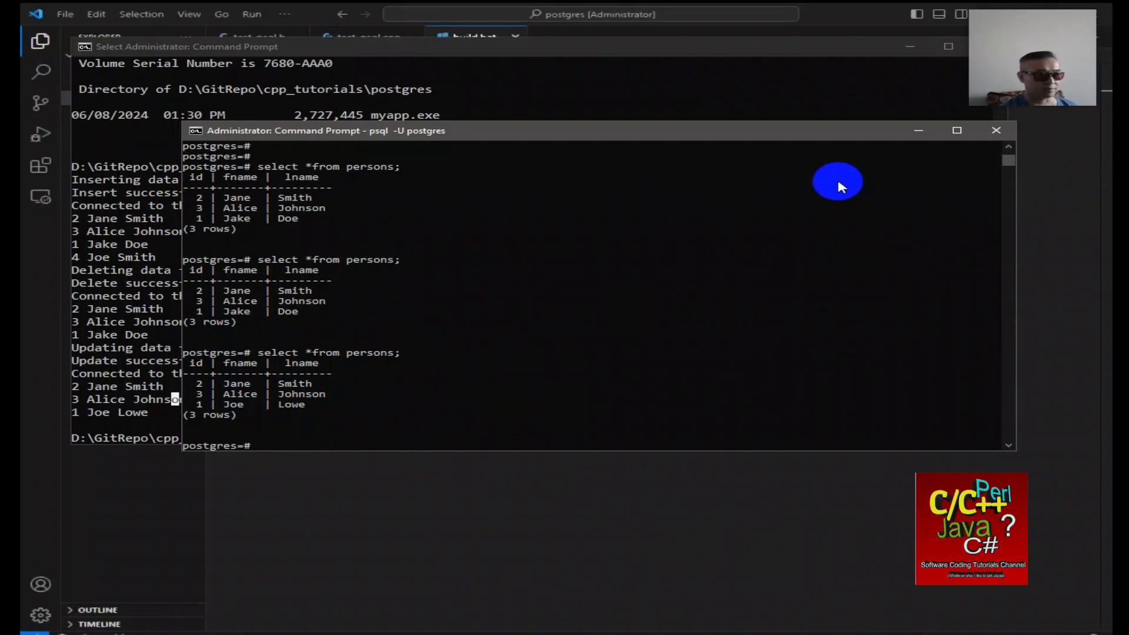
{"action": "mouse_move", "coordinate": [725, 244]}
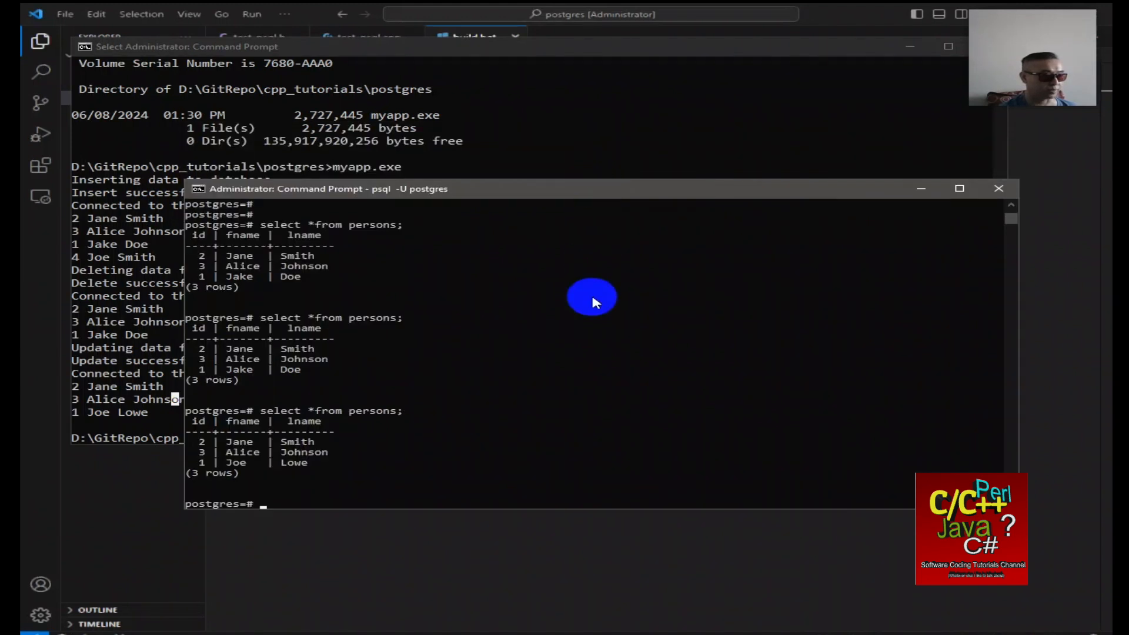
{"action": "mouse_move", "coordinate": [583, 295]}
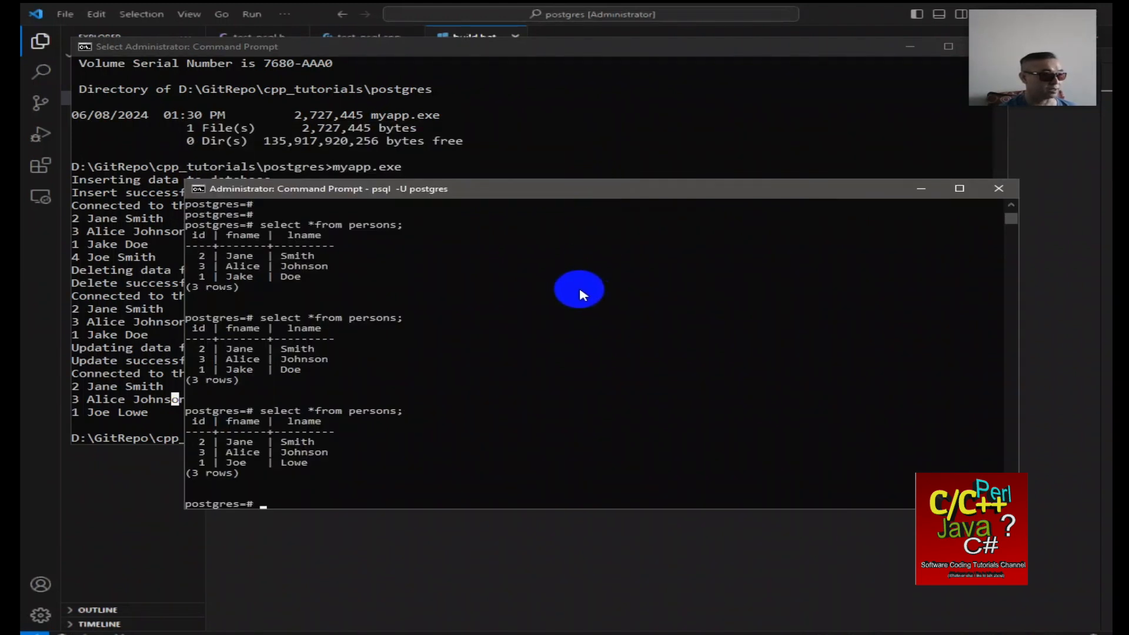